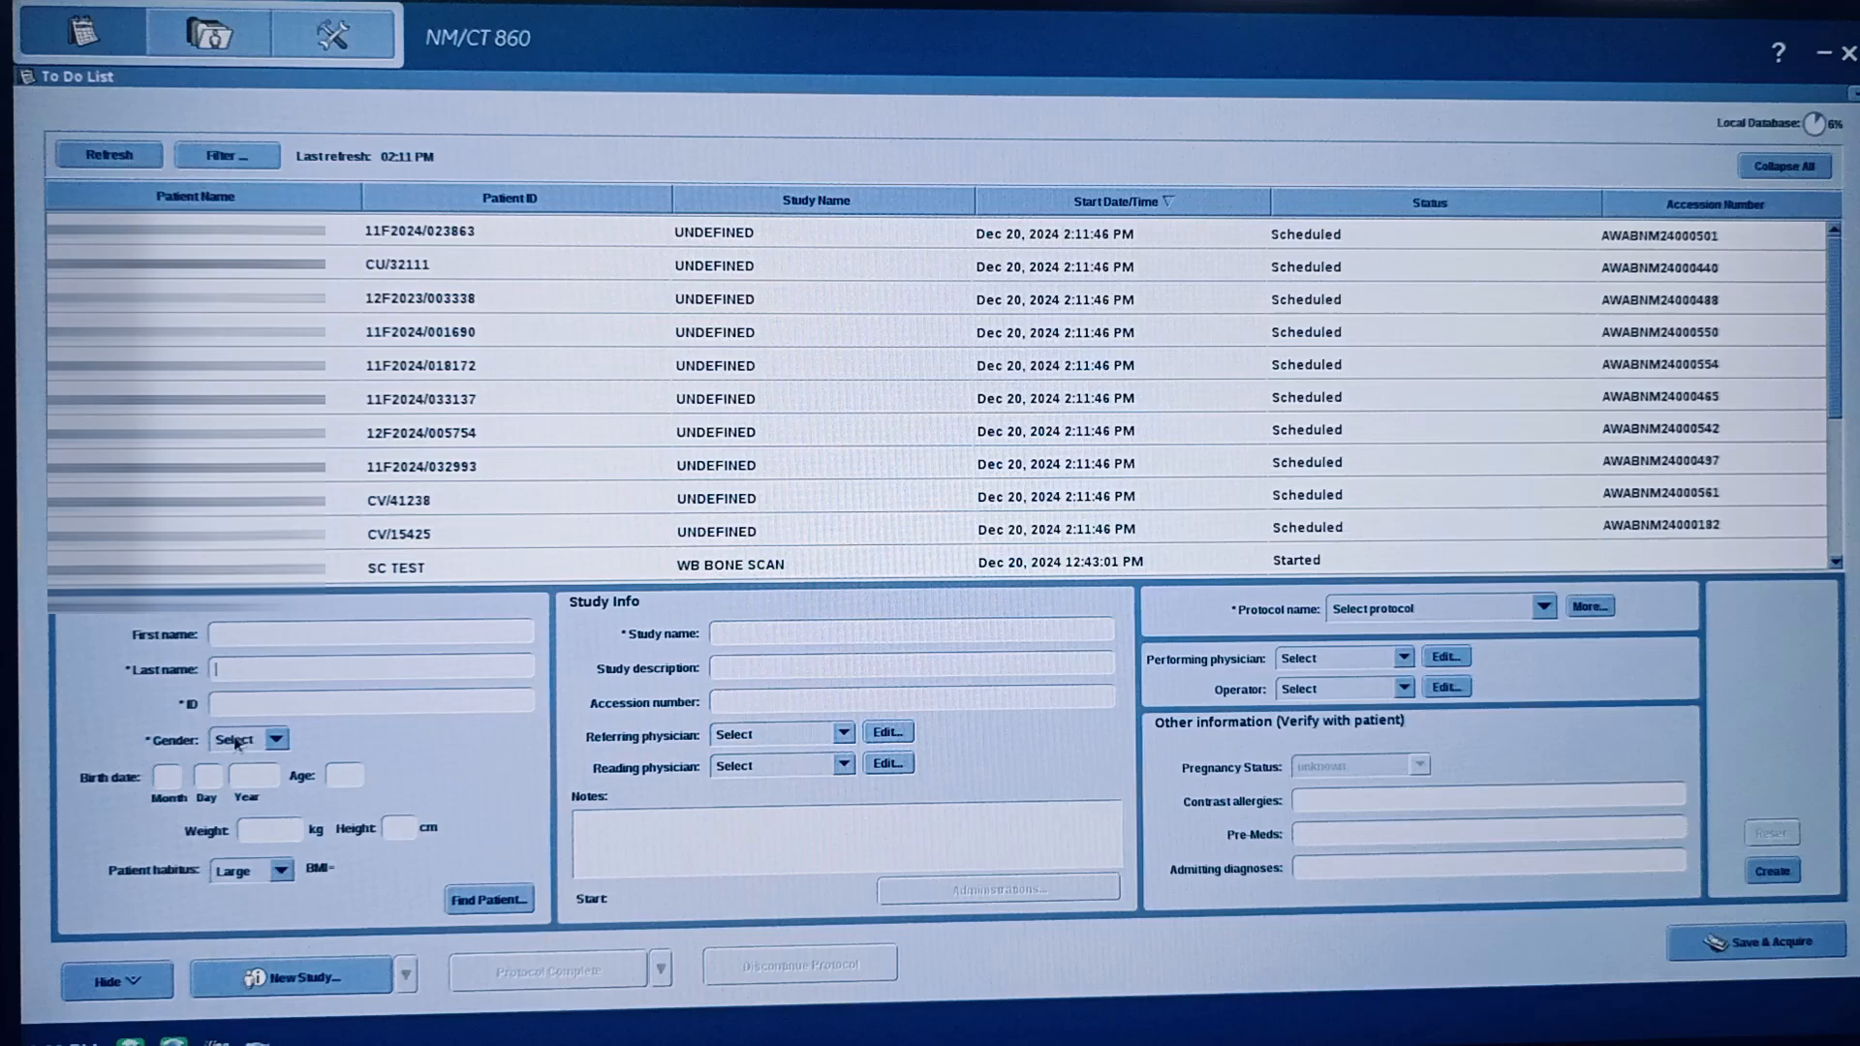
mouse_move(350, 729)
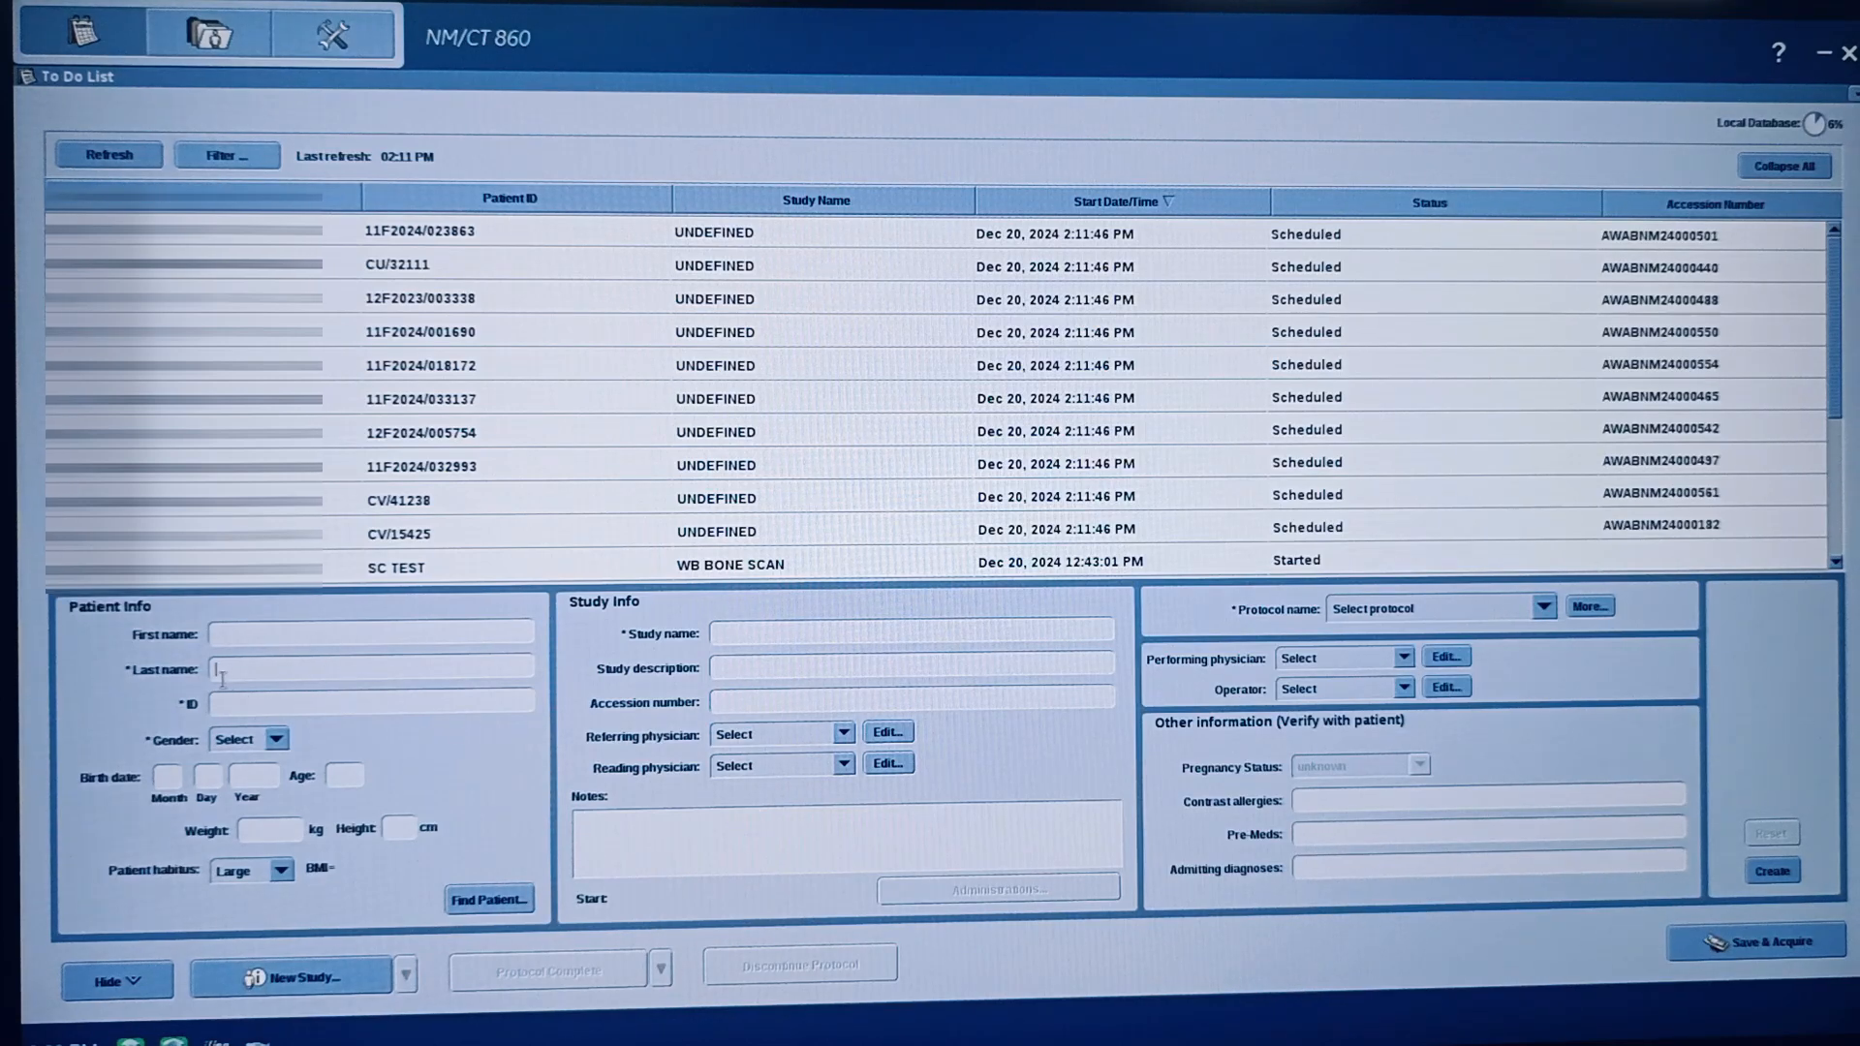
mouse_move(232, 670)
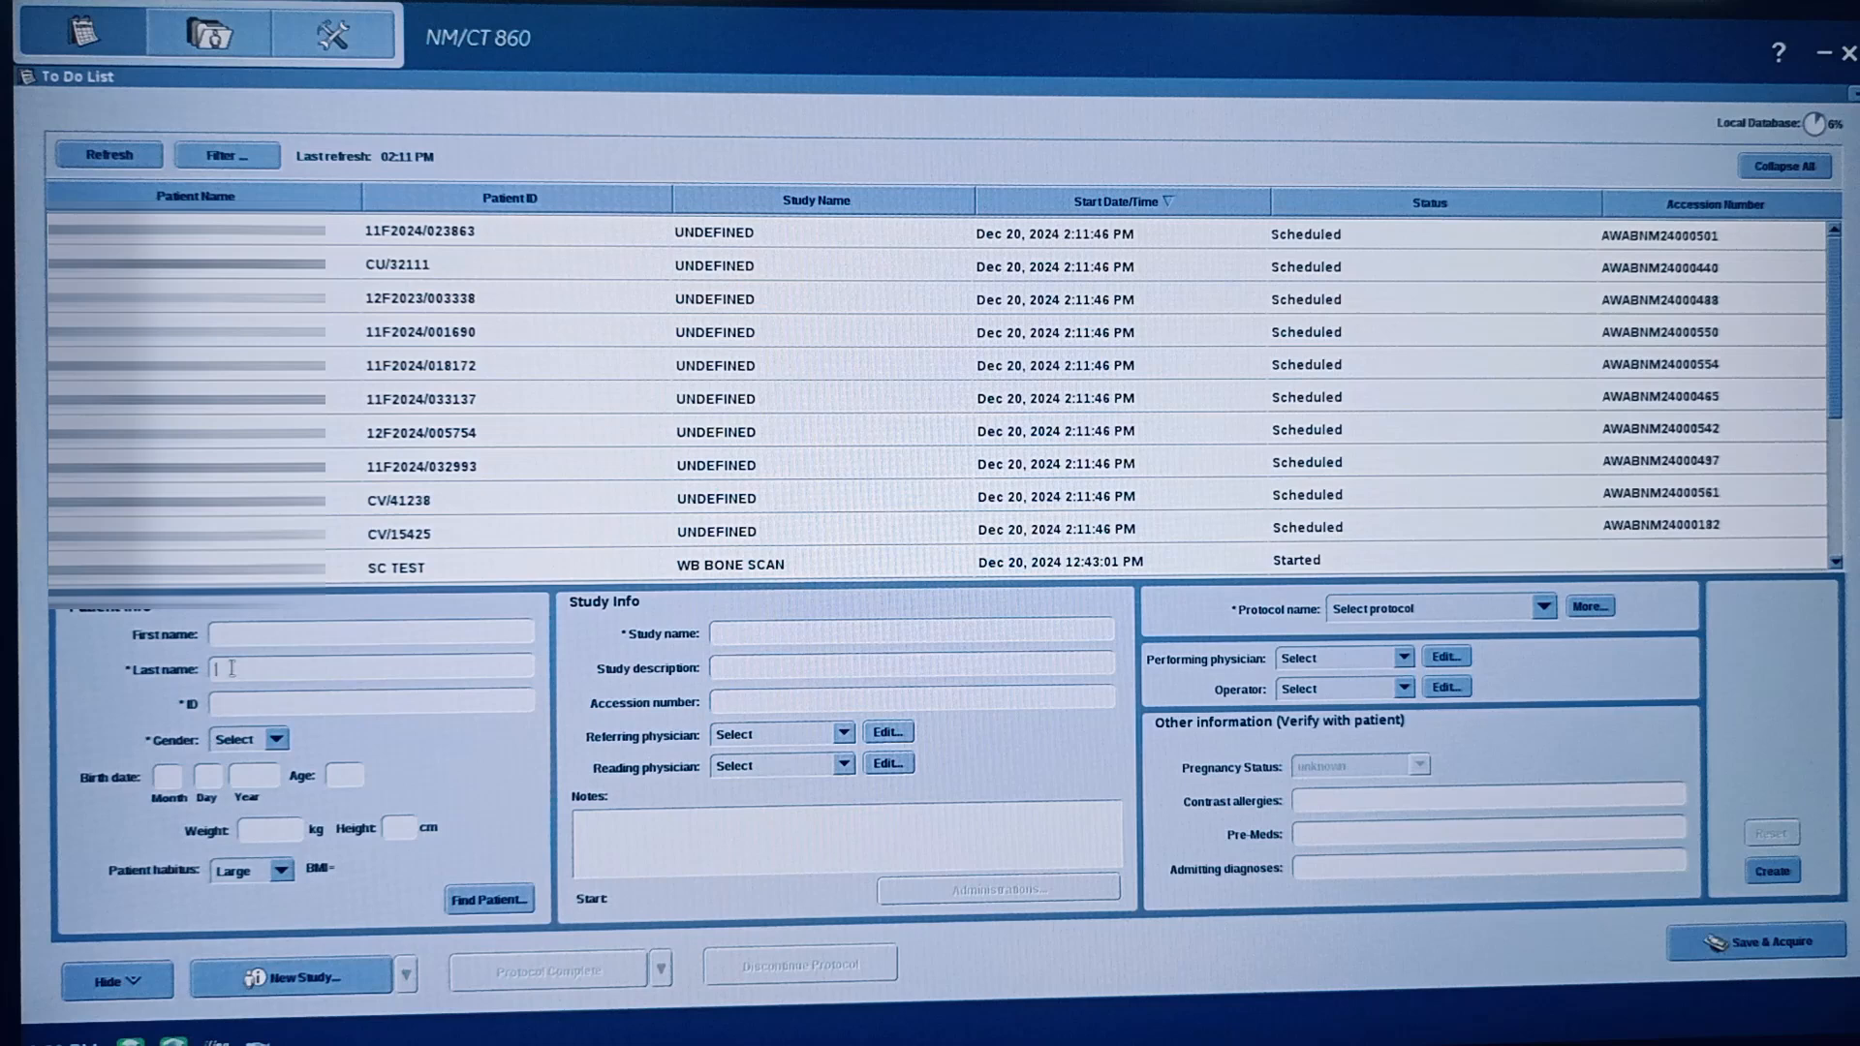
Step: Enter last name DSSS, ID SSDSD and Male gender for the new patient
type("DSSS")
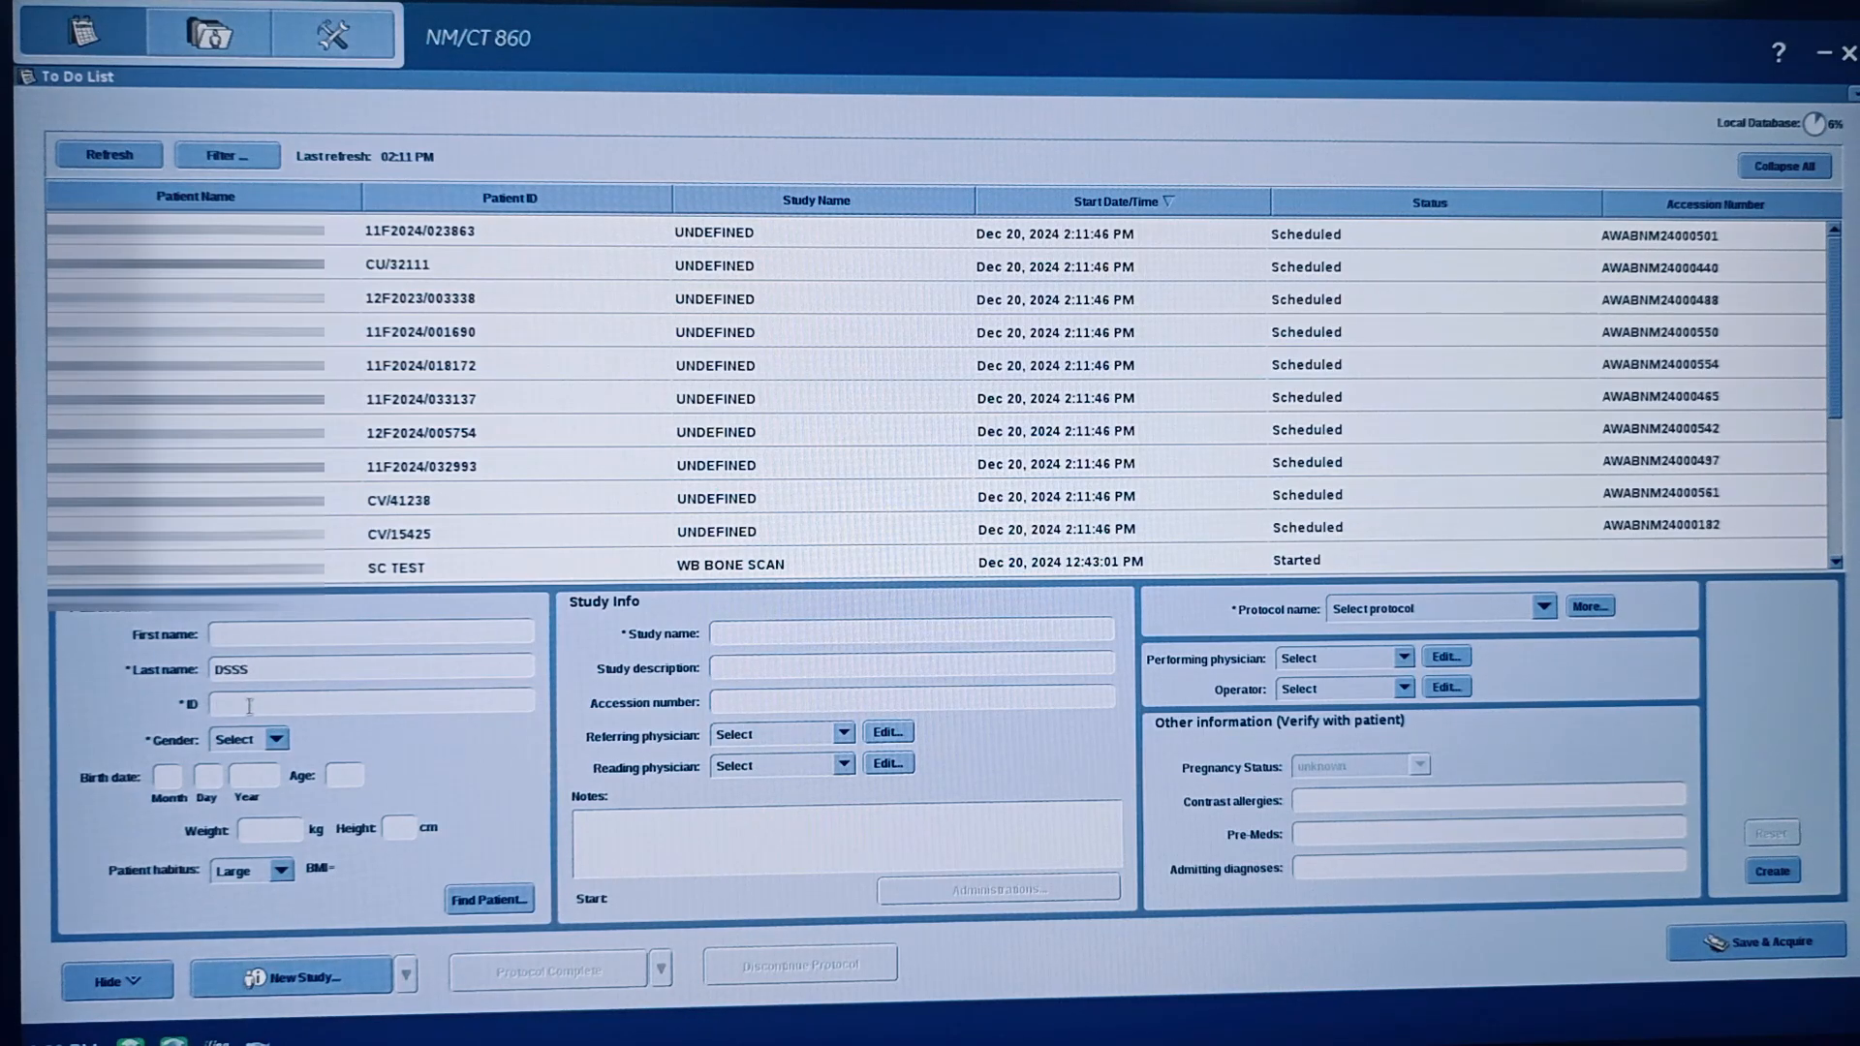
type("SSDSD")
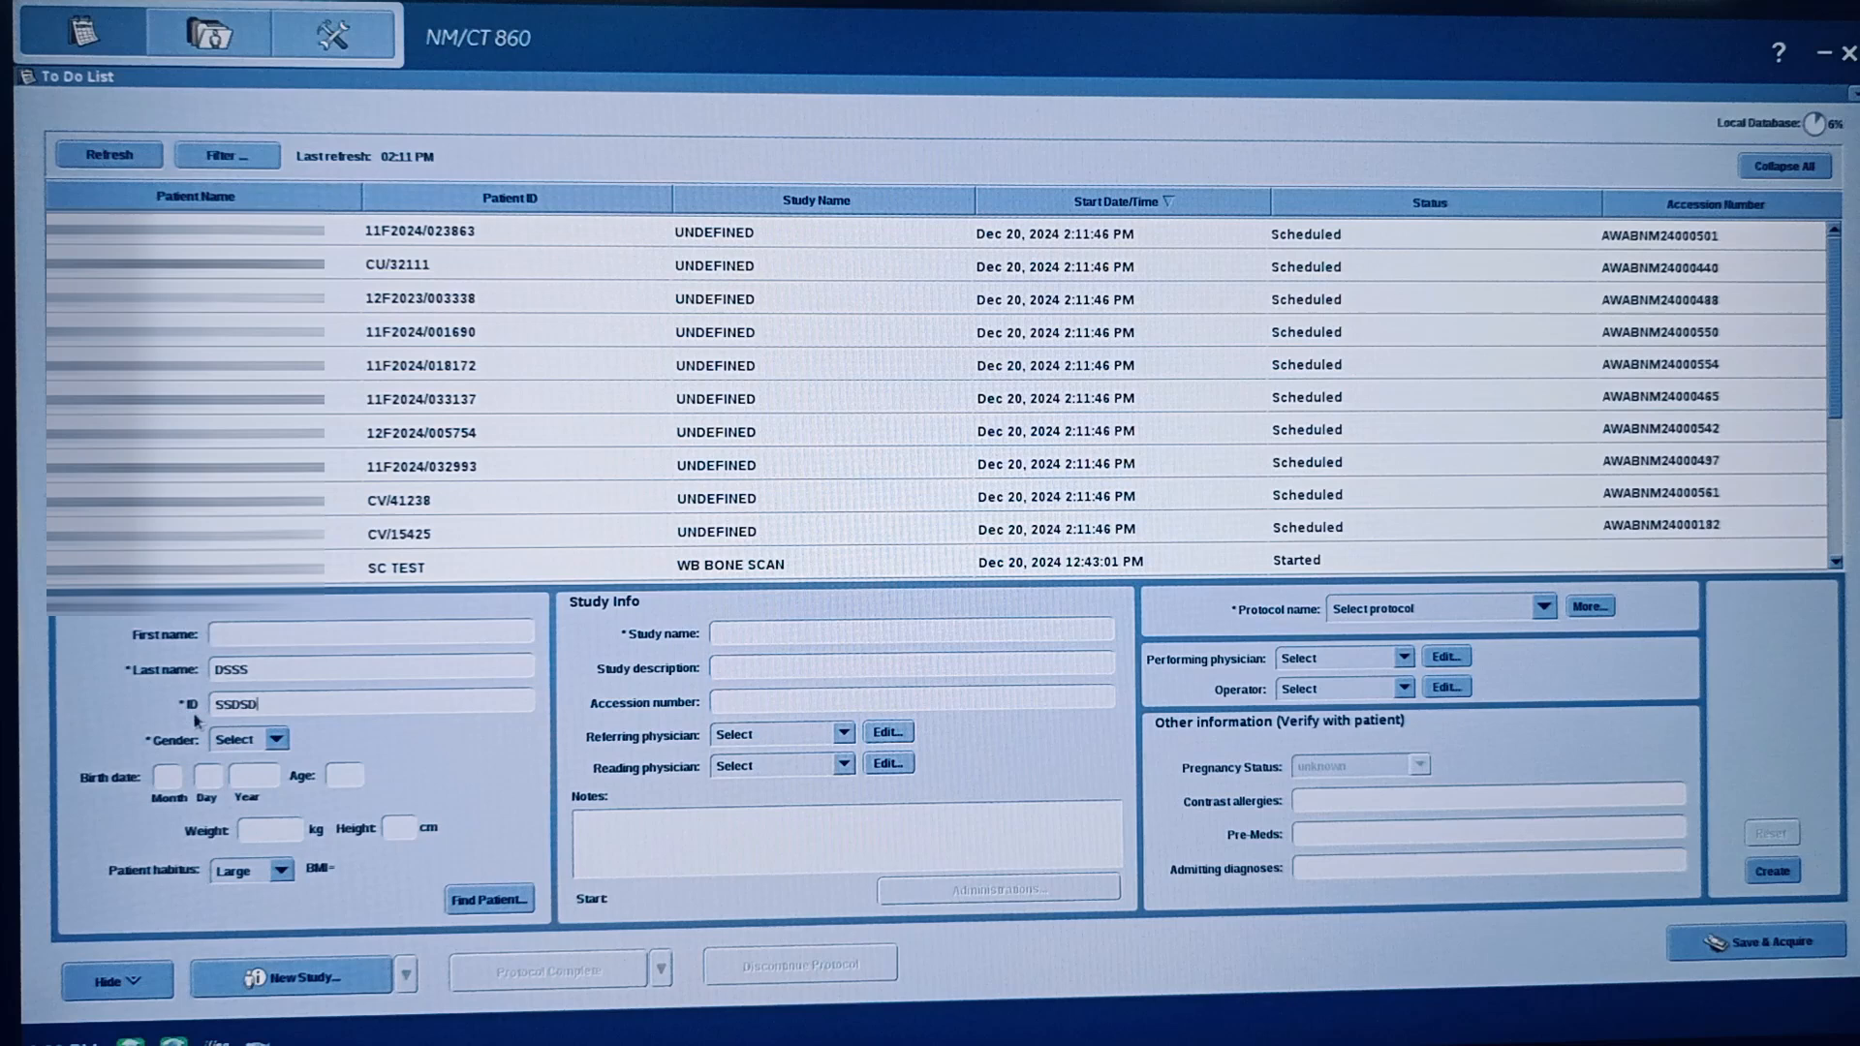
left_click(276, 738)
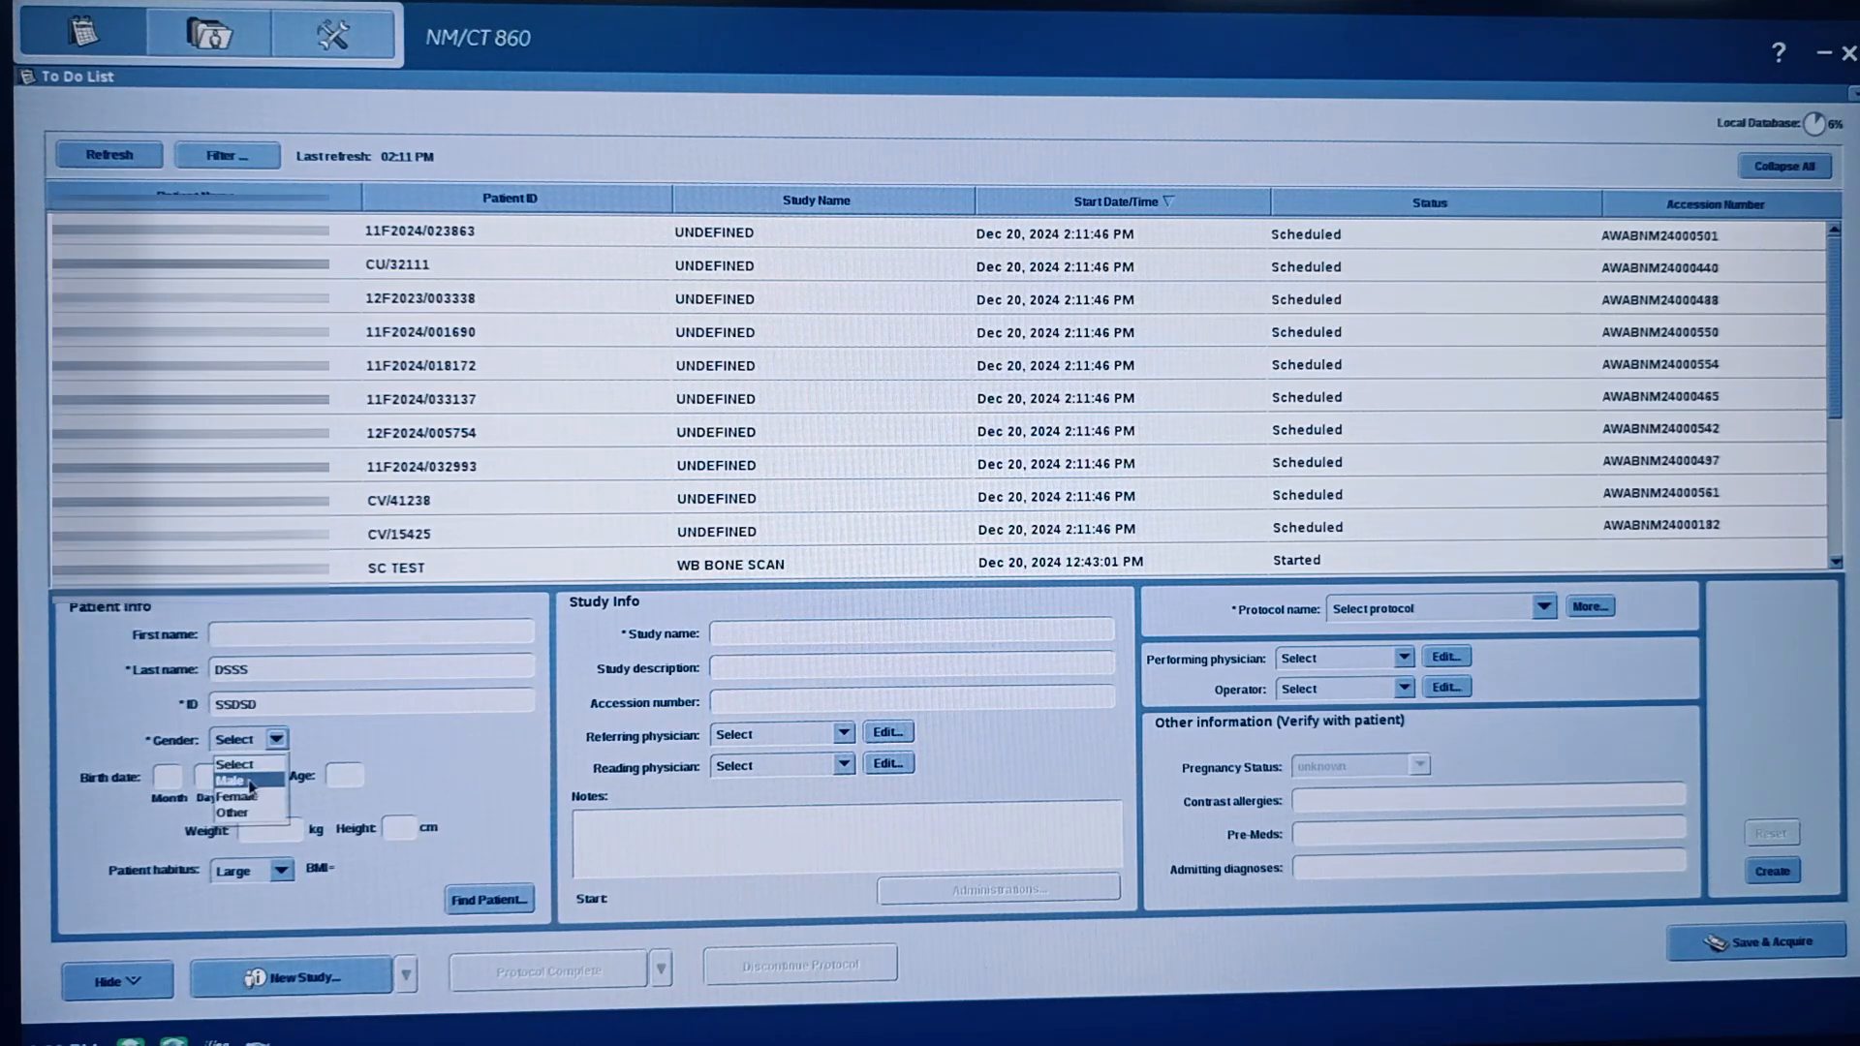
left_click(227, 779)
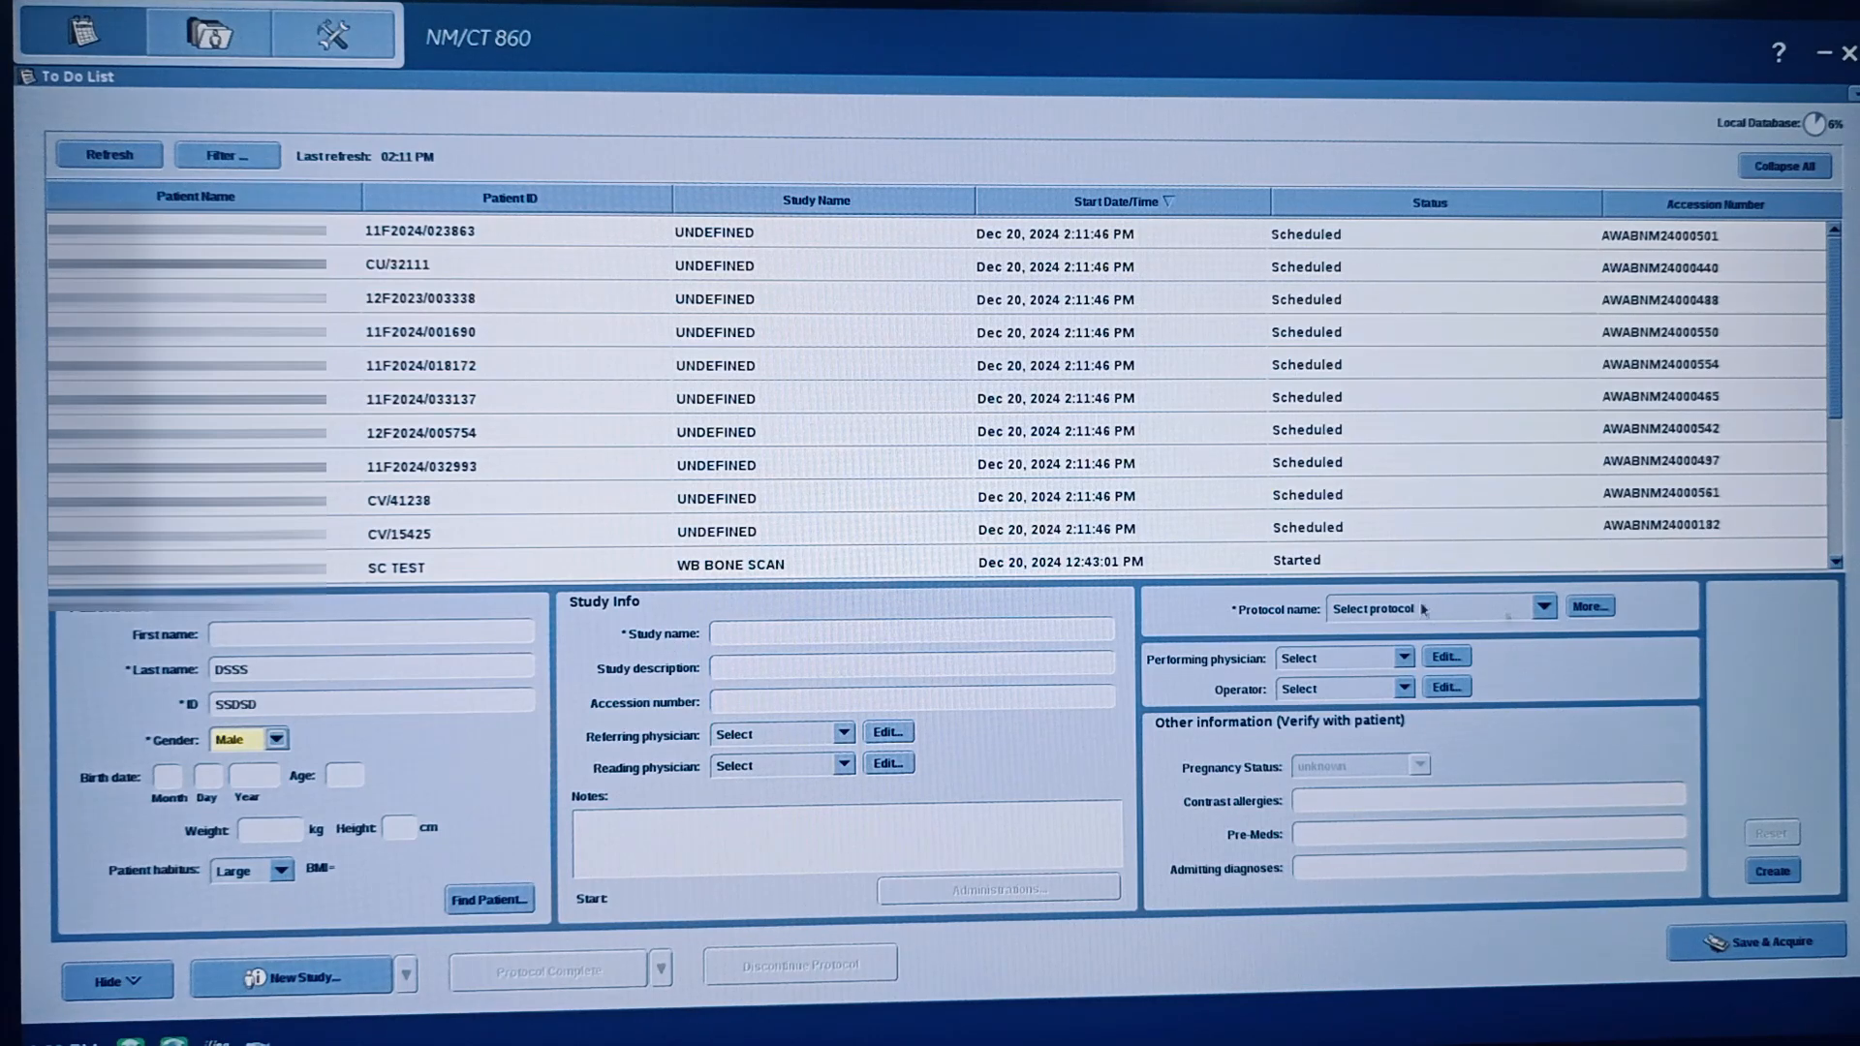
mouse_move(1560, 620)
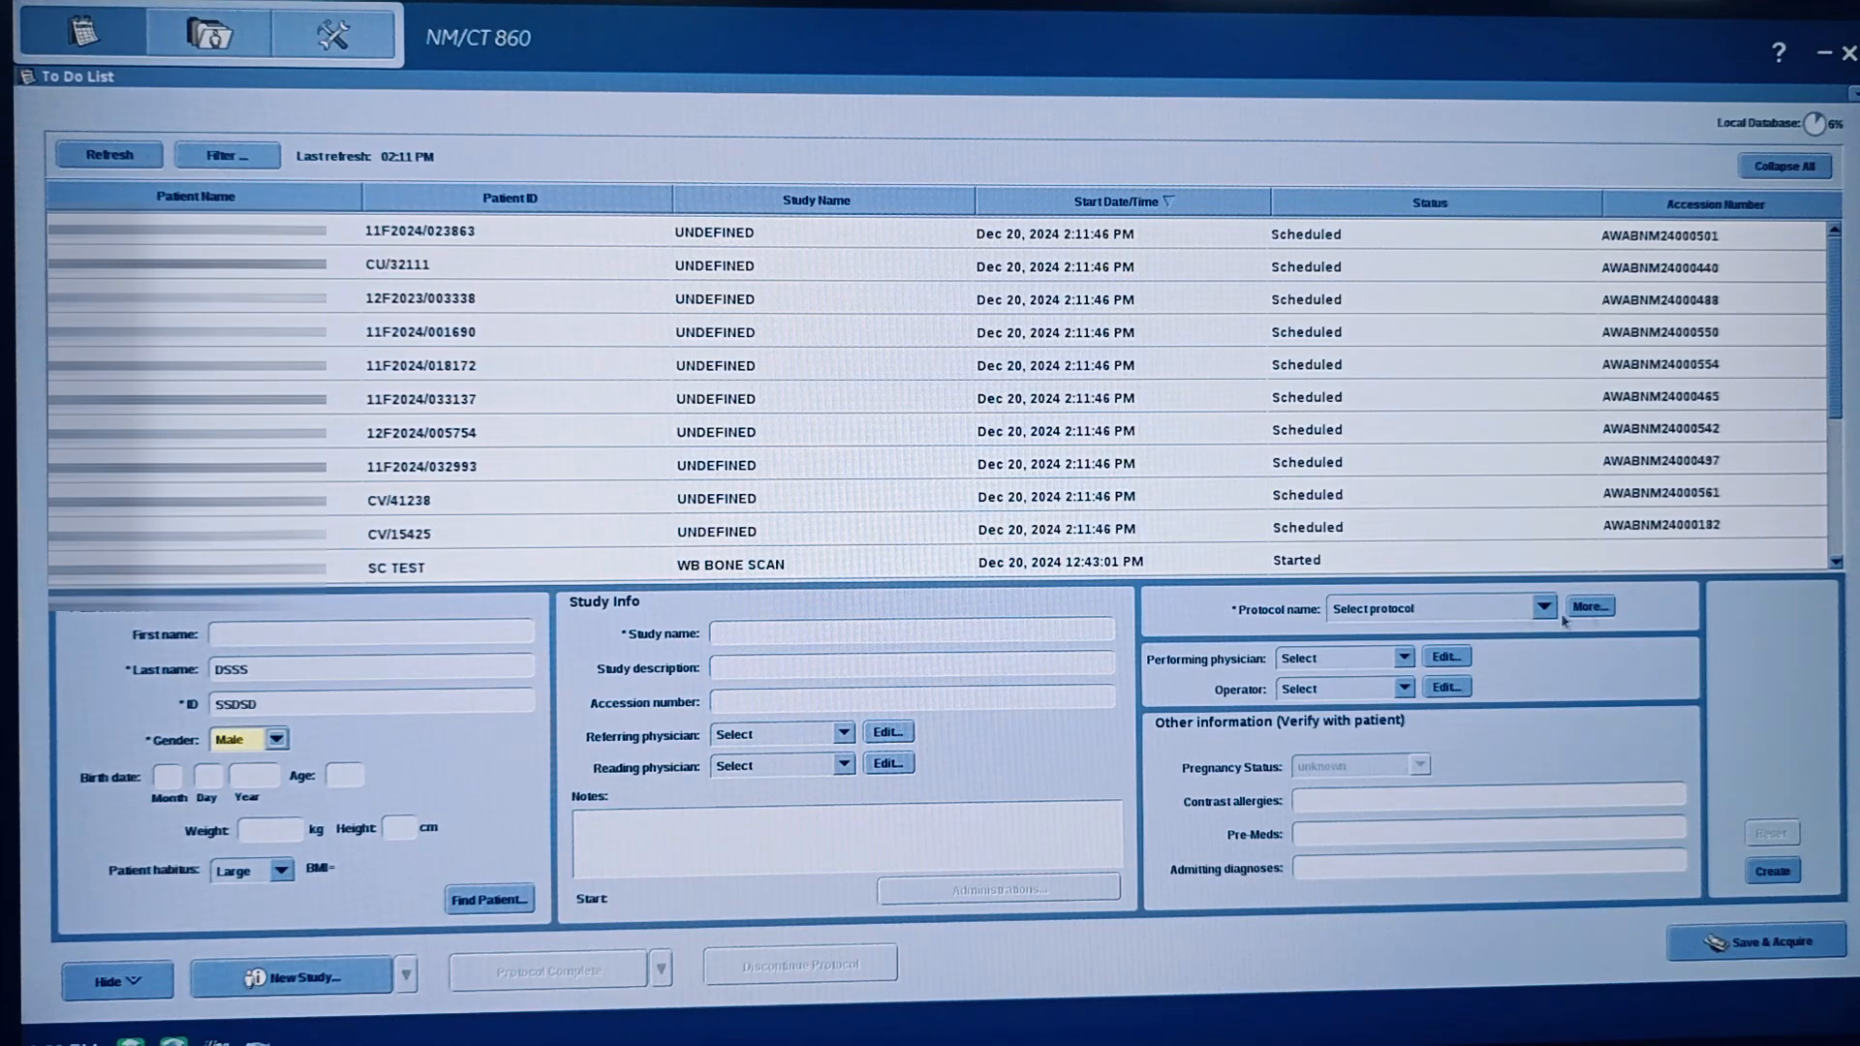
Step: Choose WB BONE SCAN from the User > Bone protocols for the study
left_click(1590, 606)
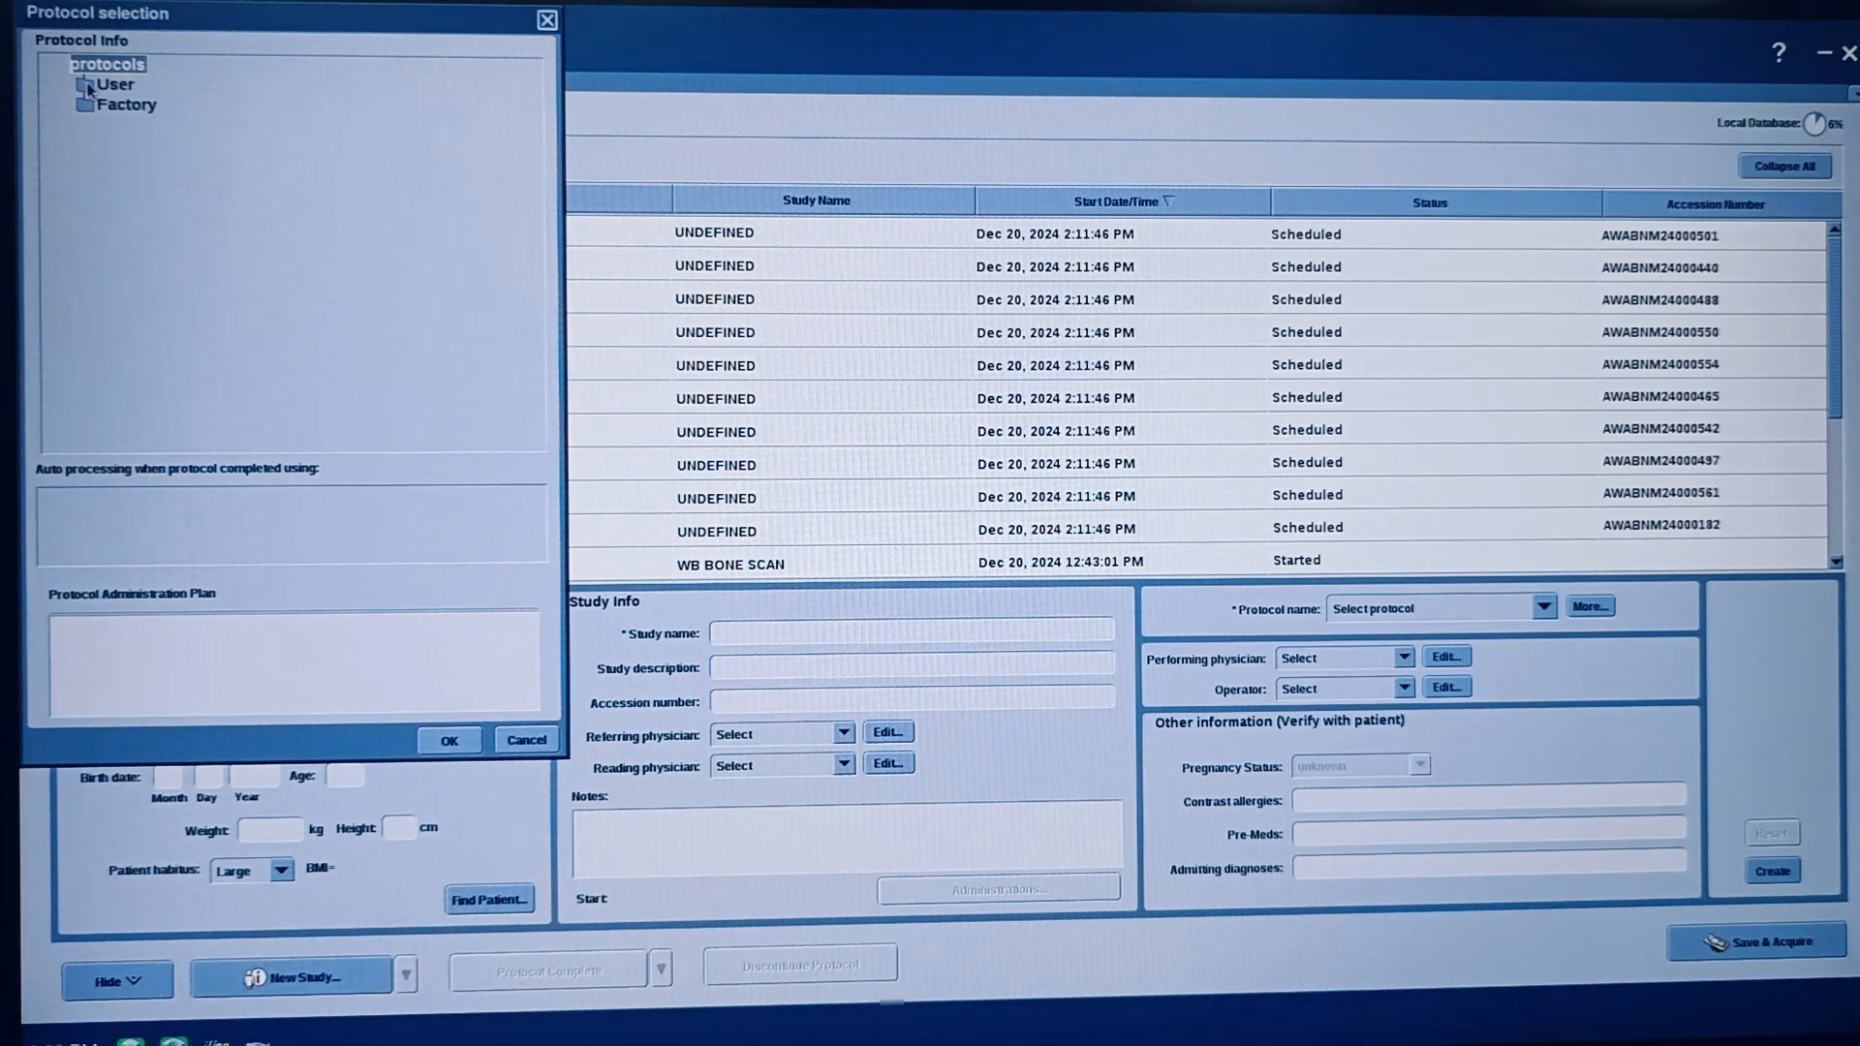
left_click(86, 85)
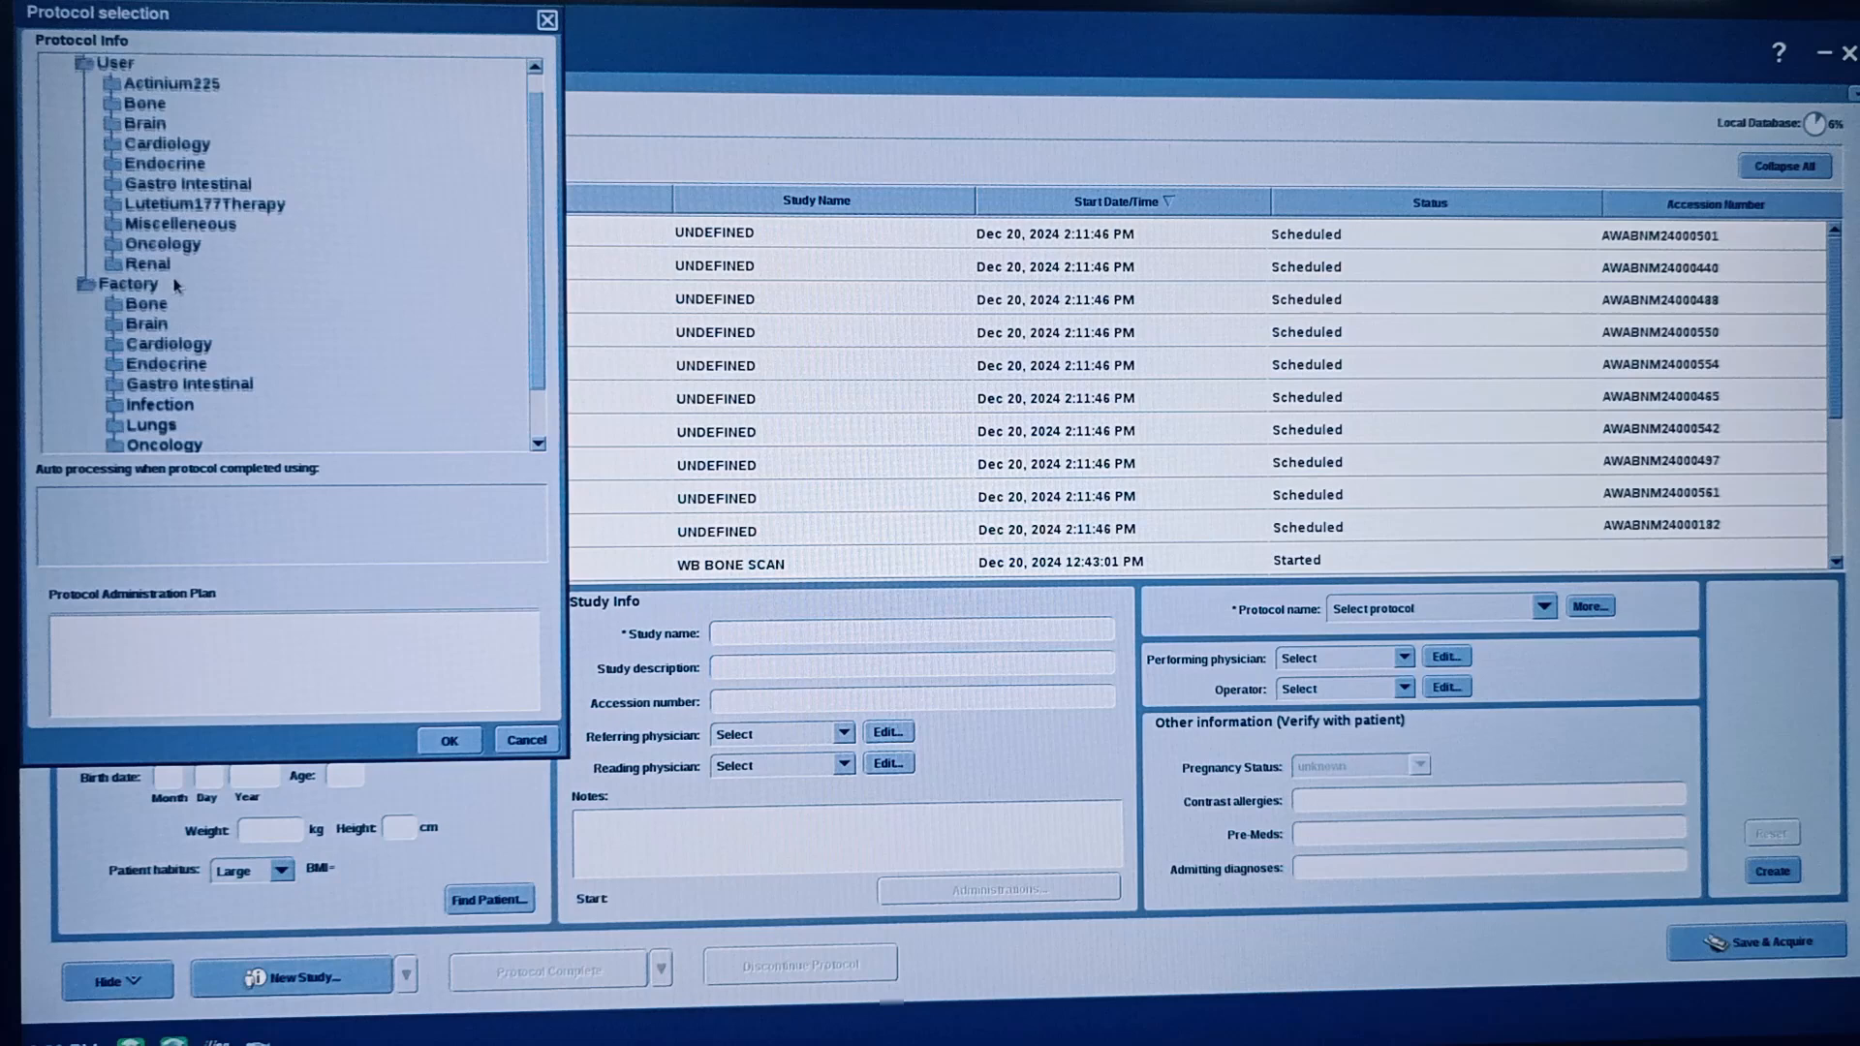
left_click(113, 104)
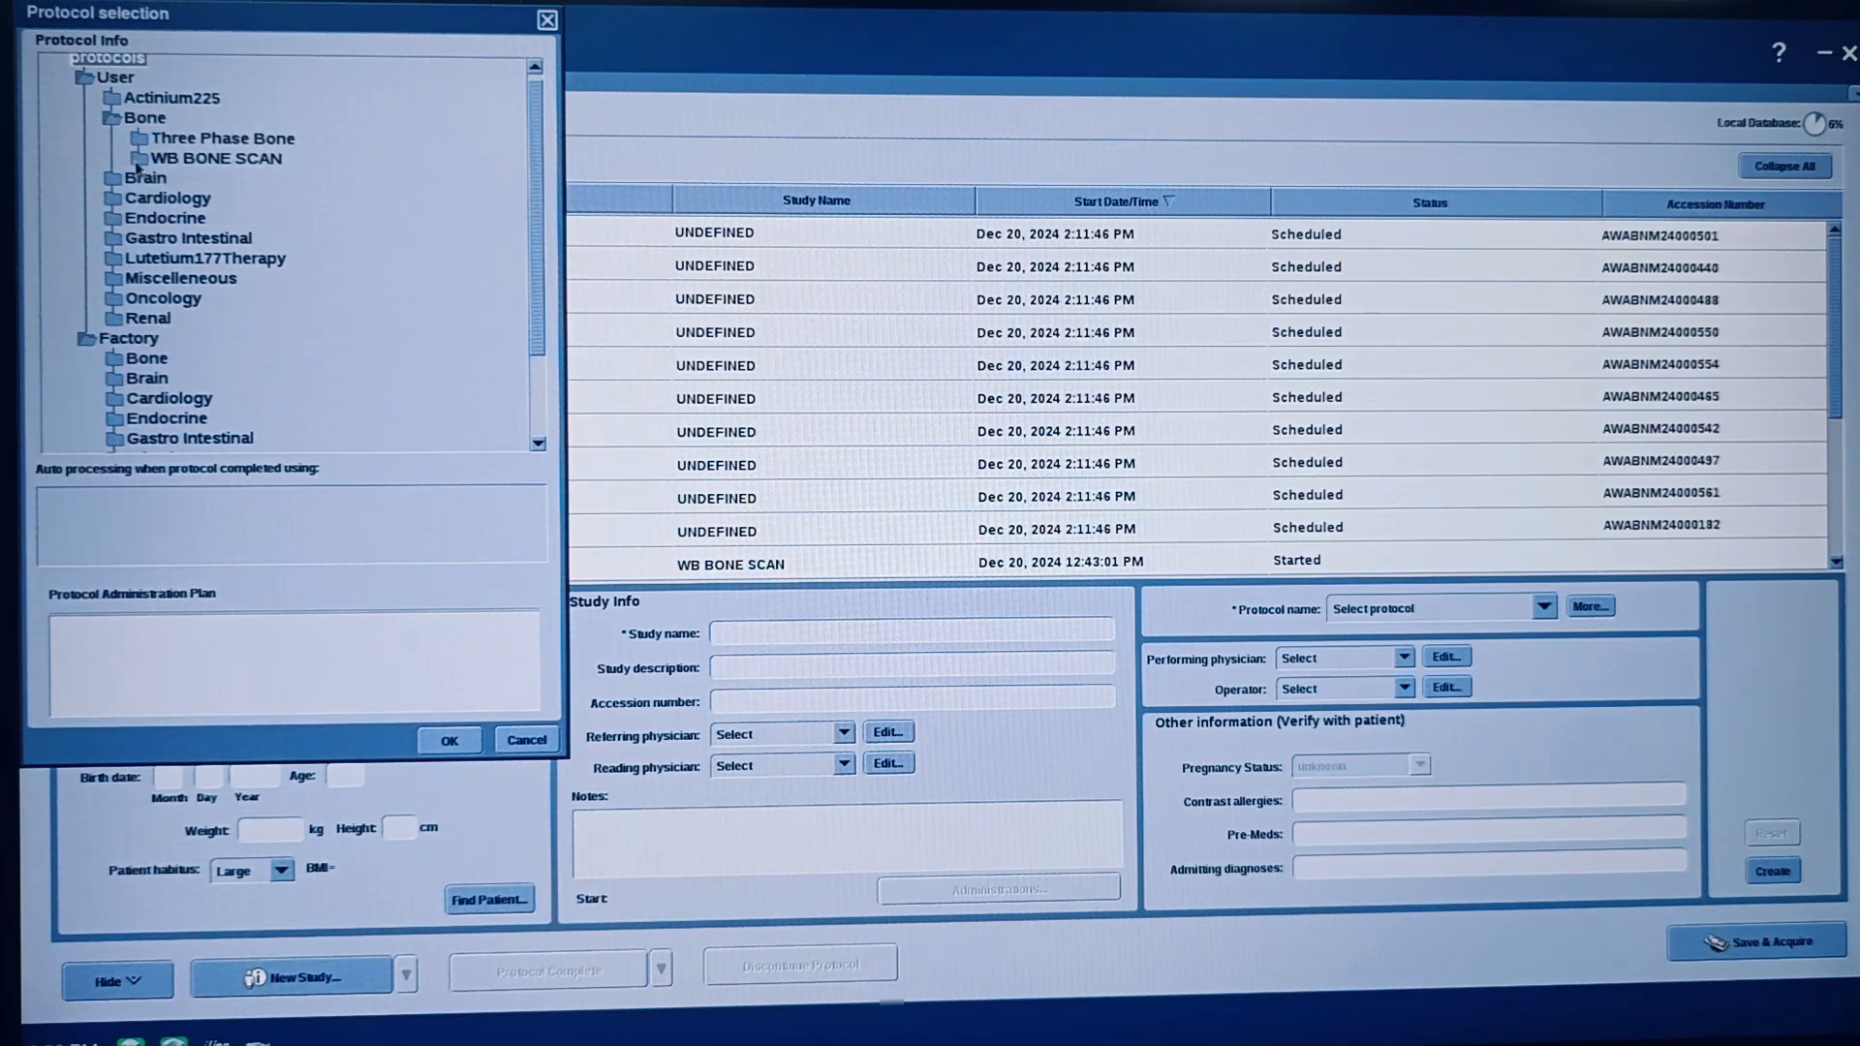
left_click(111, 158)
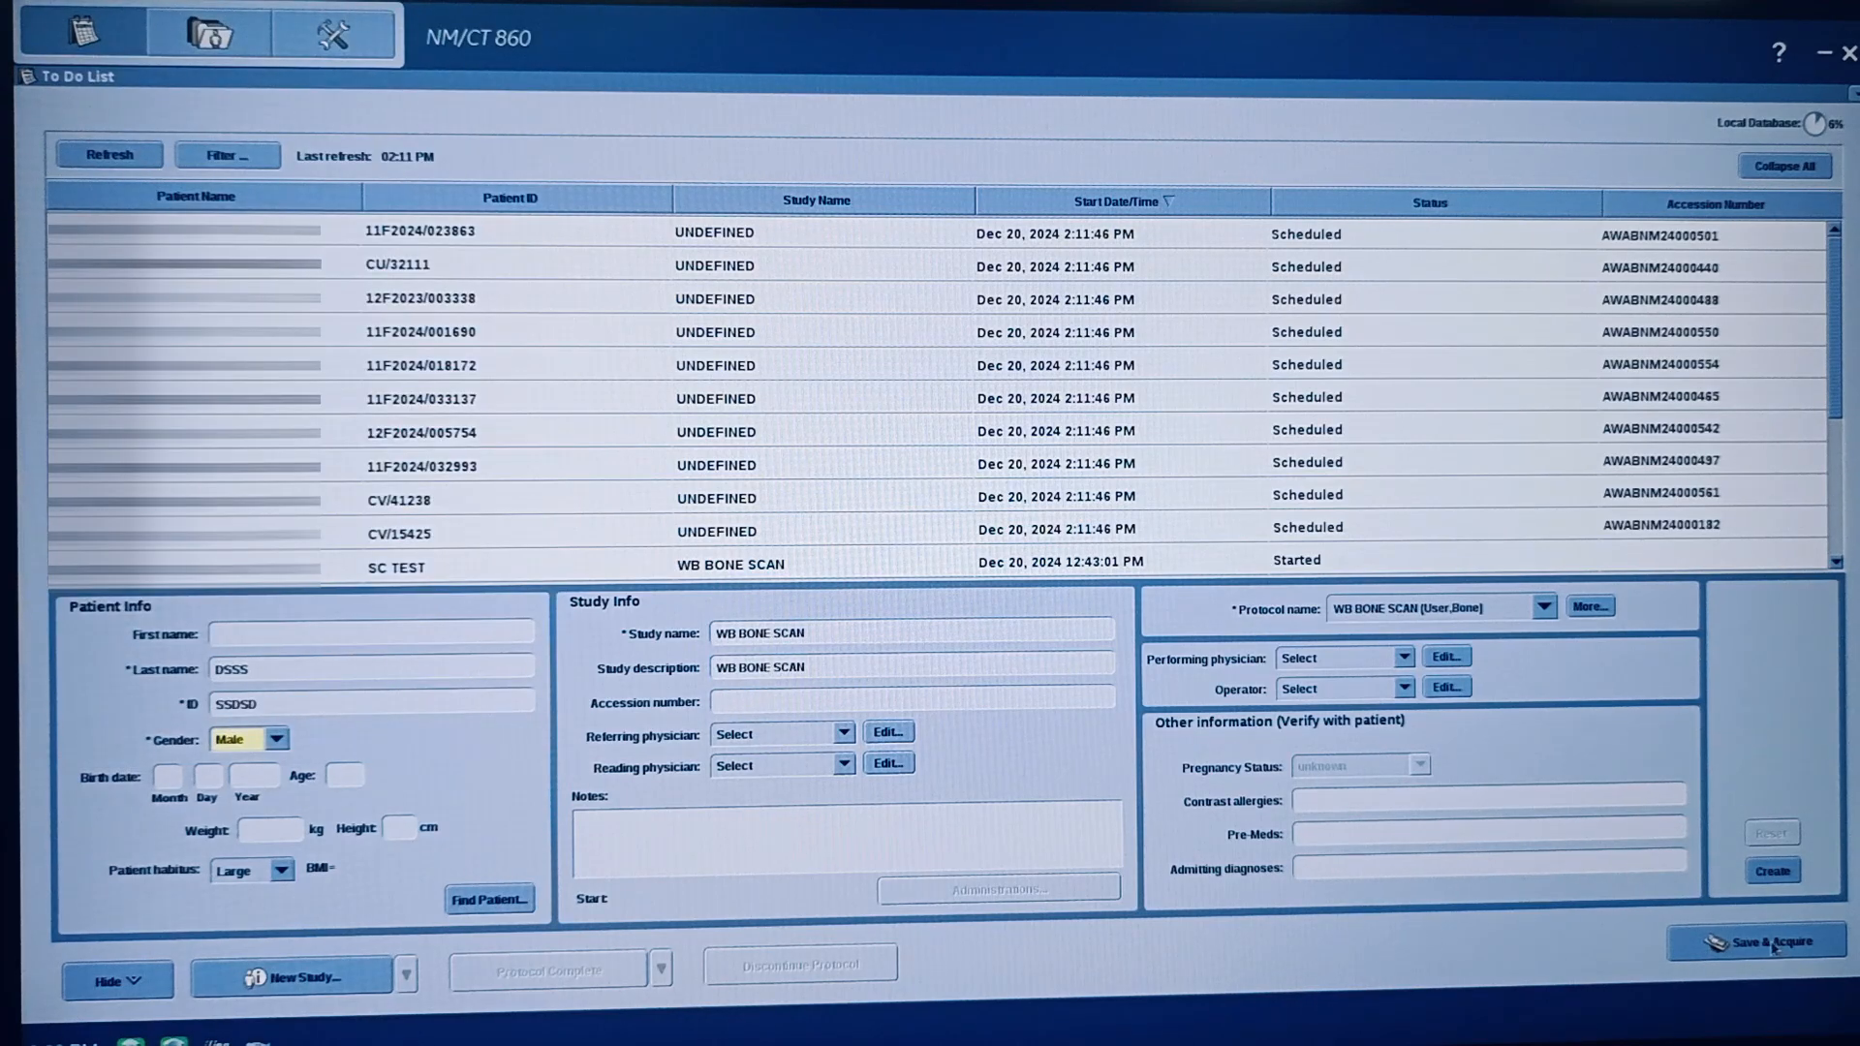
Step: Save the study and compare Tomo H and WB scan parameters, ending on Tomo H
left_click(1755, 940)
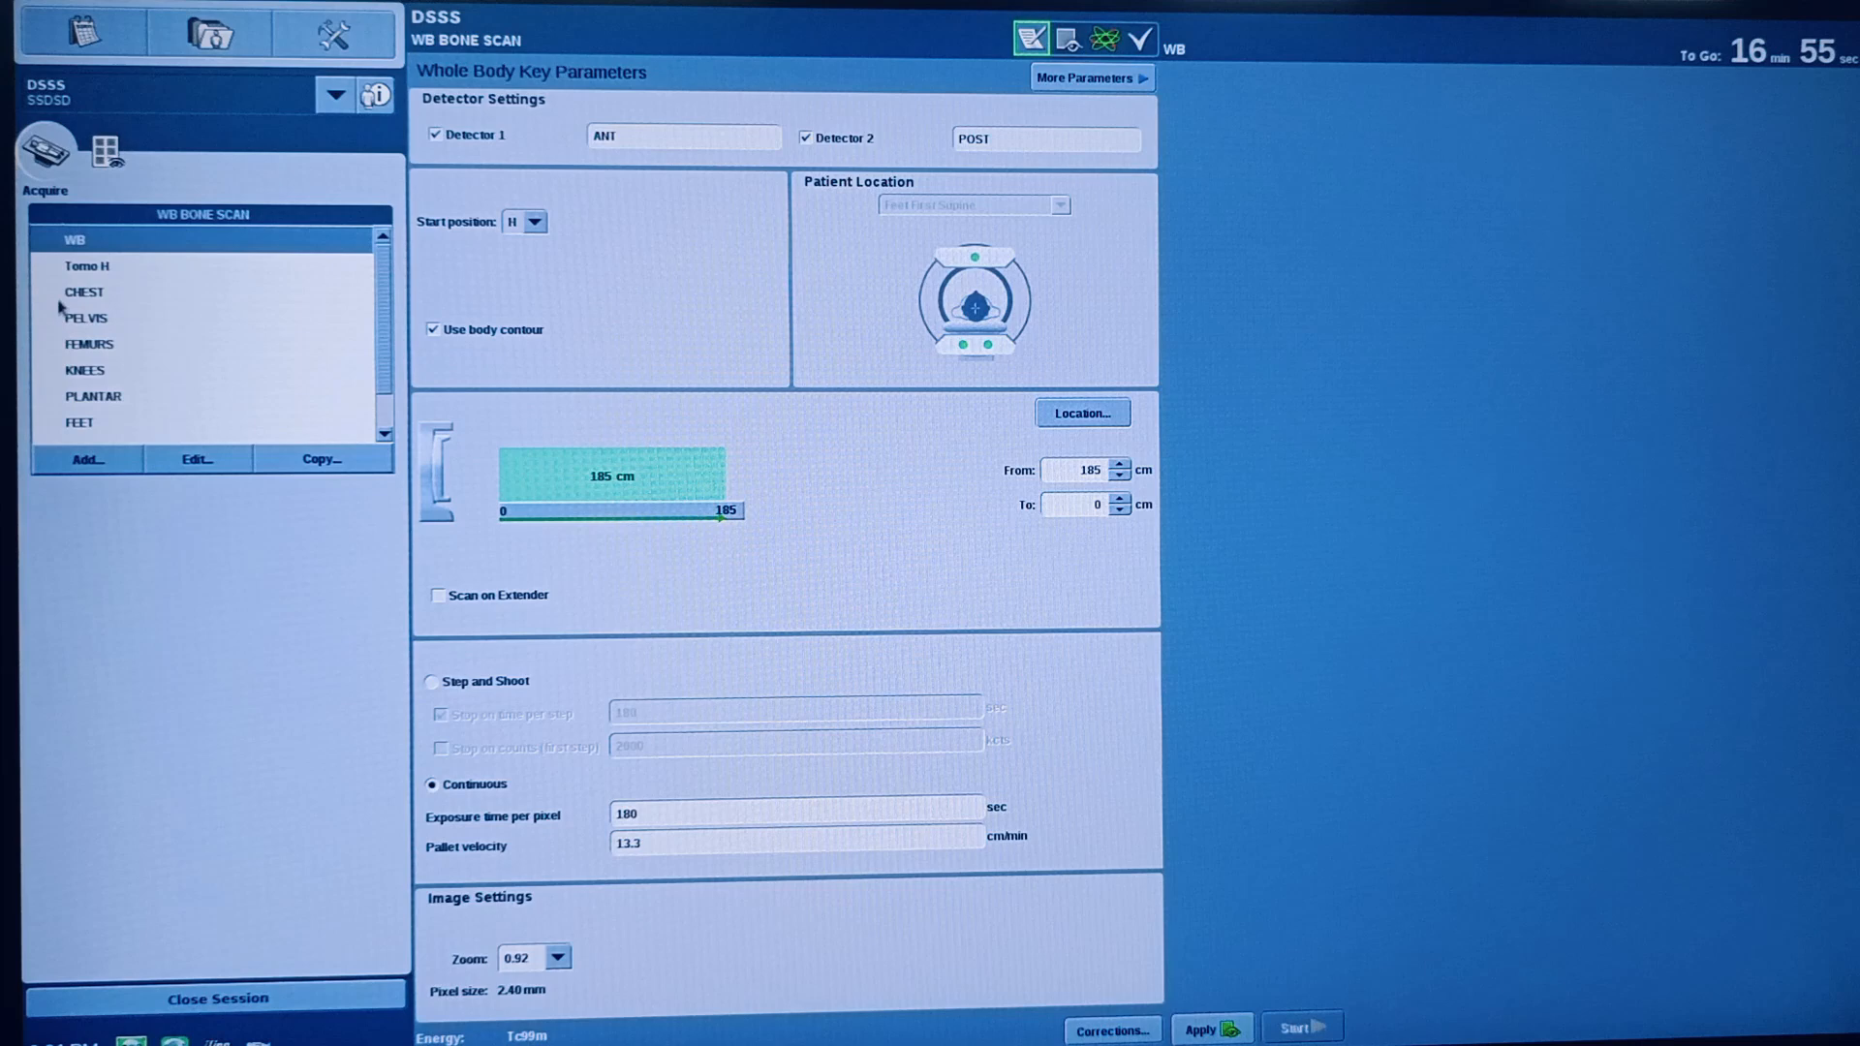
left_click(86, 266)
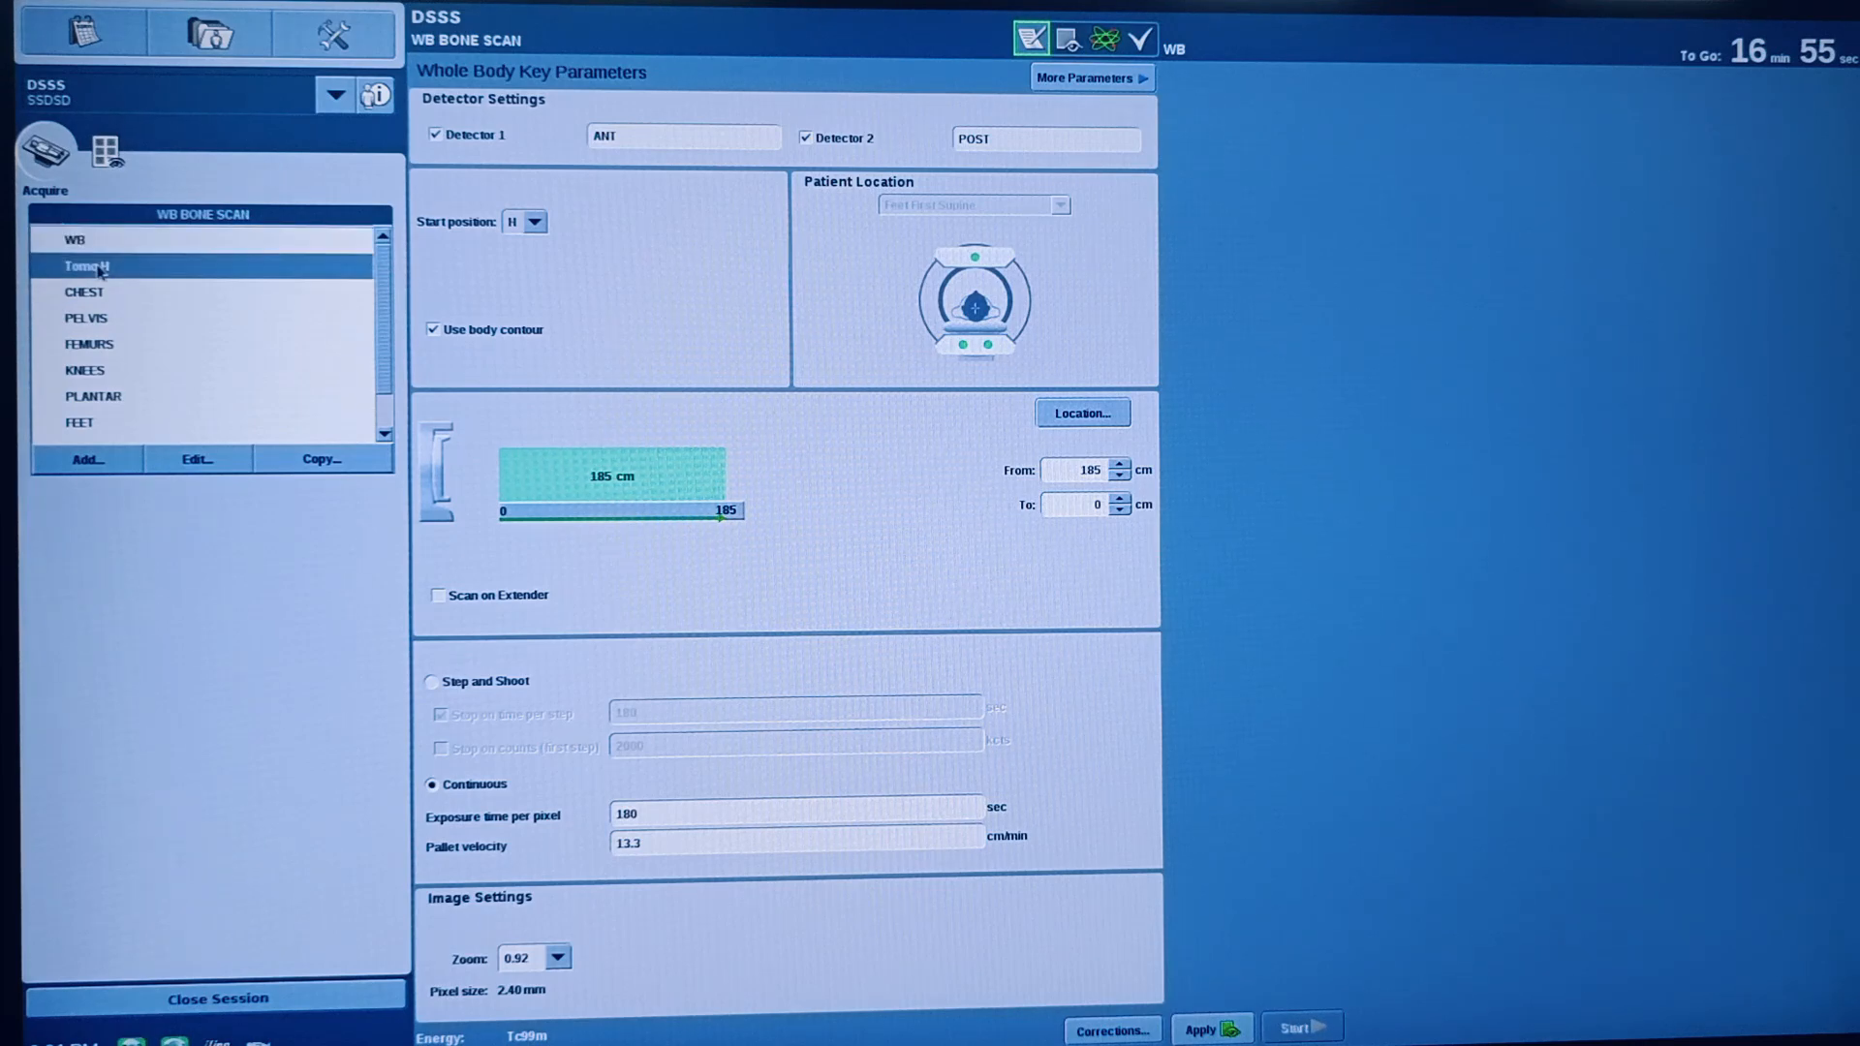
left_click(85, 265)
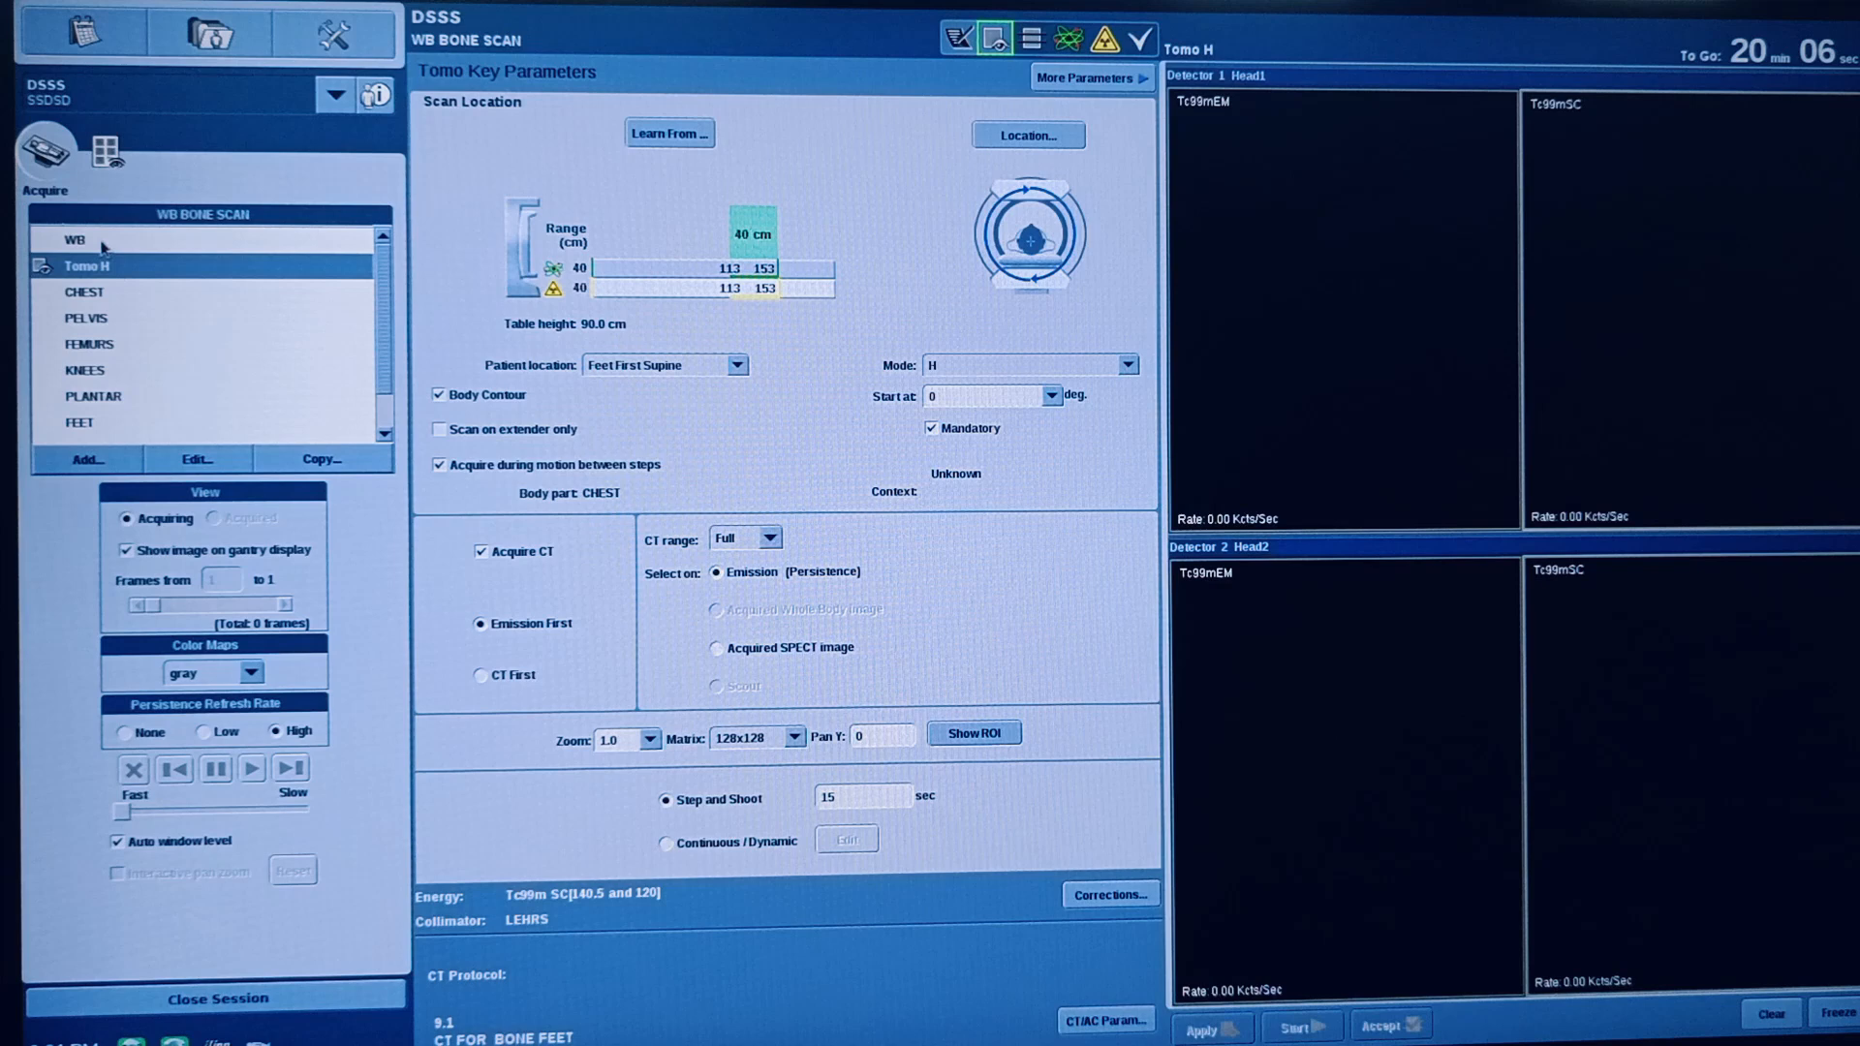
left_click(74, 239)
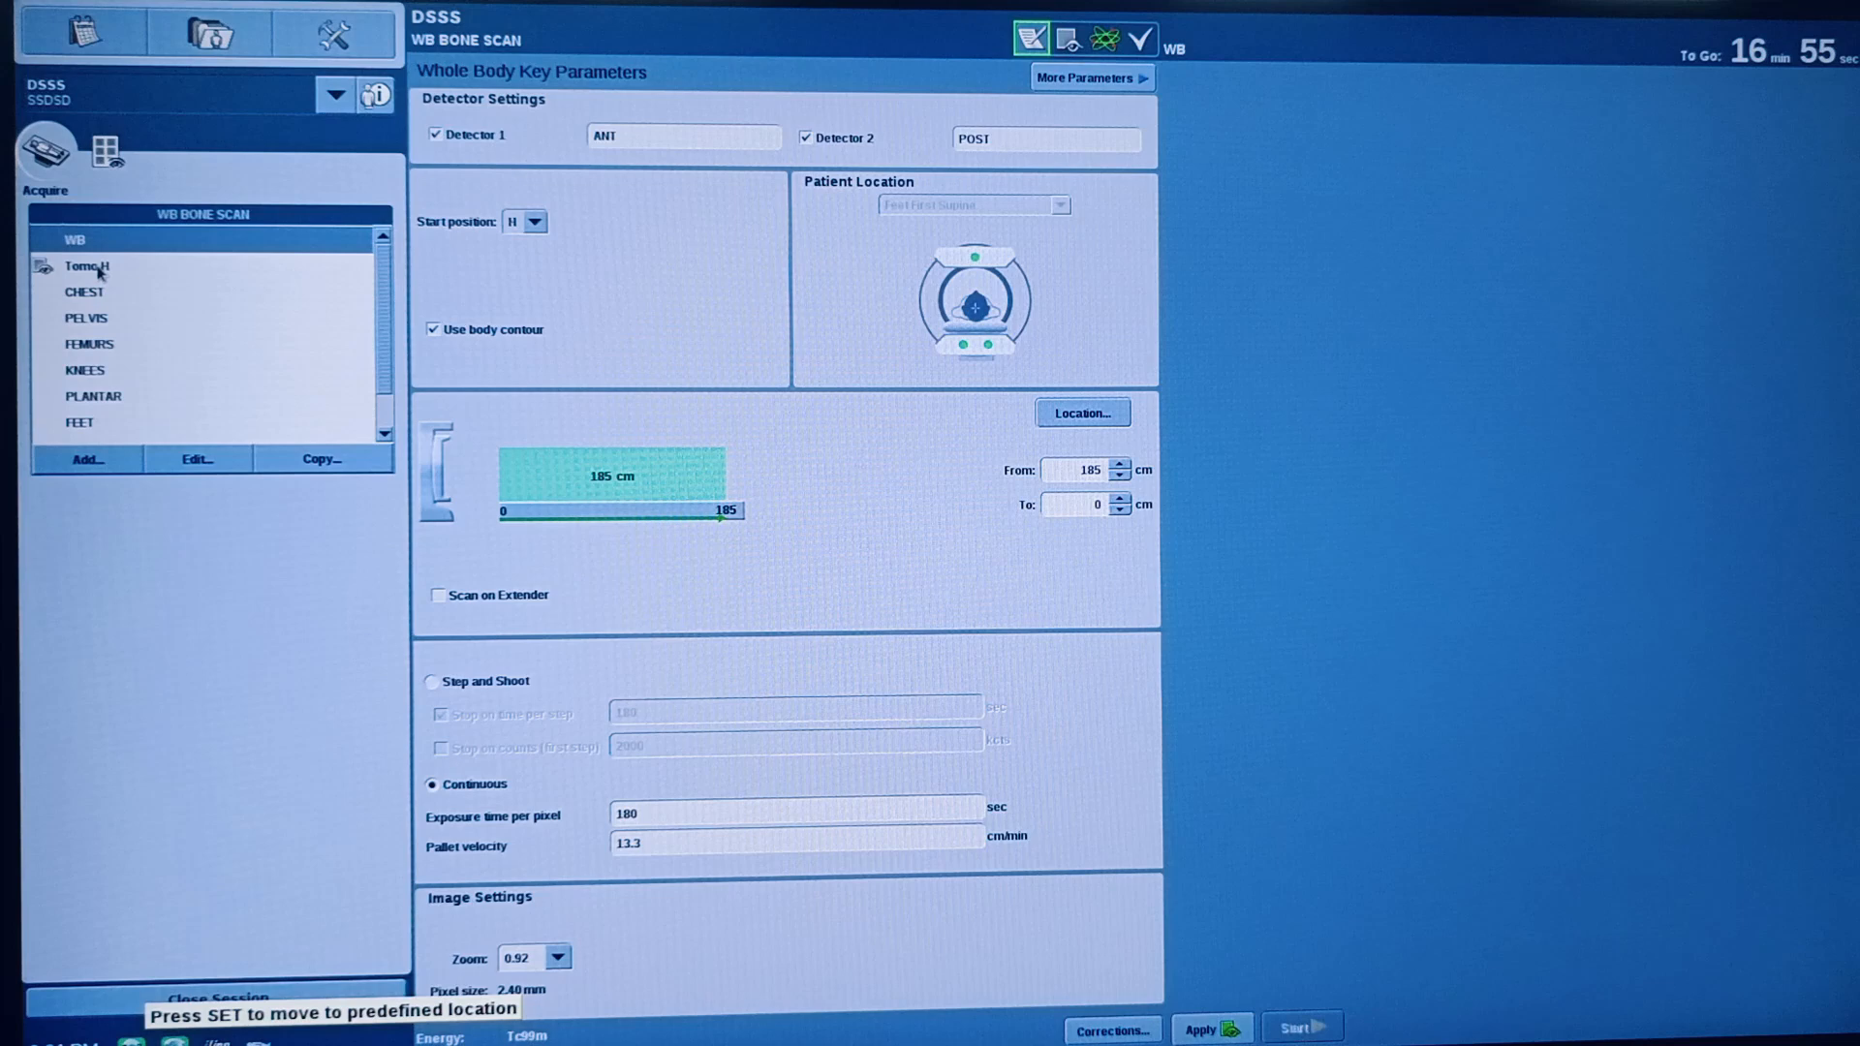
left_click(86, 266)
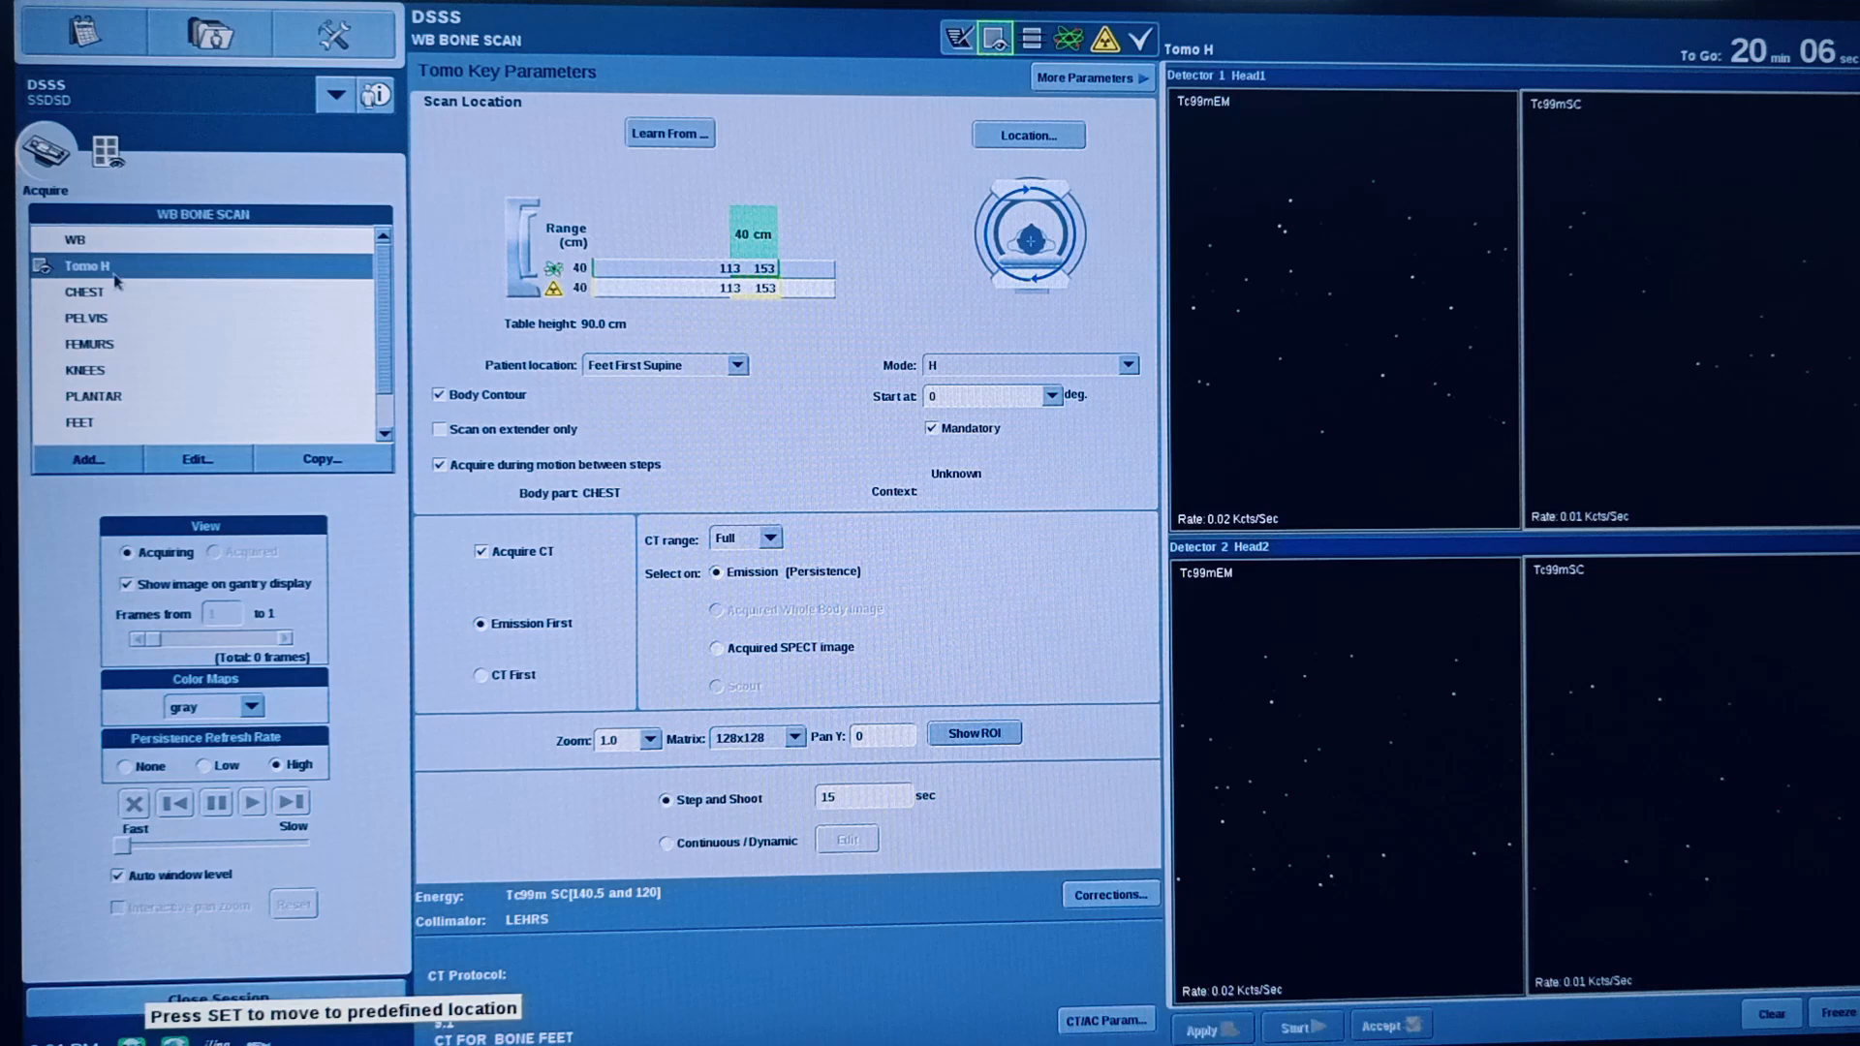
mouse_move(913, 443)
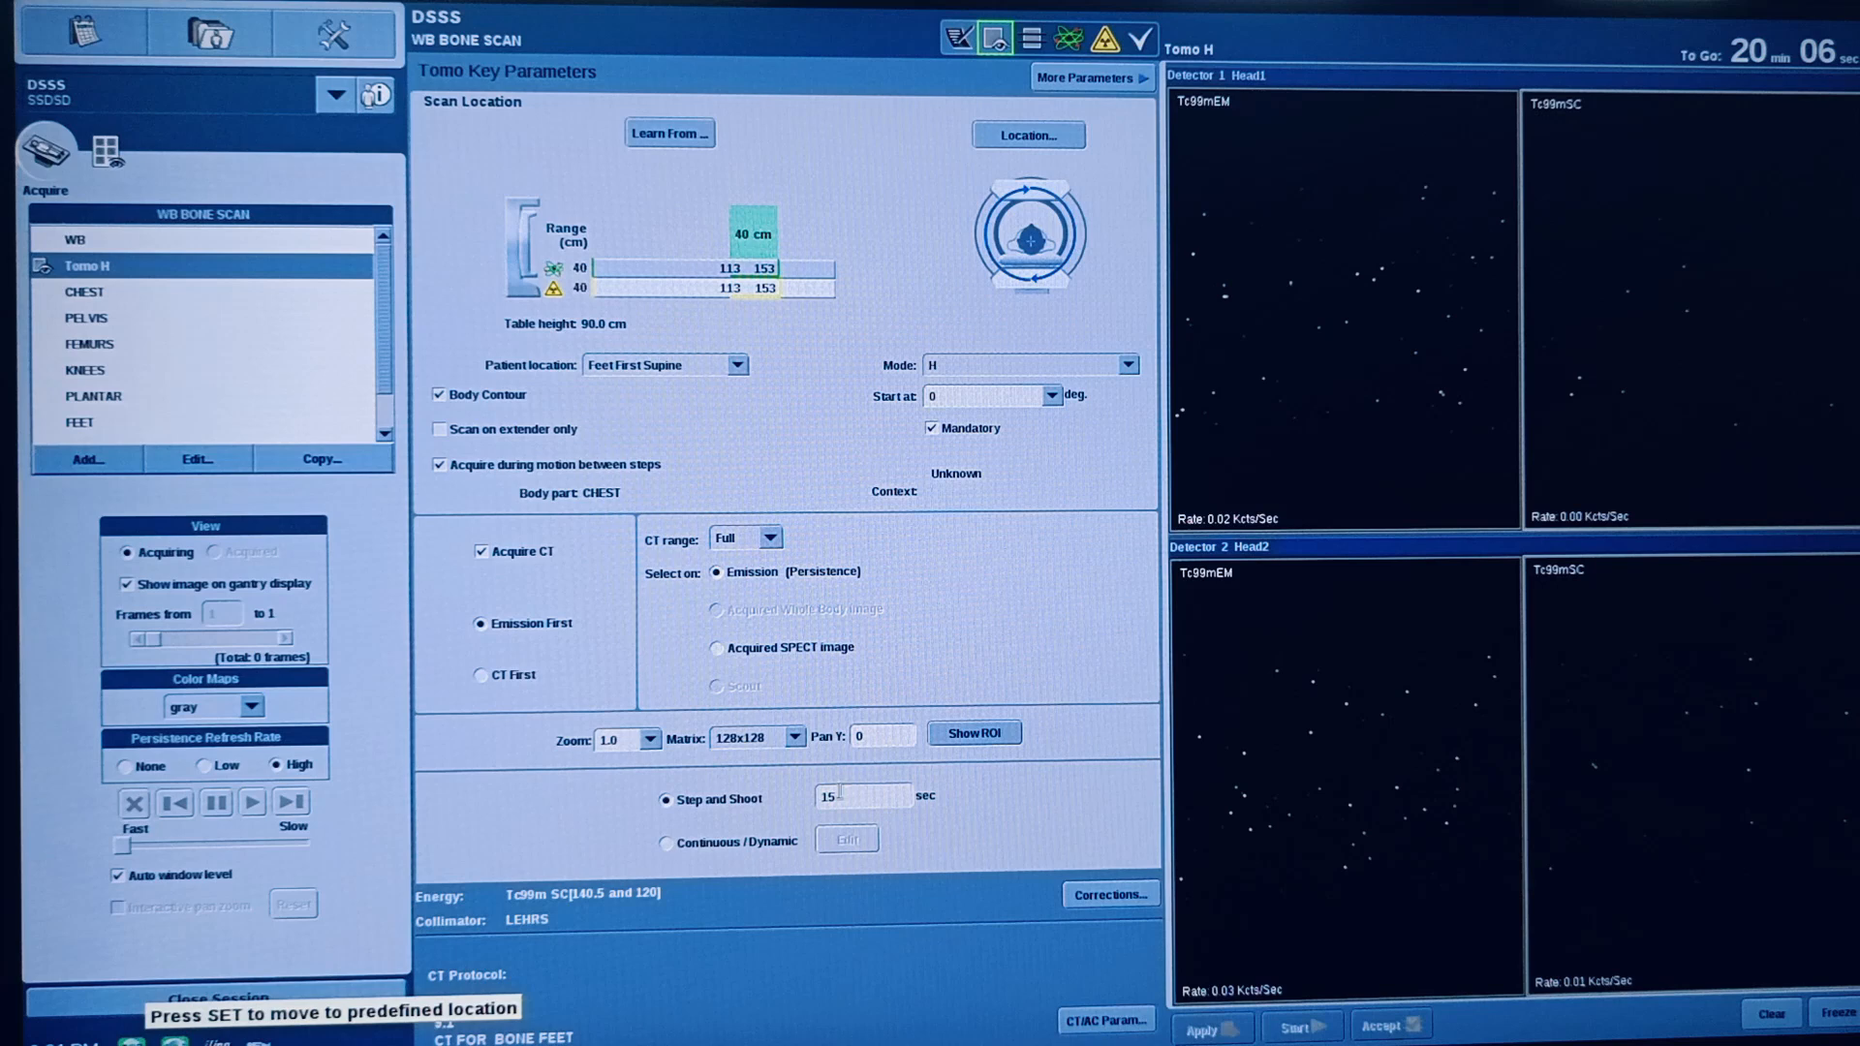
Step: Shorten the Tomo H time per step to 1 second, keeping the CT range at Full
left_click(849, 794)
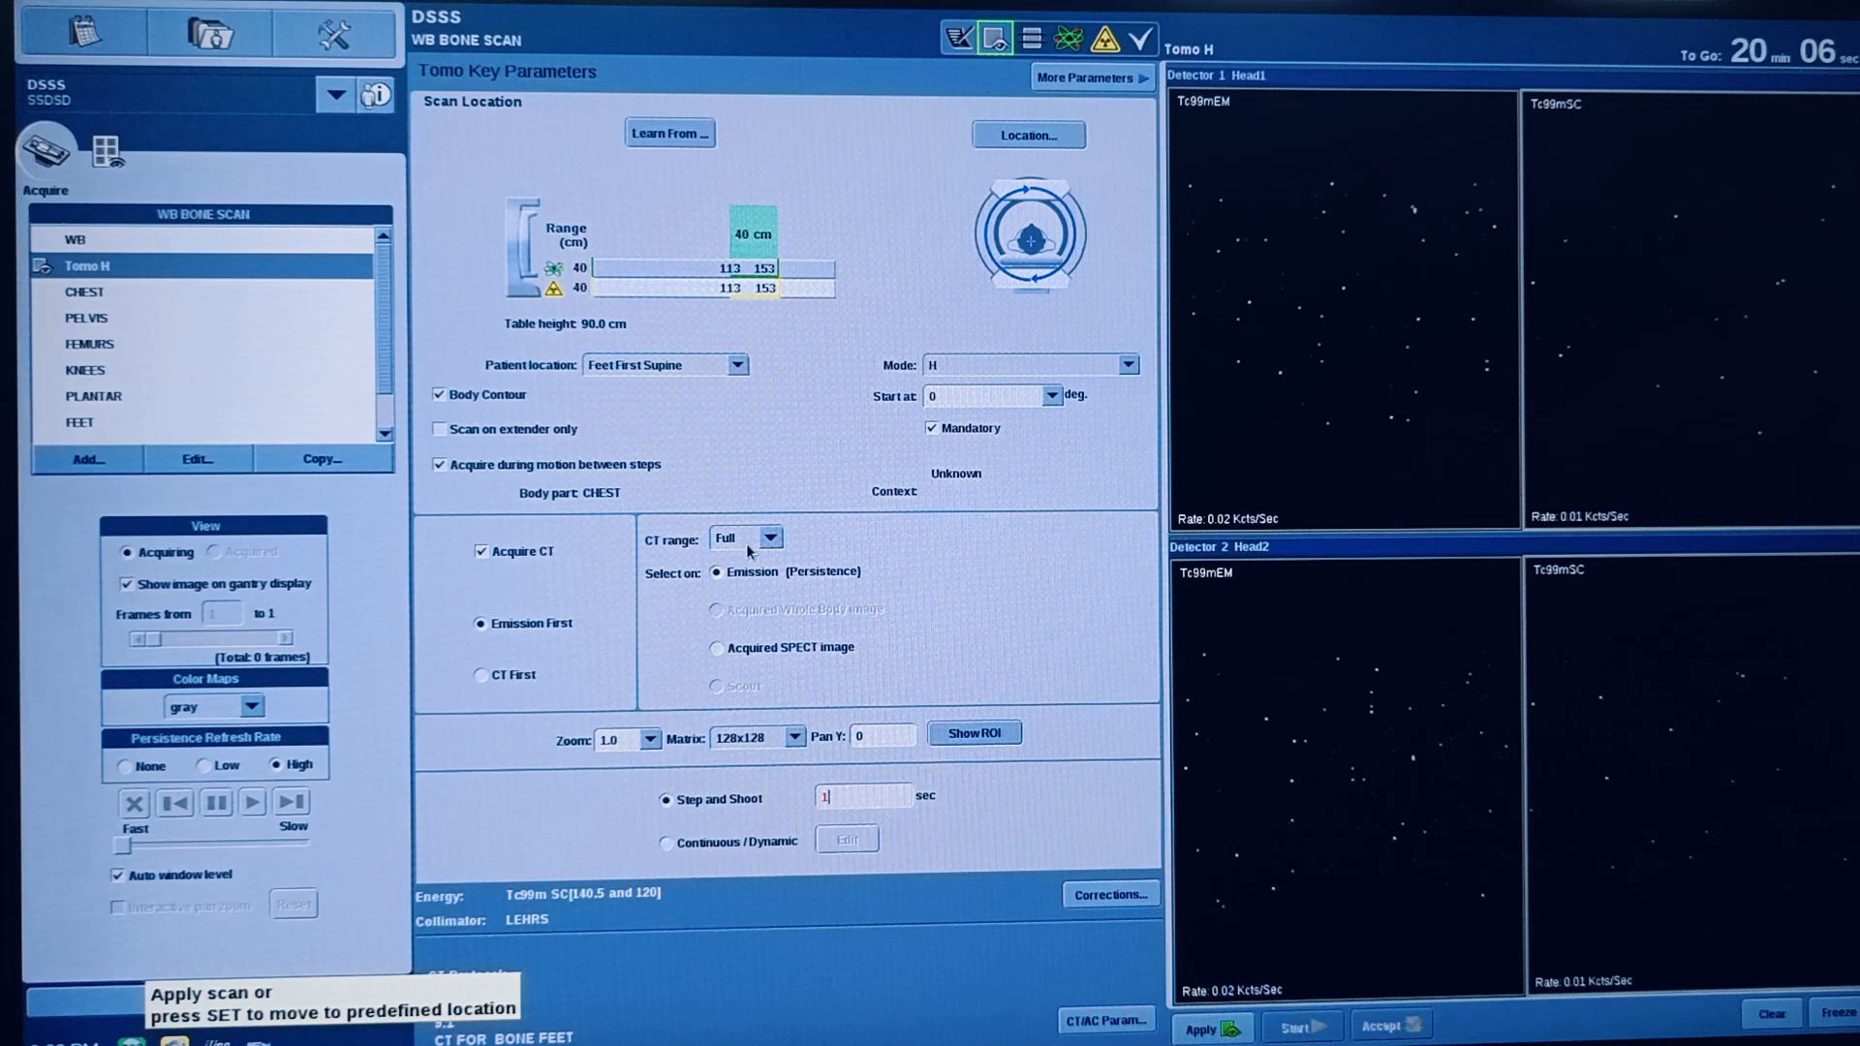
left_click(1084, 78)
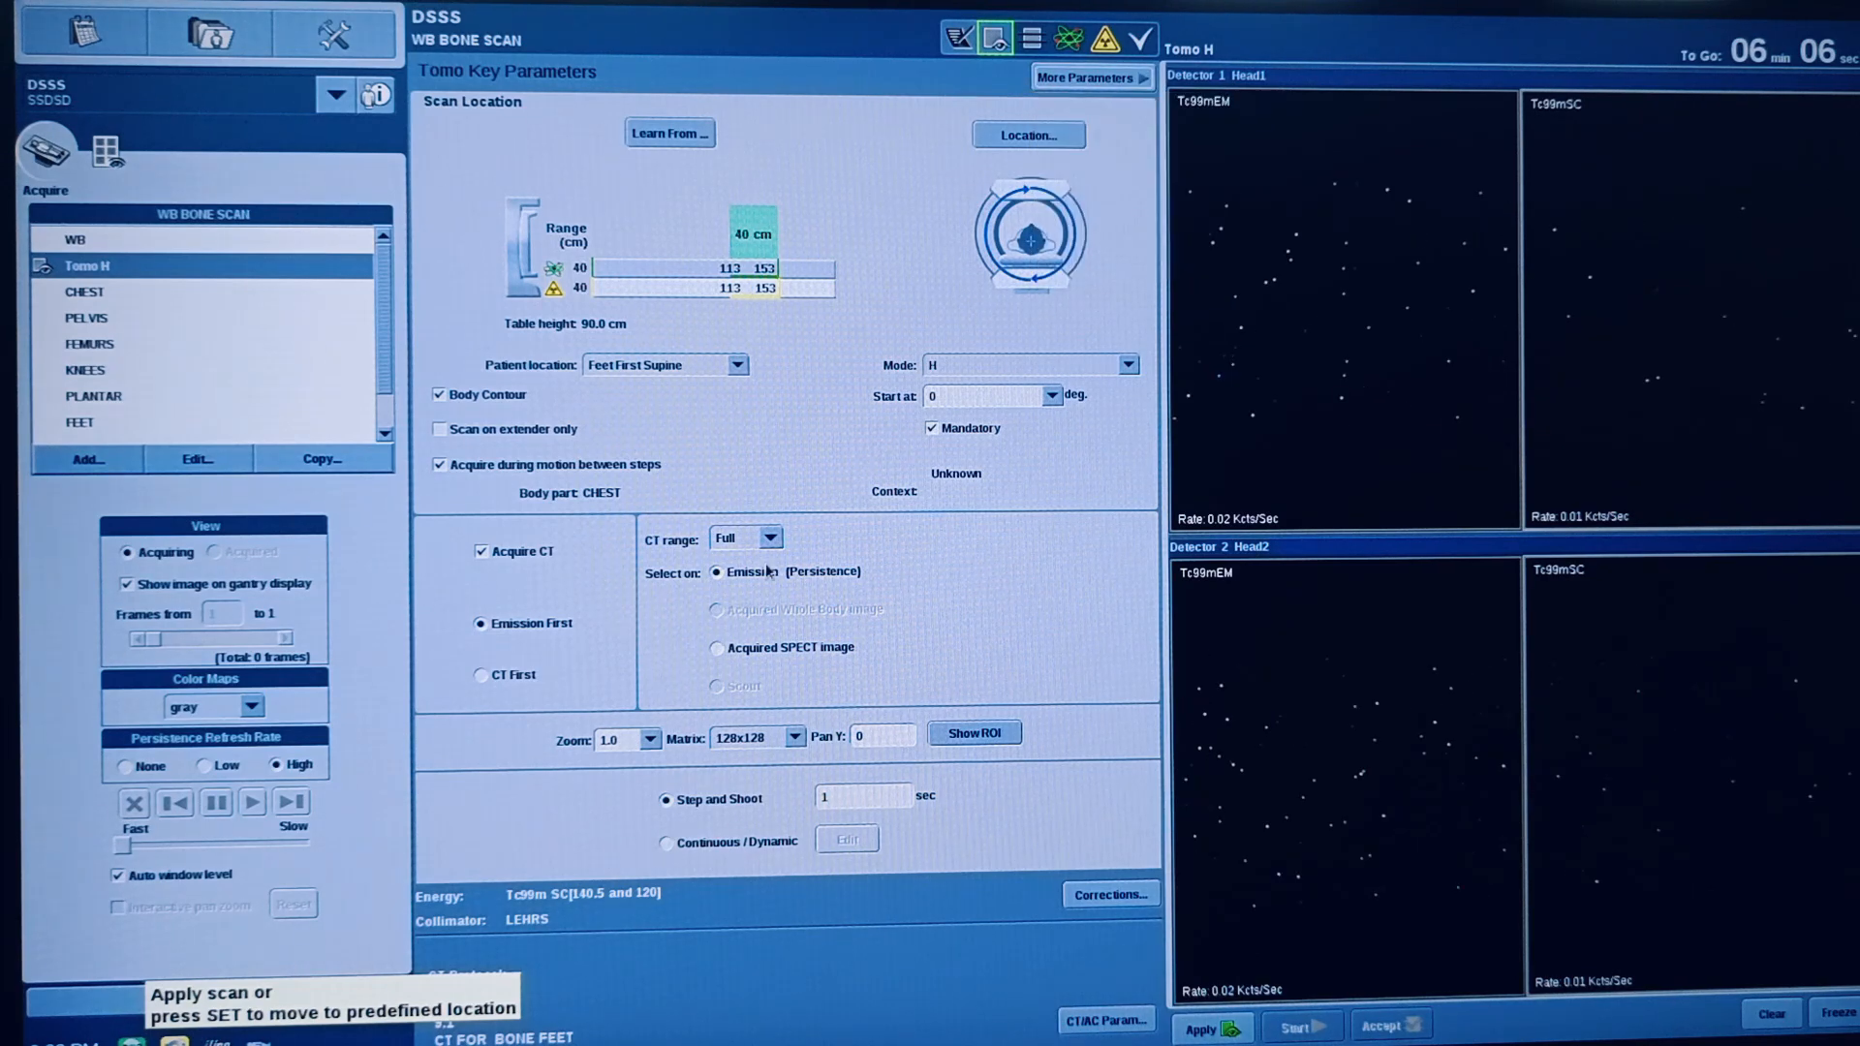
left_click(777, 538)
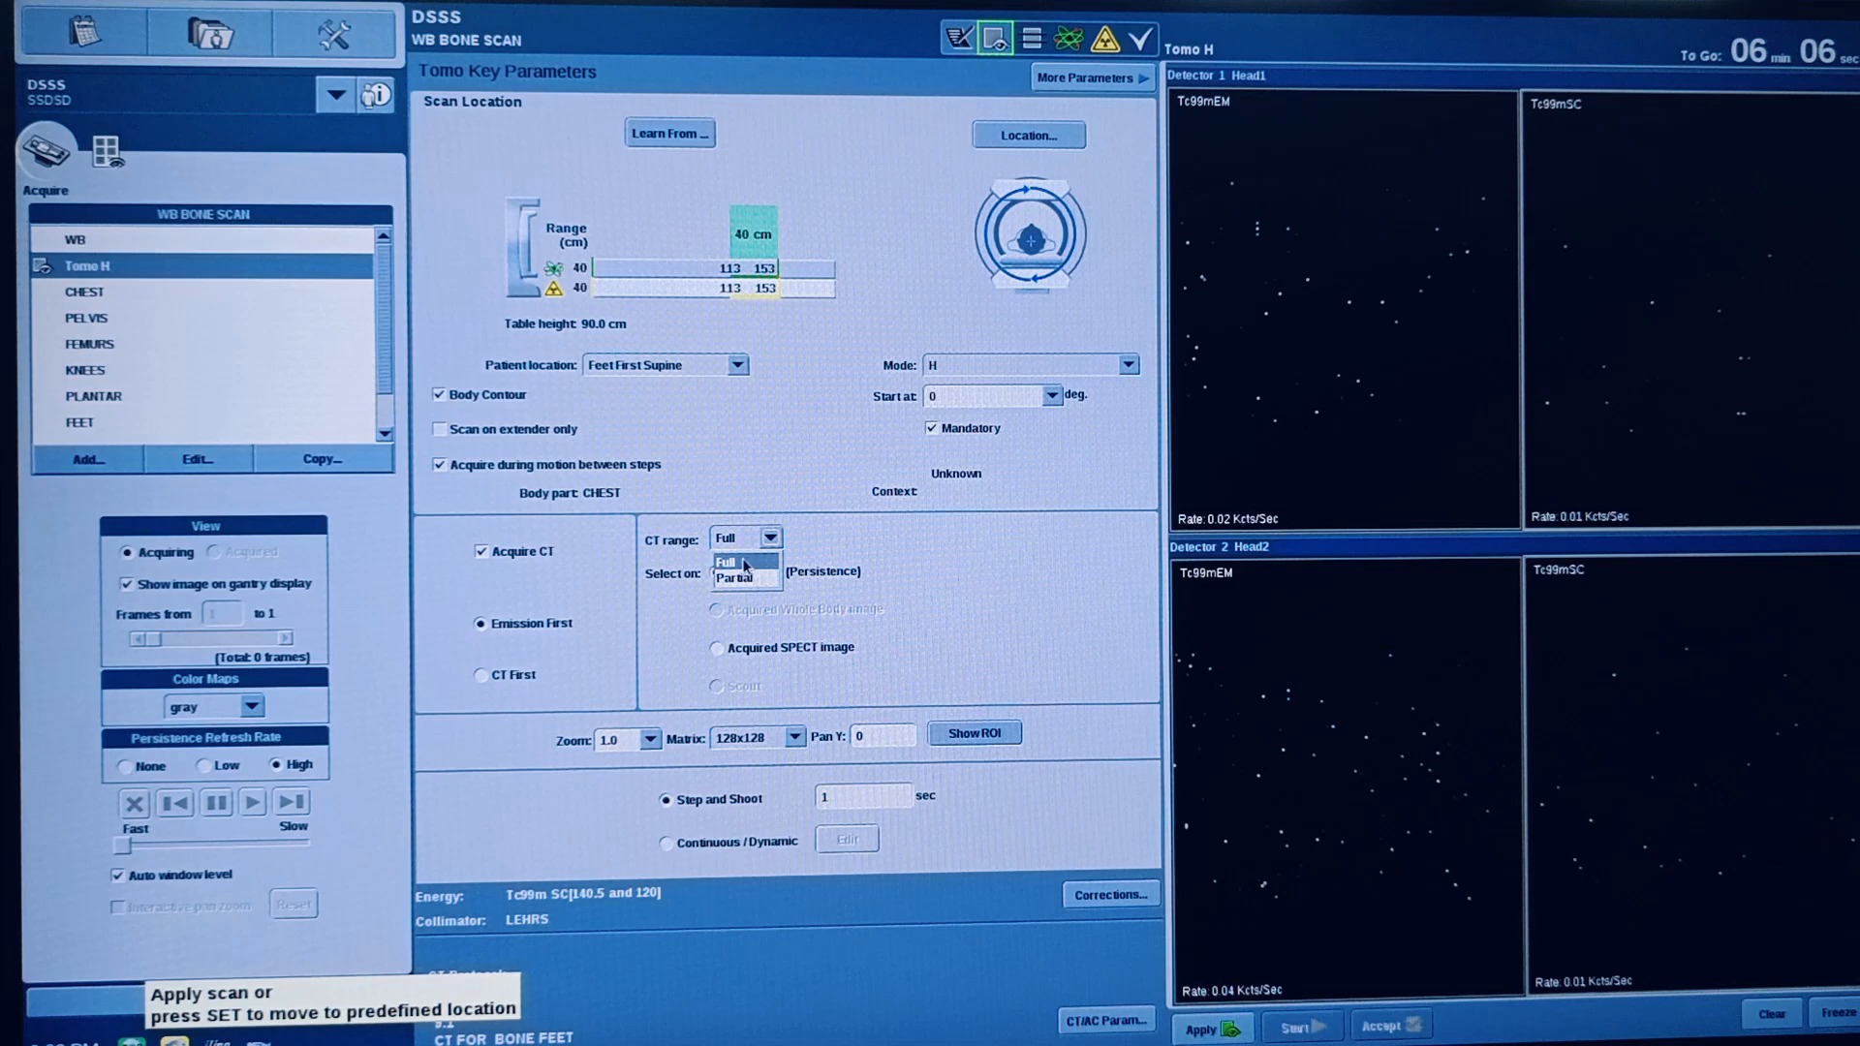
left_click(725, 562)
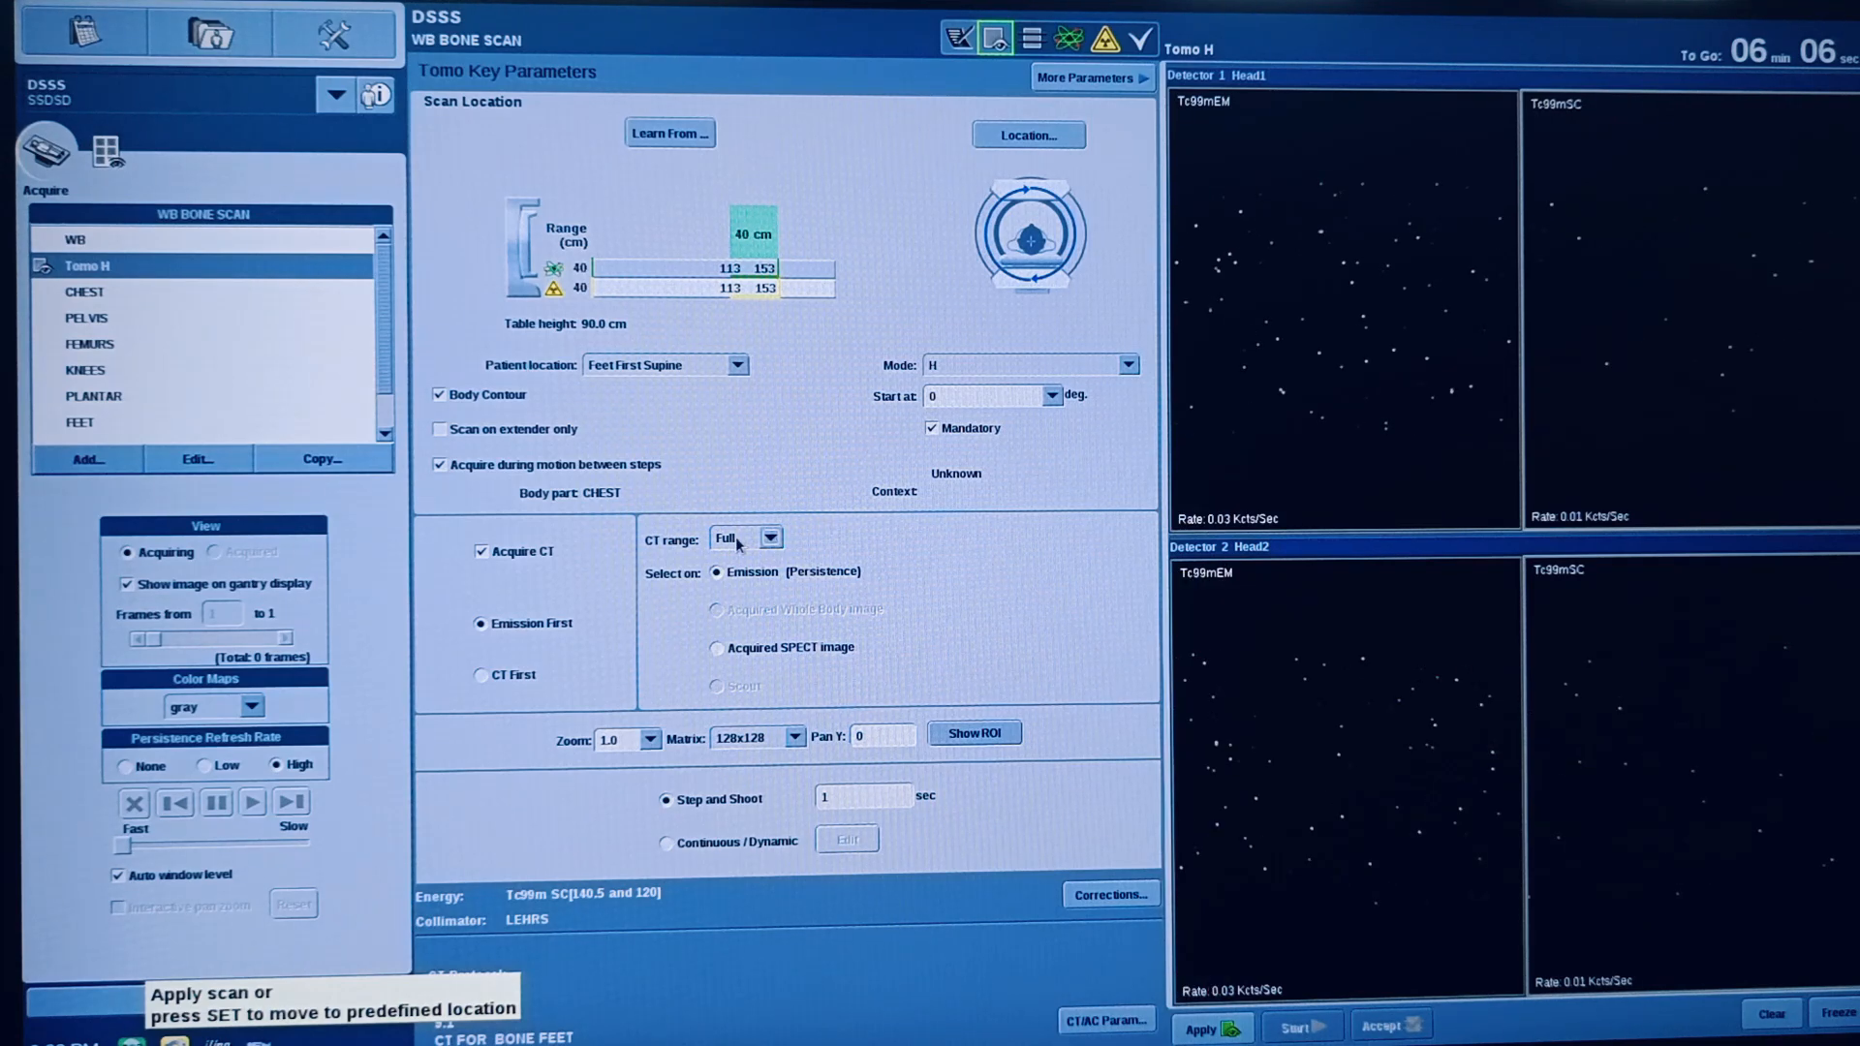
left_click(765, 538)
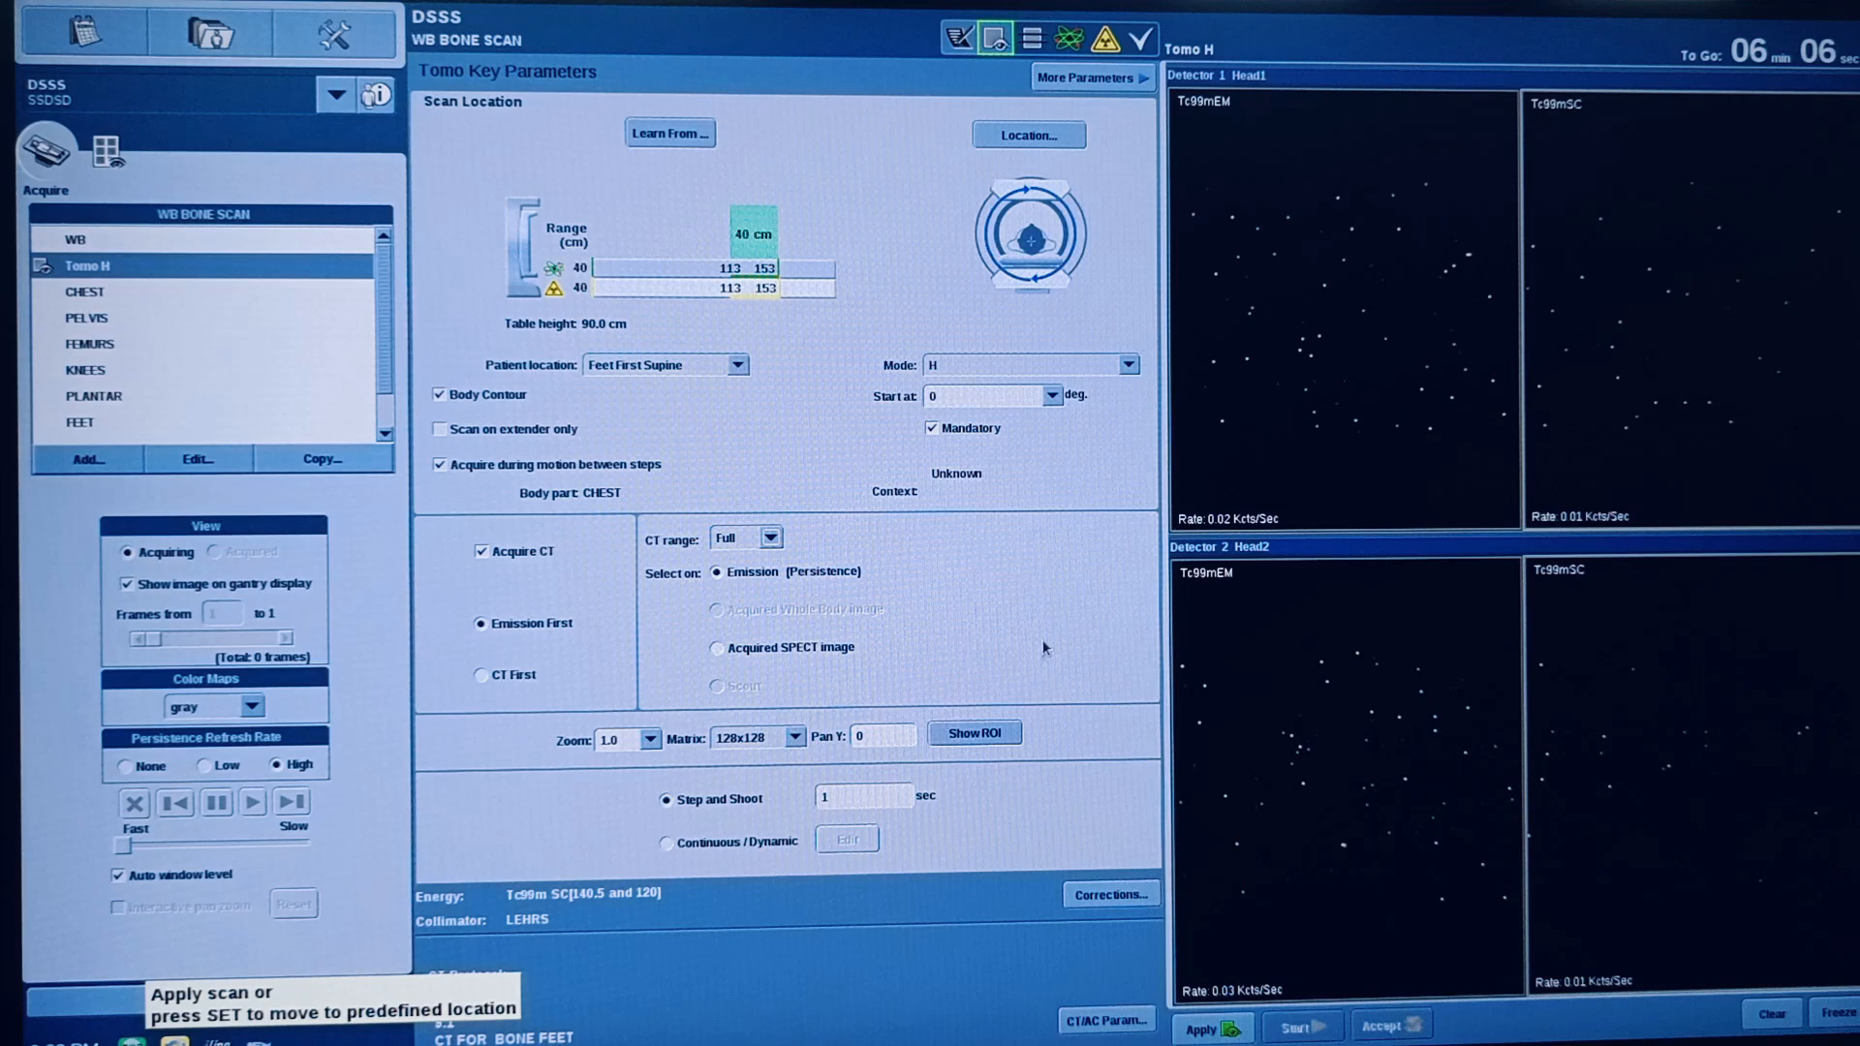
mouse_move(1119, 435)
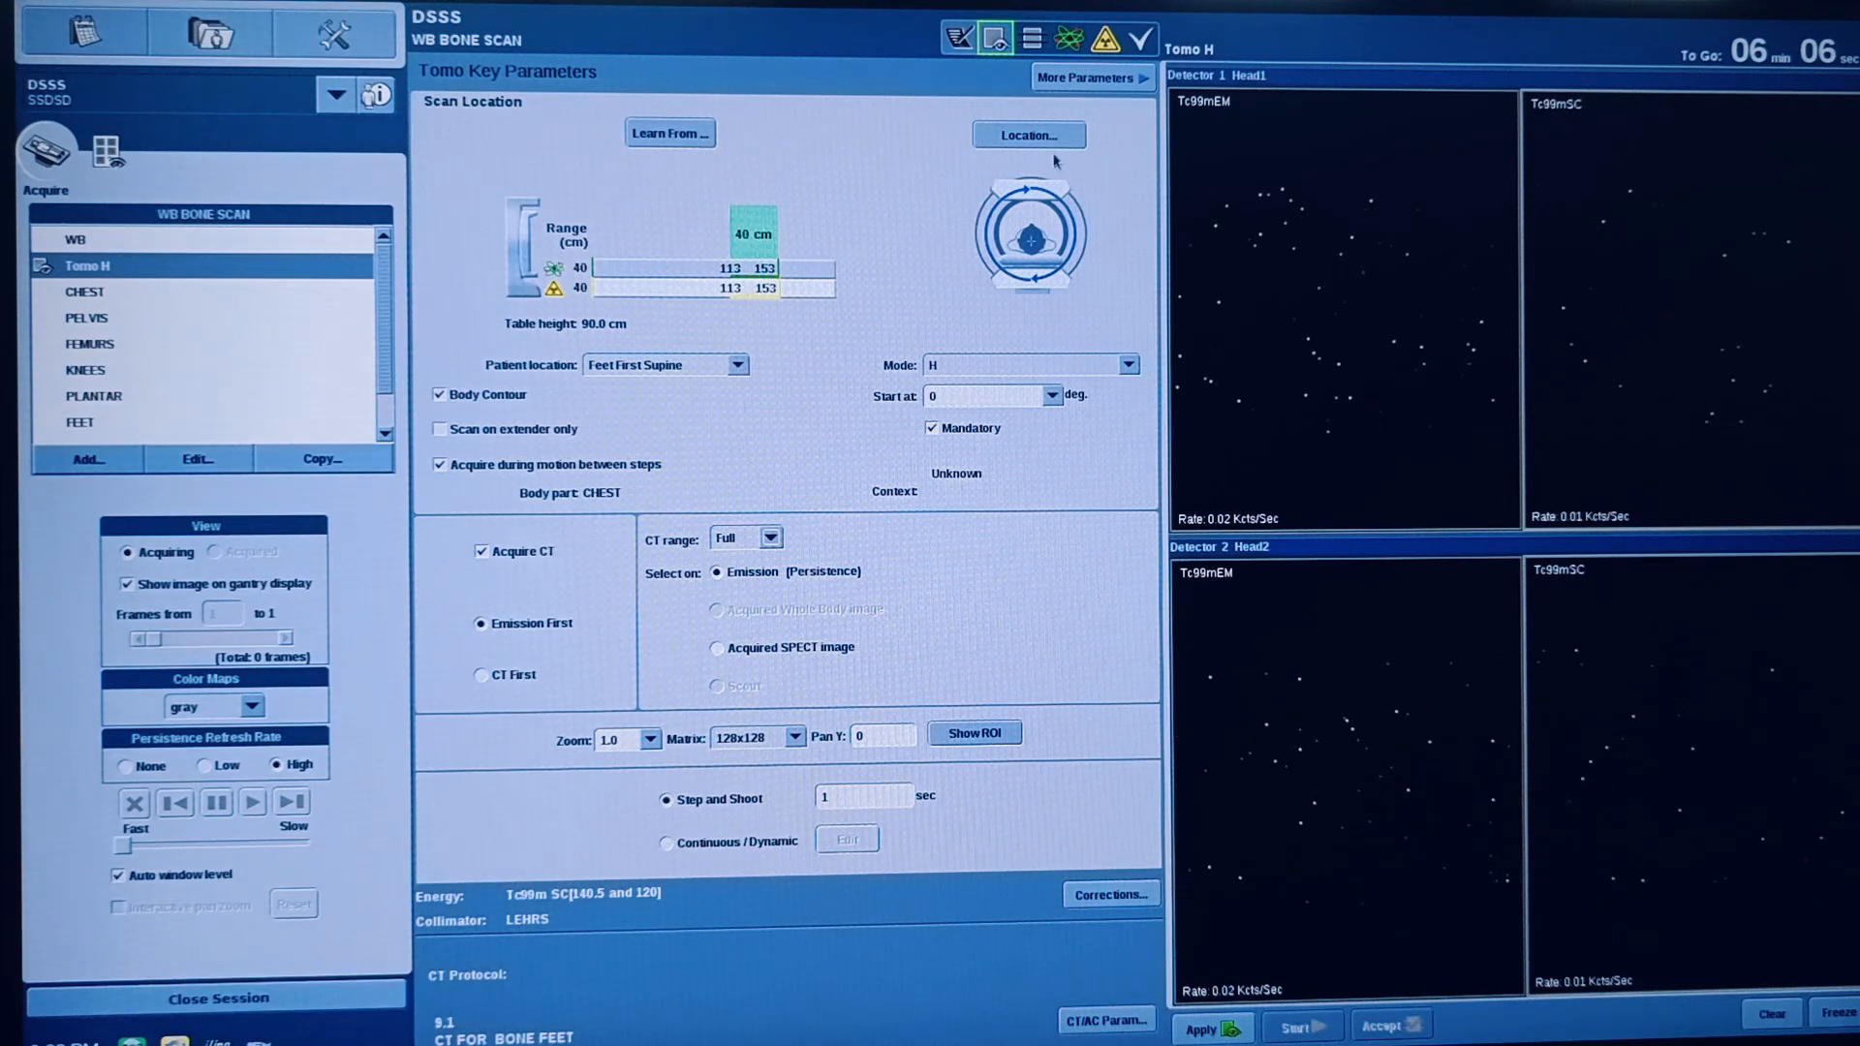
Step: In tomo Location settings, set rough overlap to 12 and one field of view
left_click(1026, 134)
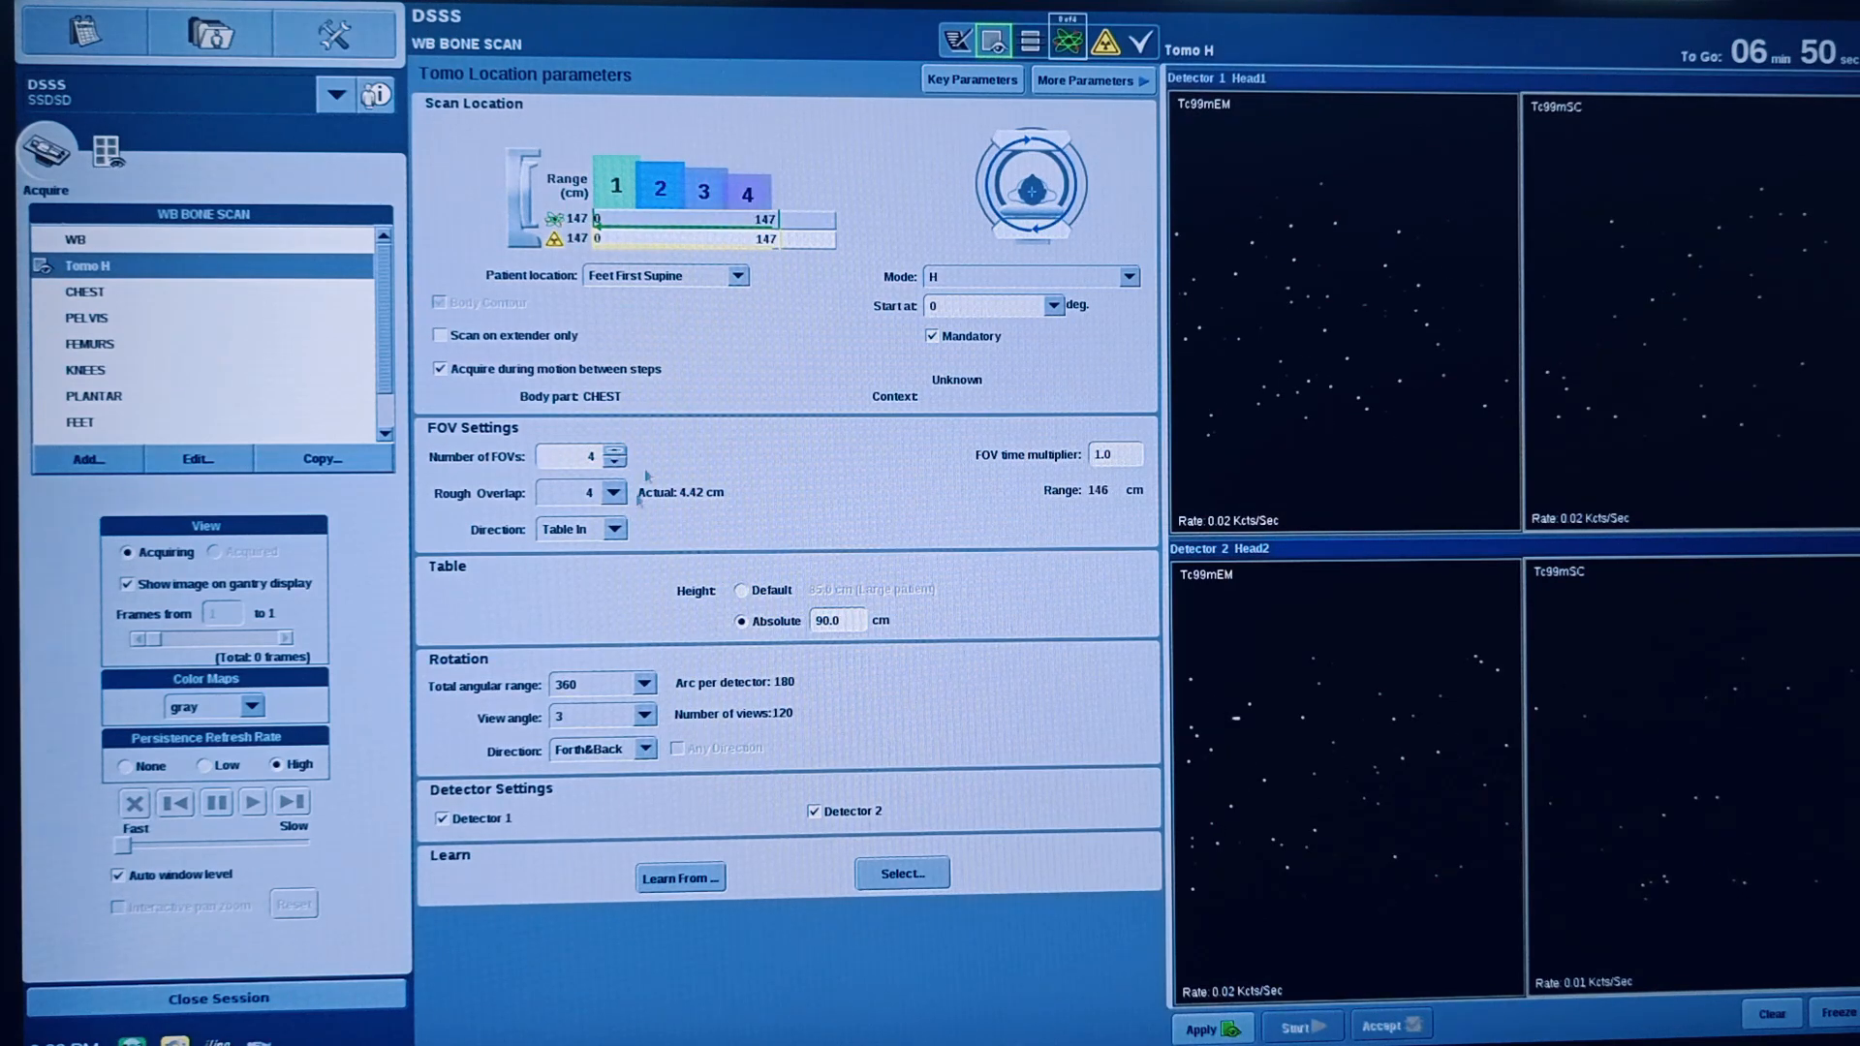
left_click(614, 492)
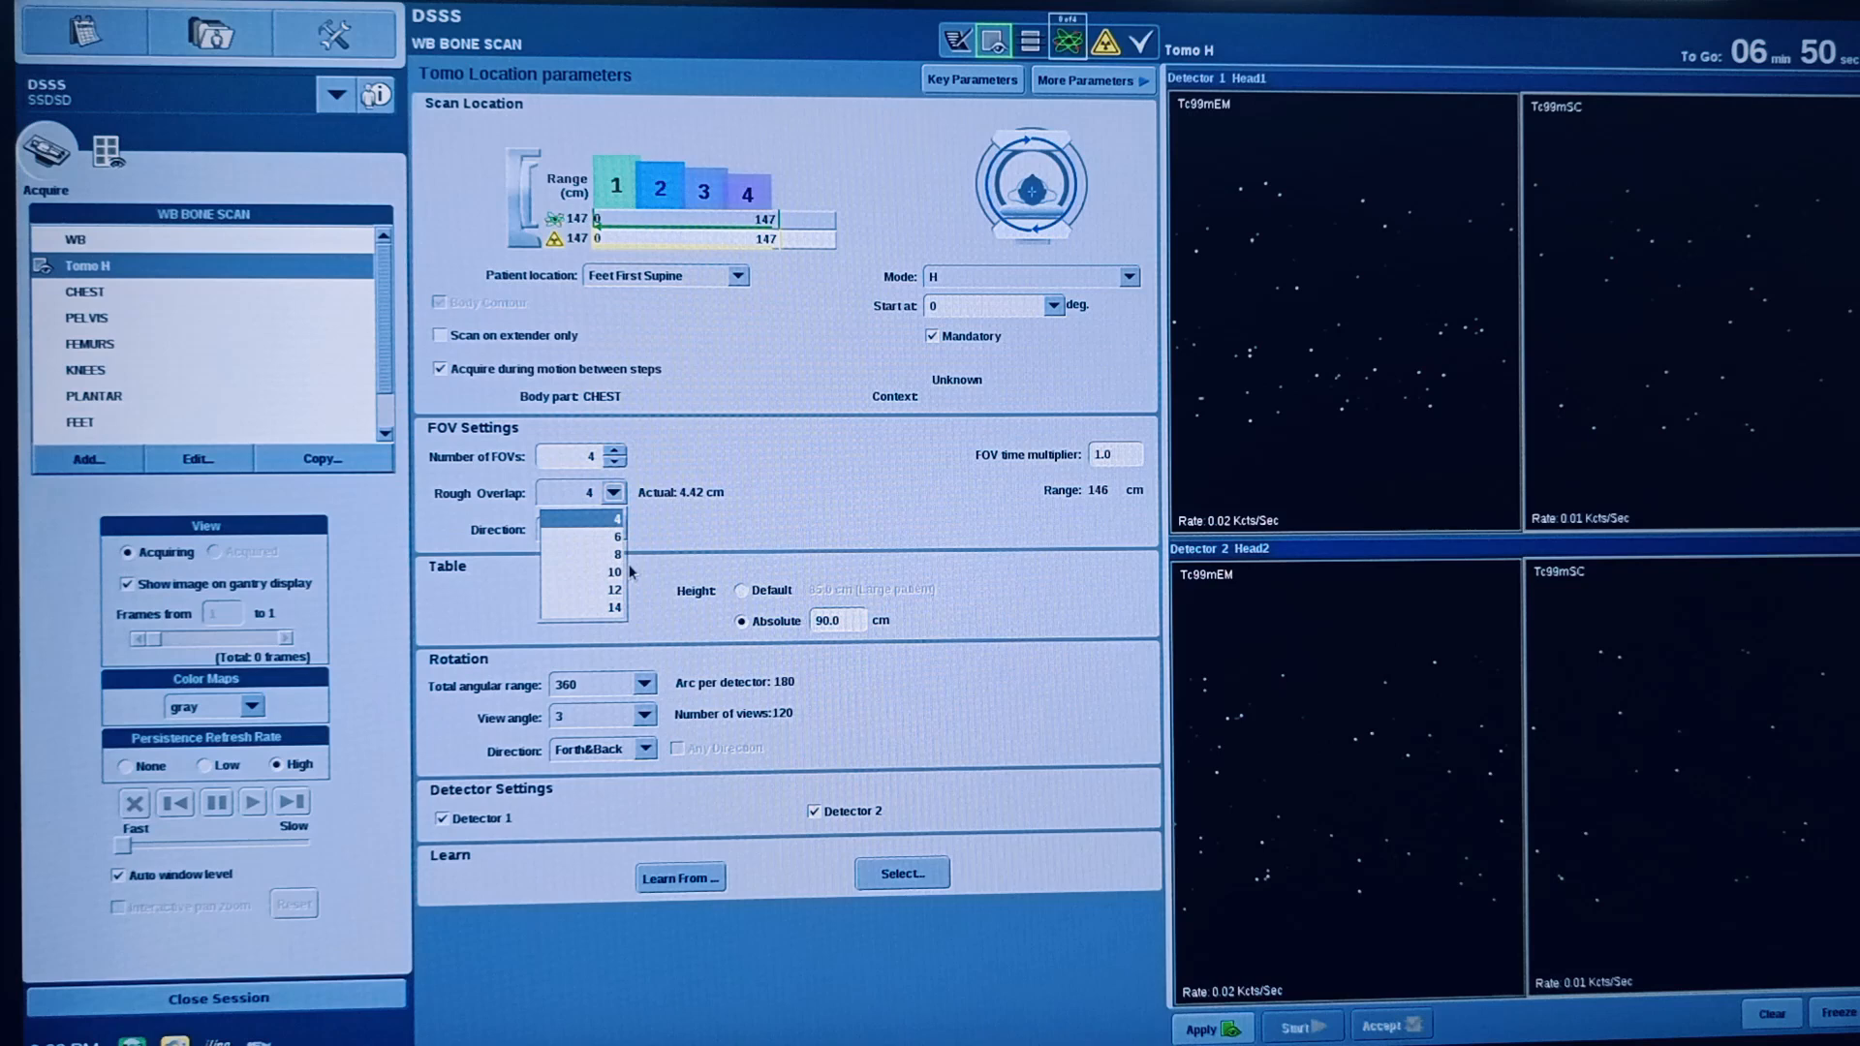
left_click(613, 572)
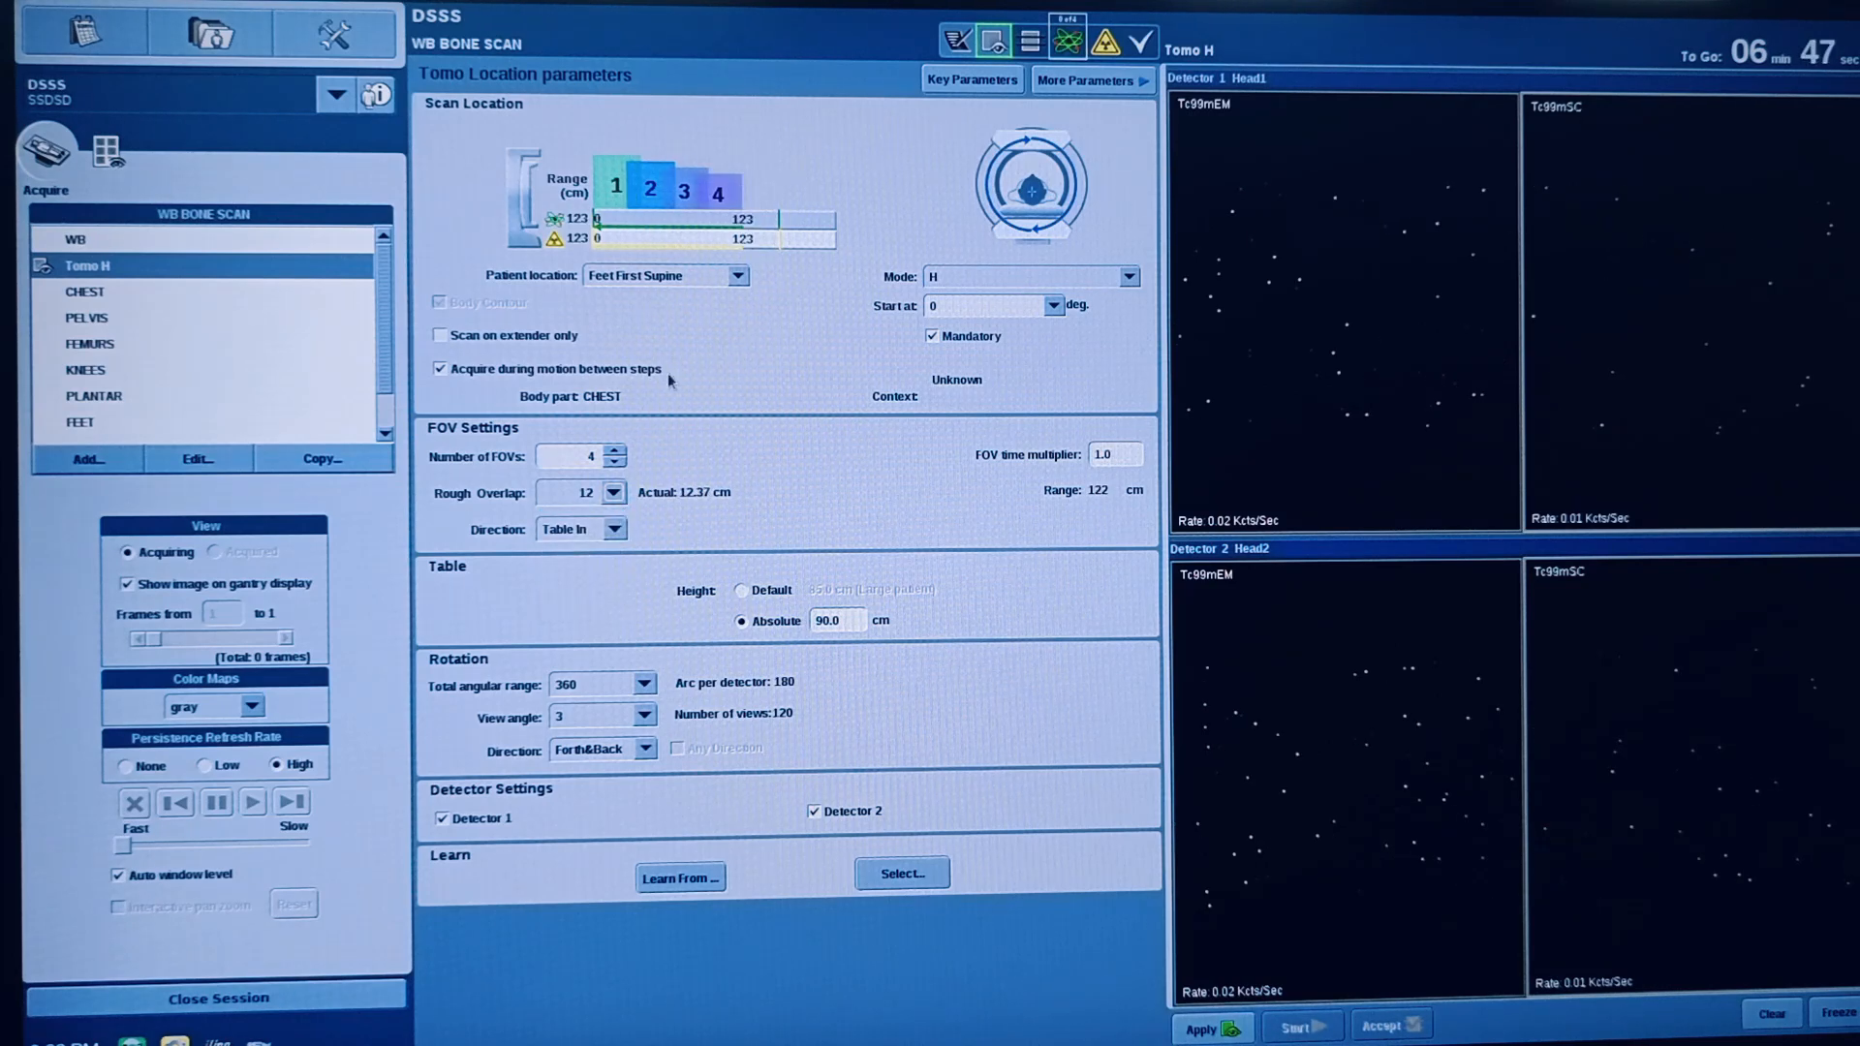
left_click(616, 448)
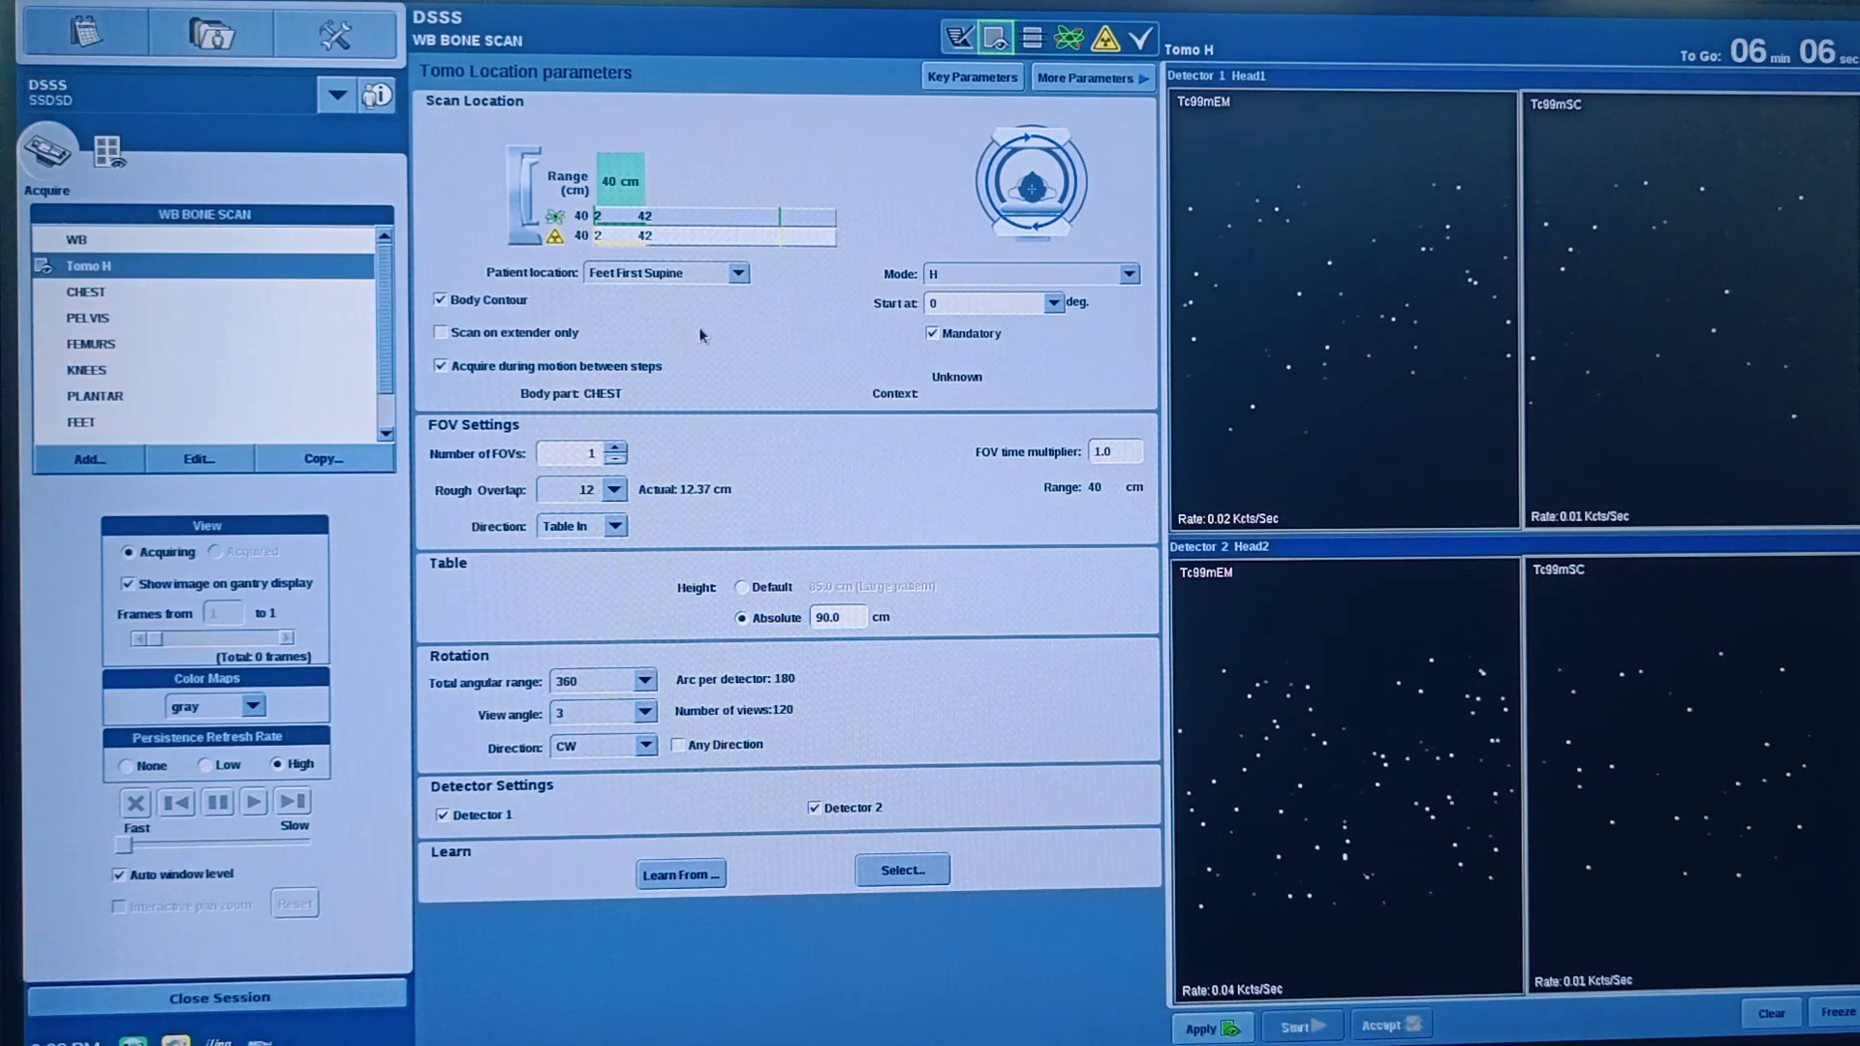
Step: Set rough overlap to 14 and the table direction to Table Out
left_click(614, 490)
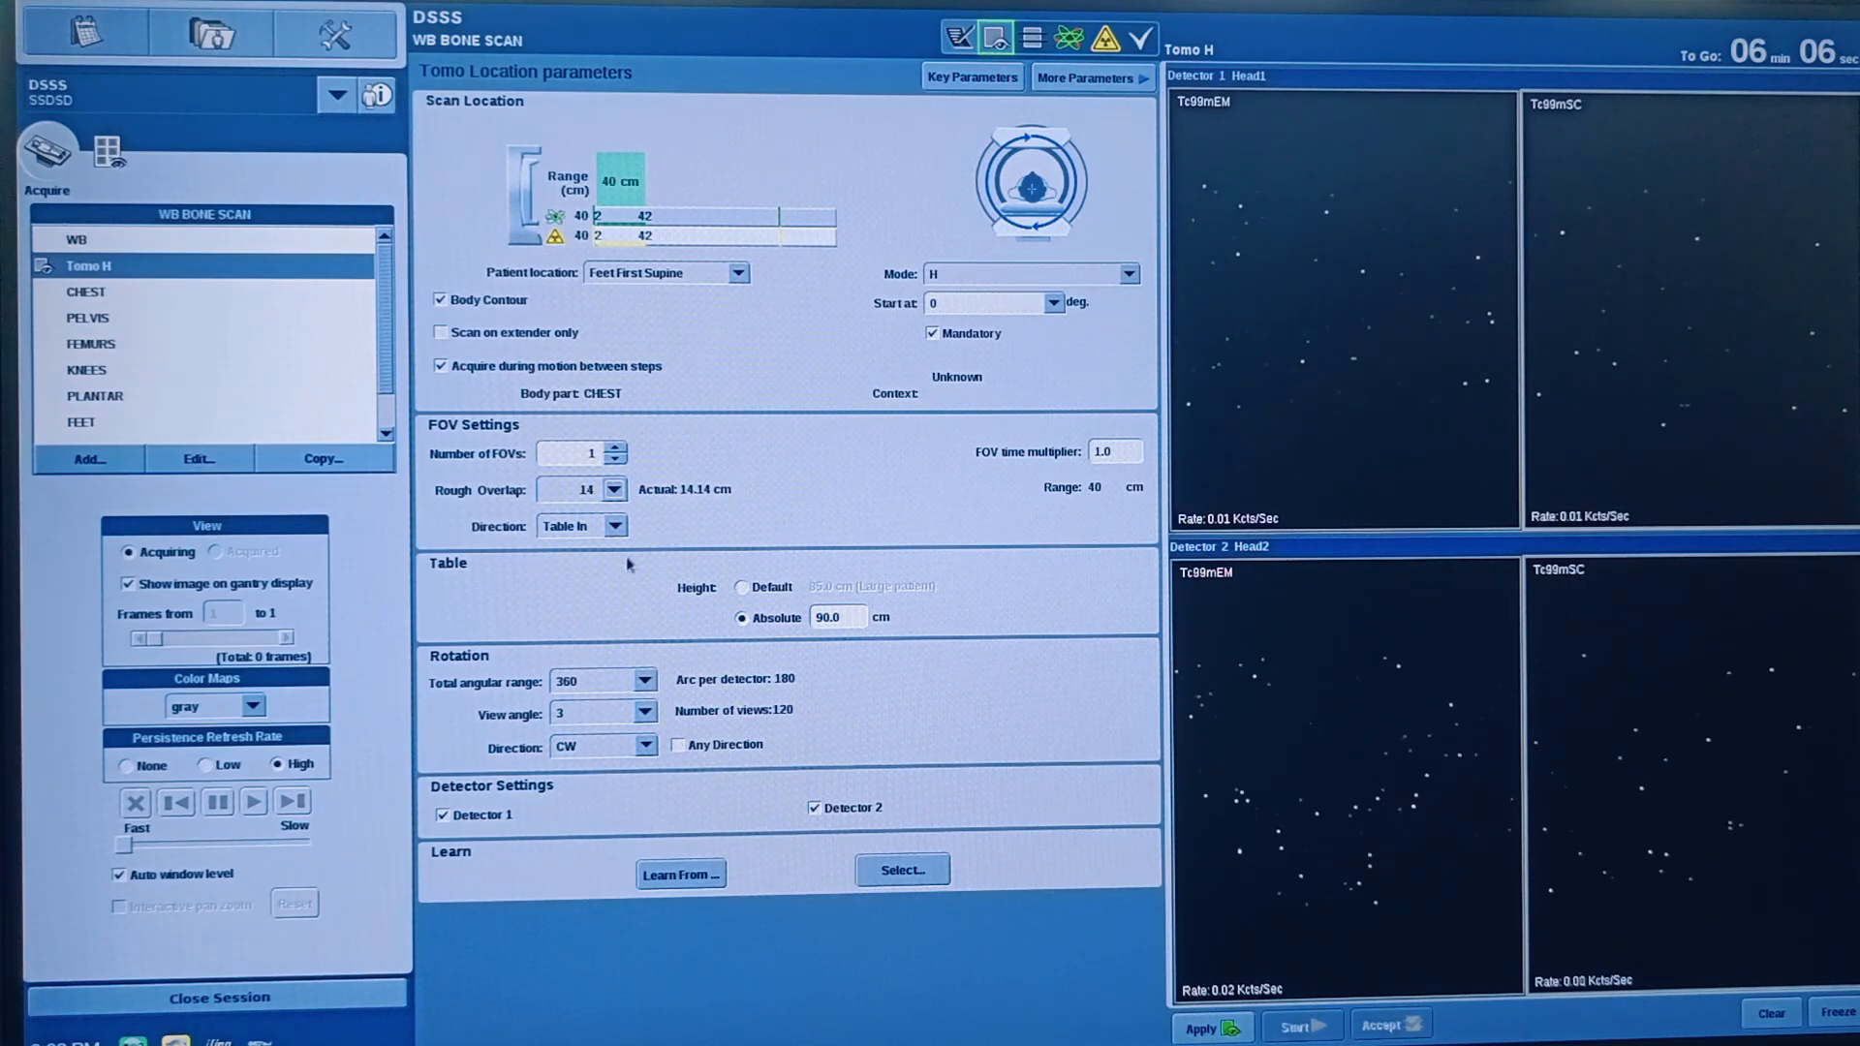
left_click(616, 525)
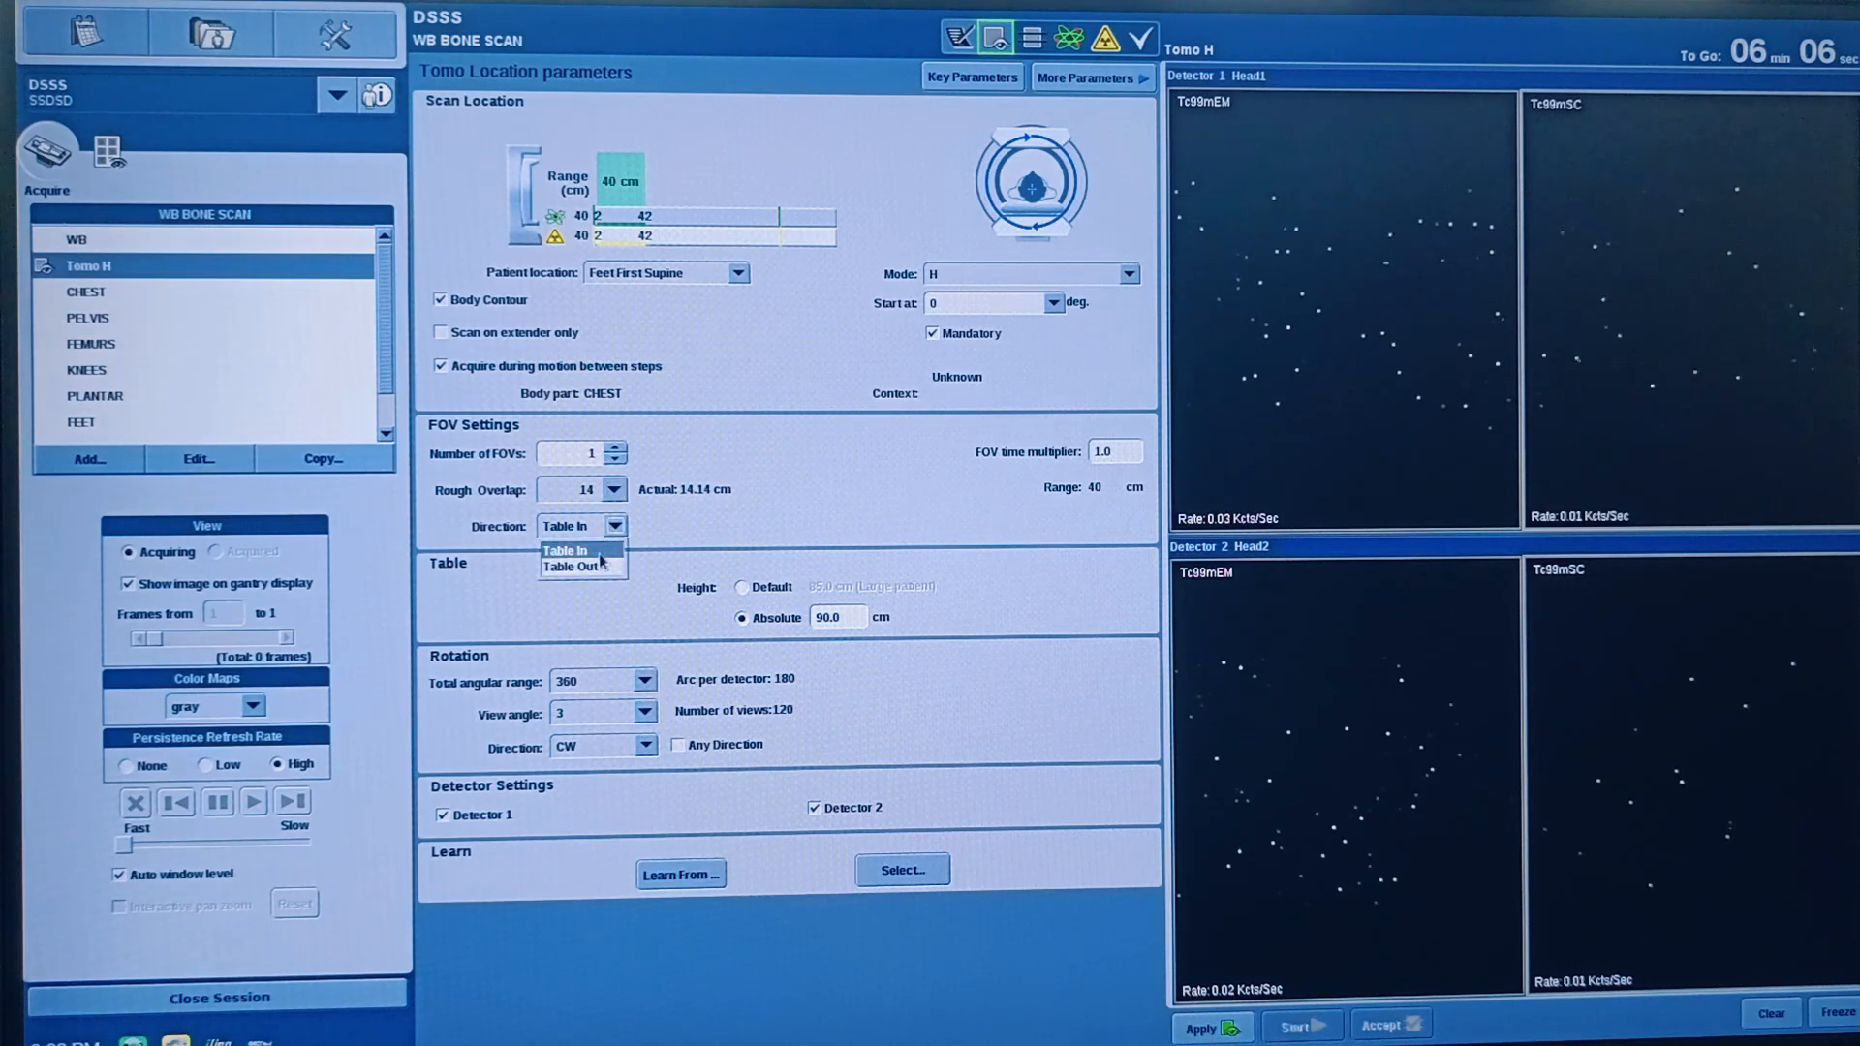
left_click(569, 566)
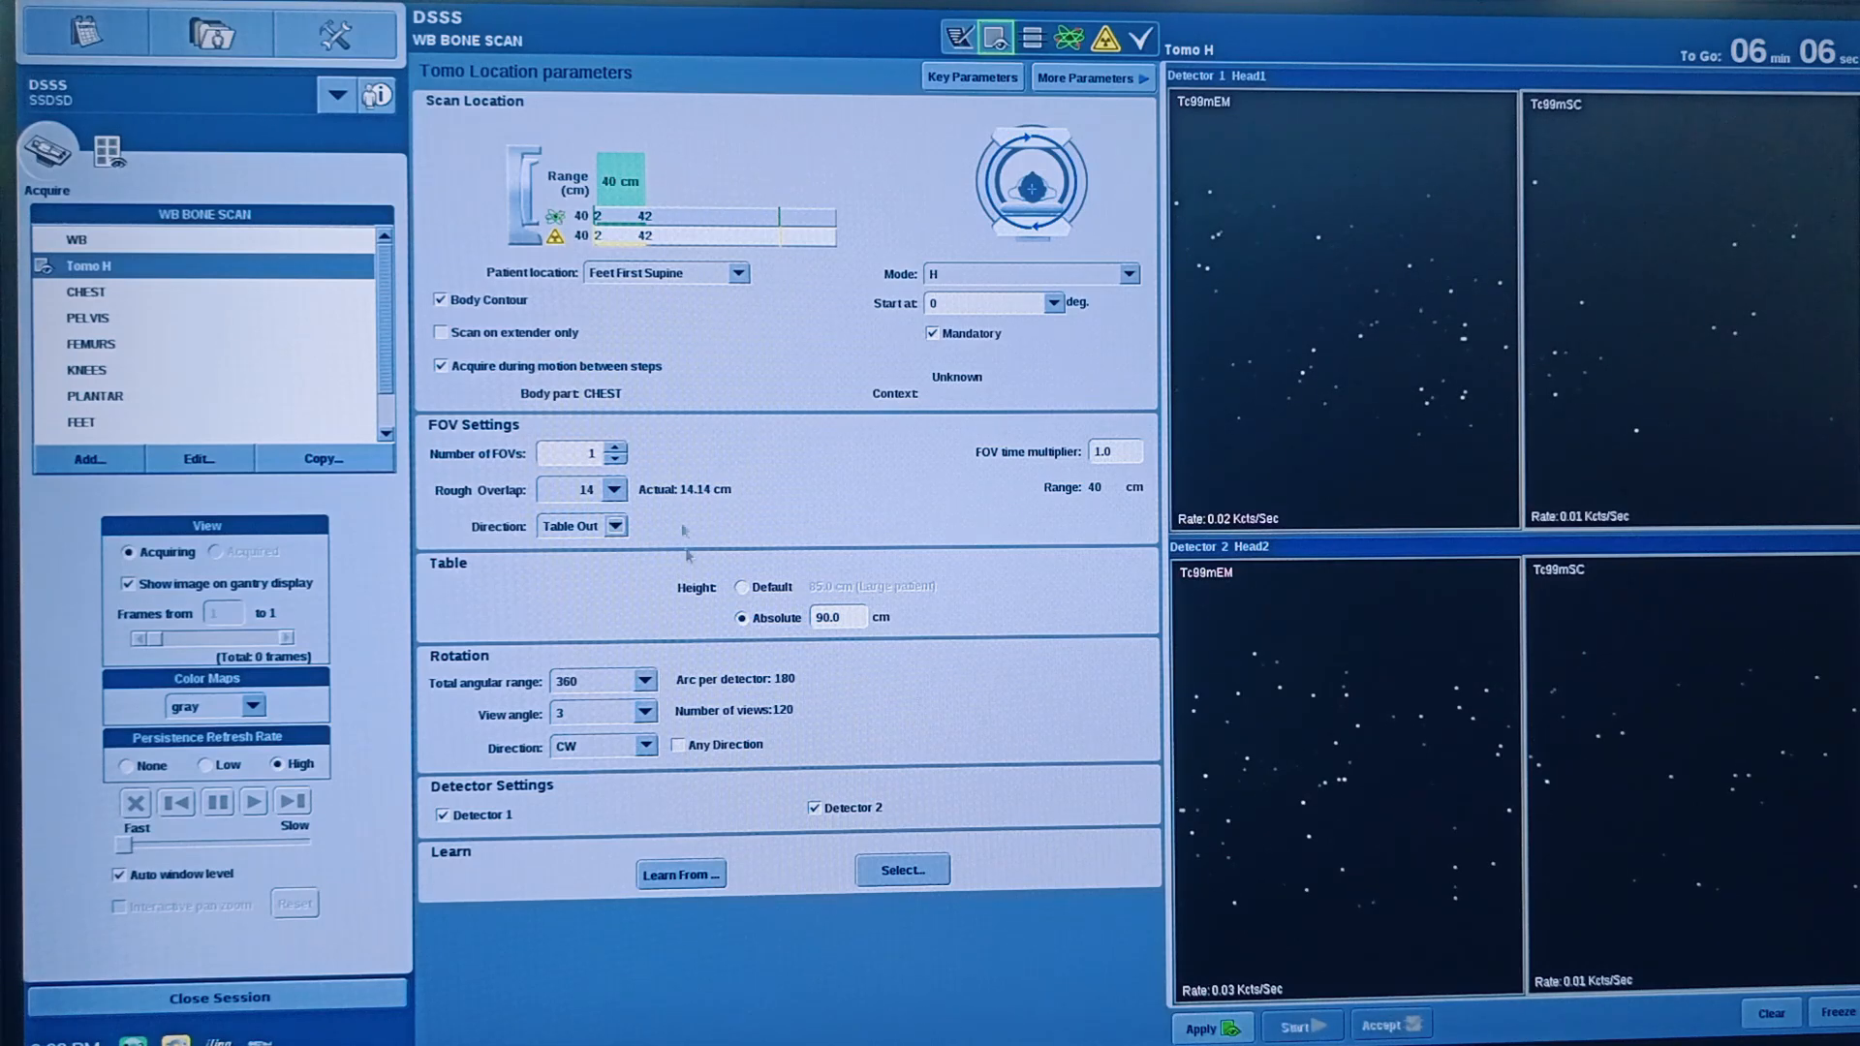
mouse_move(824, 507)
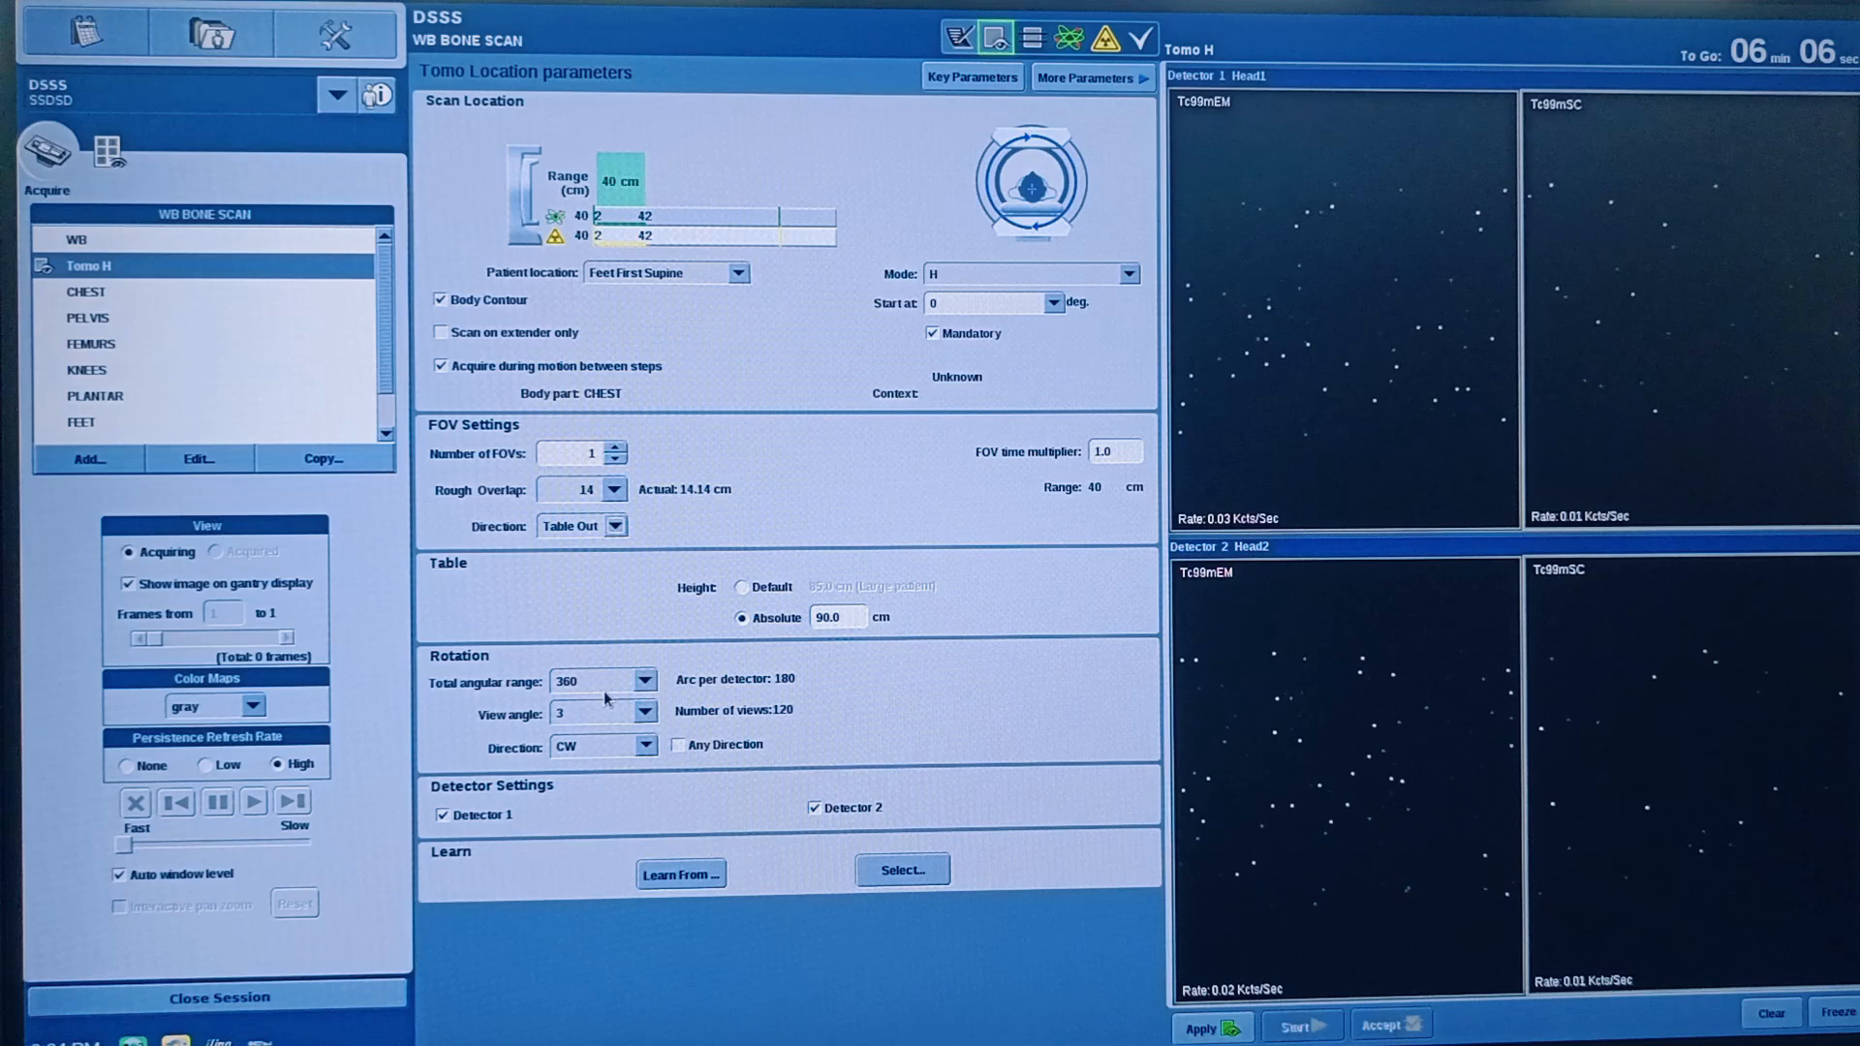
Step: Set the Rotation view angle to 15 degrees, giving 24 views
left_click(644, 713)
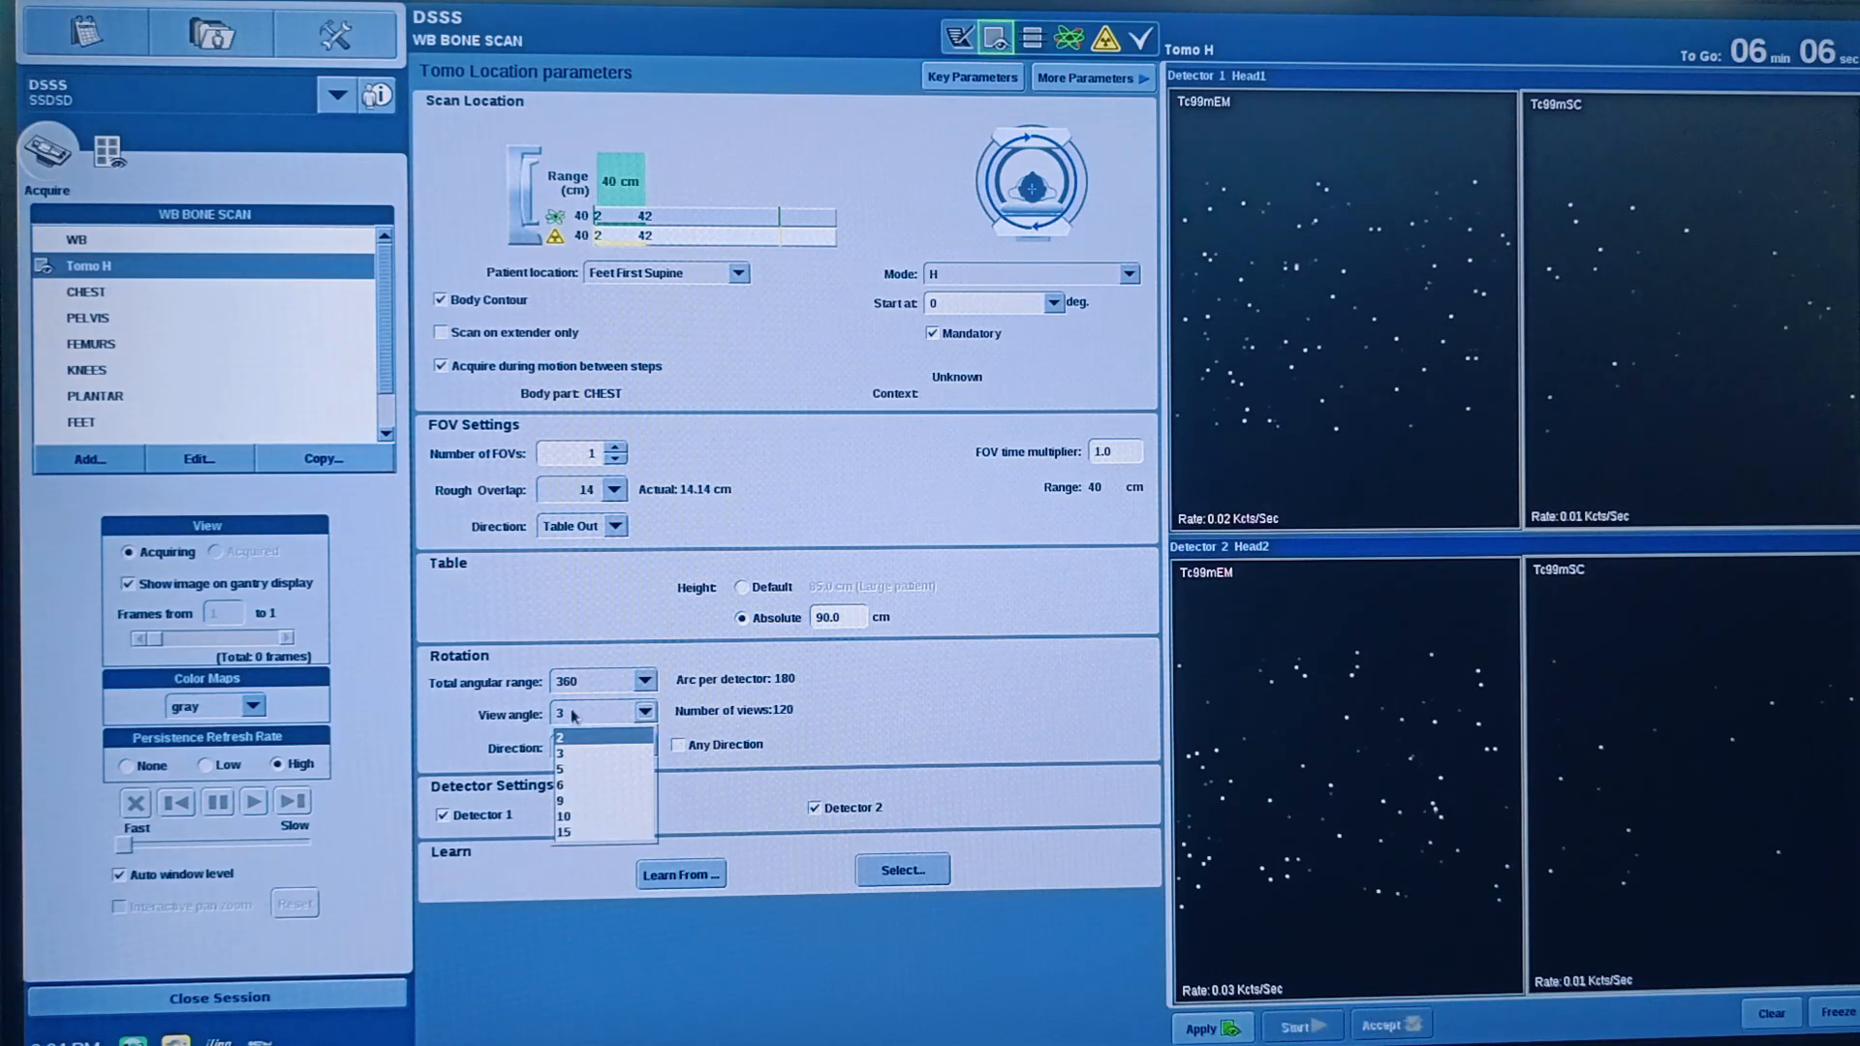
mouse_move(581, 753)
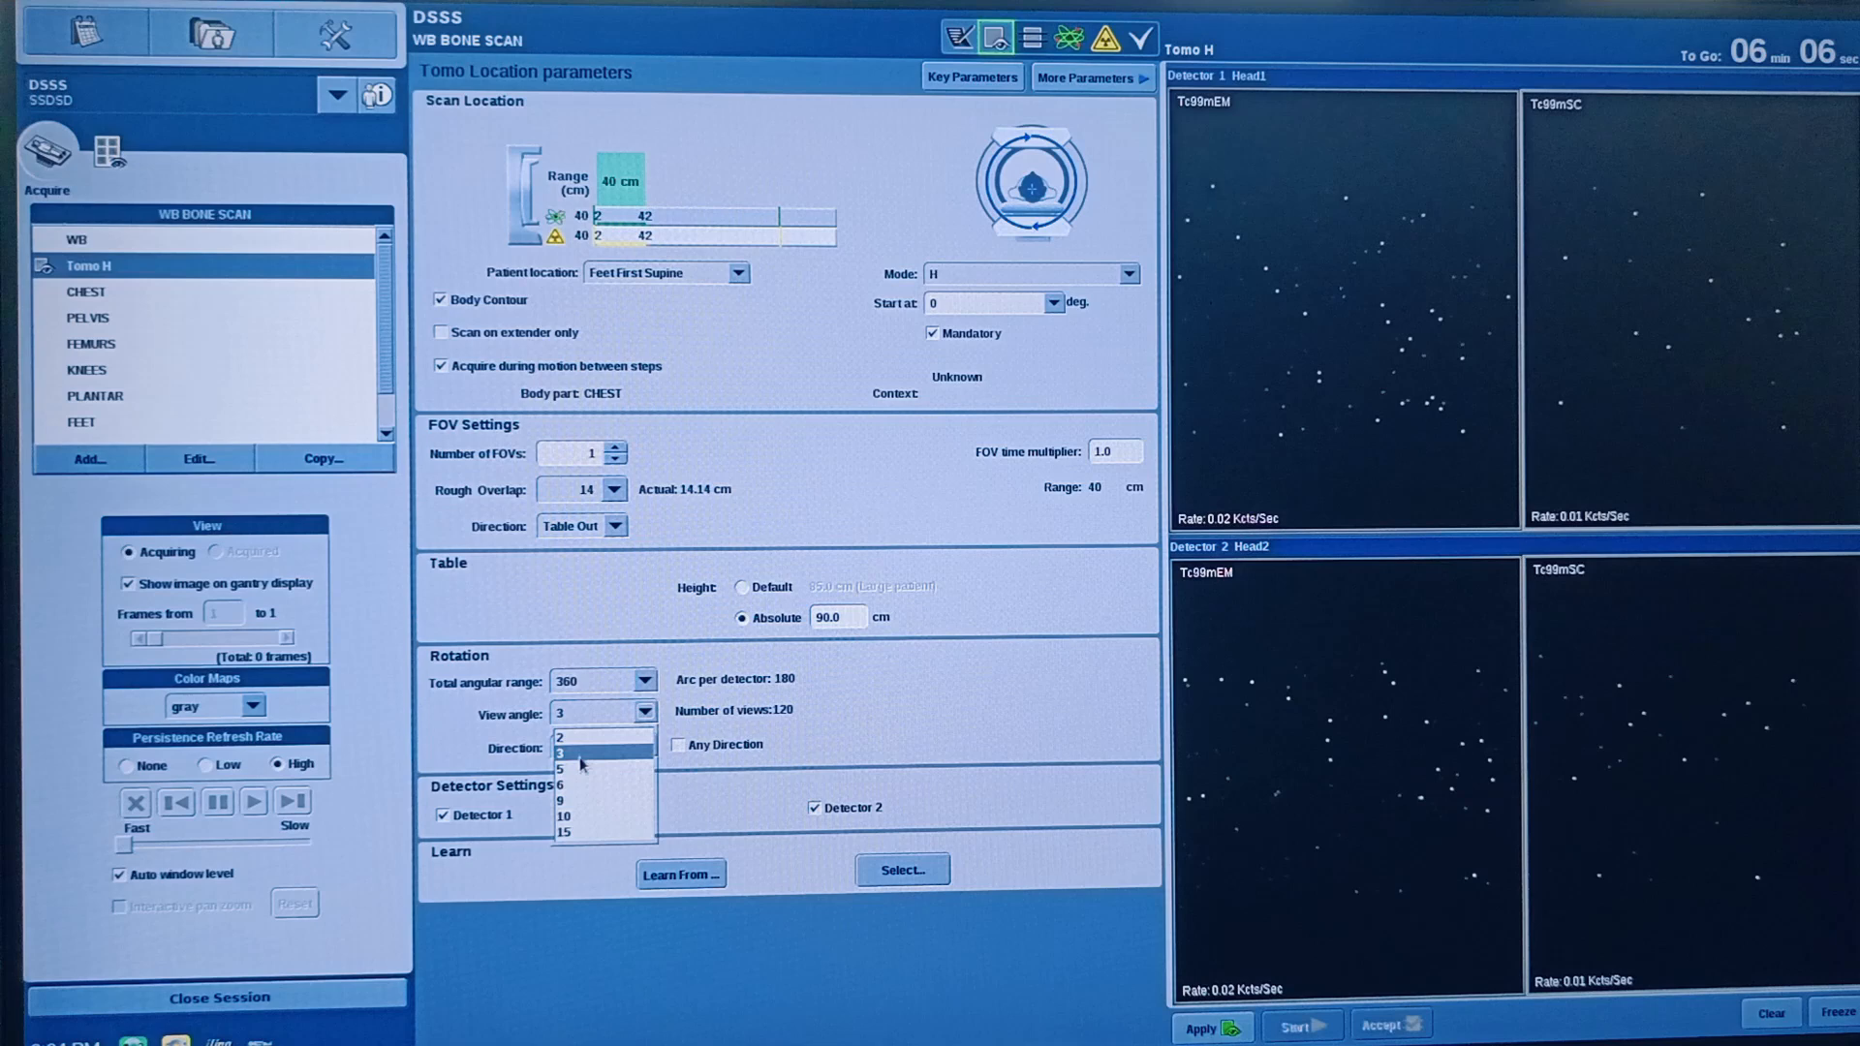
left_click(563, 830)
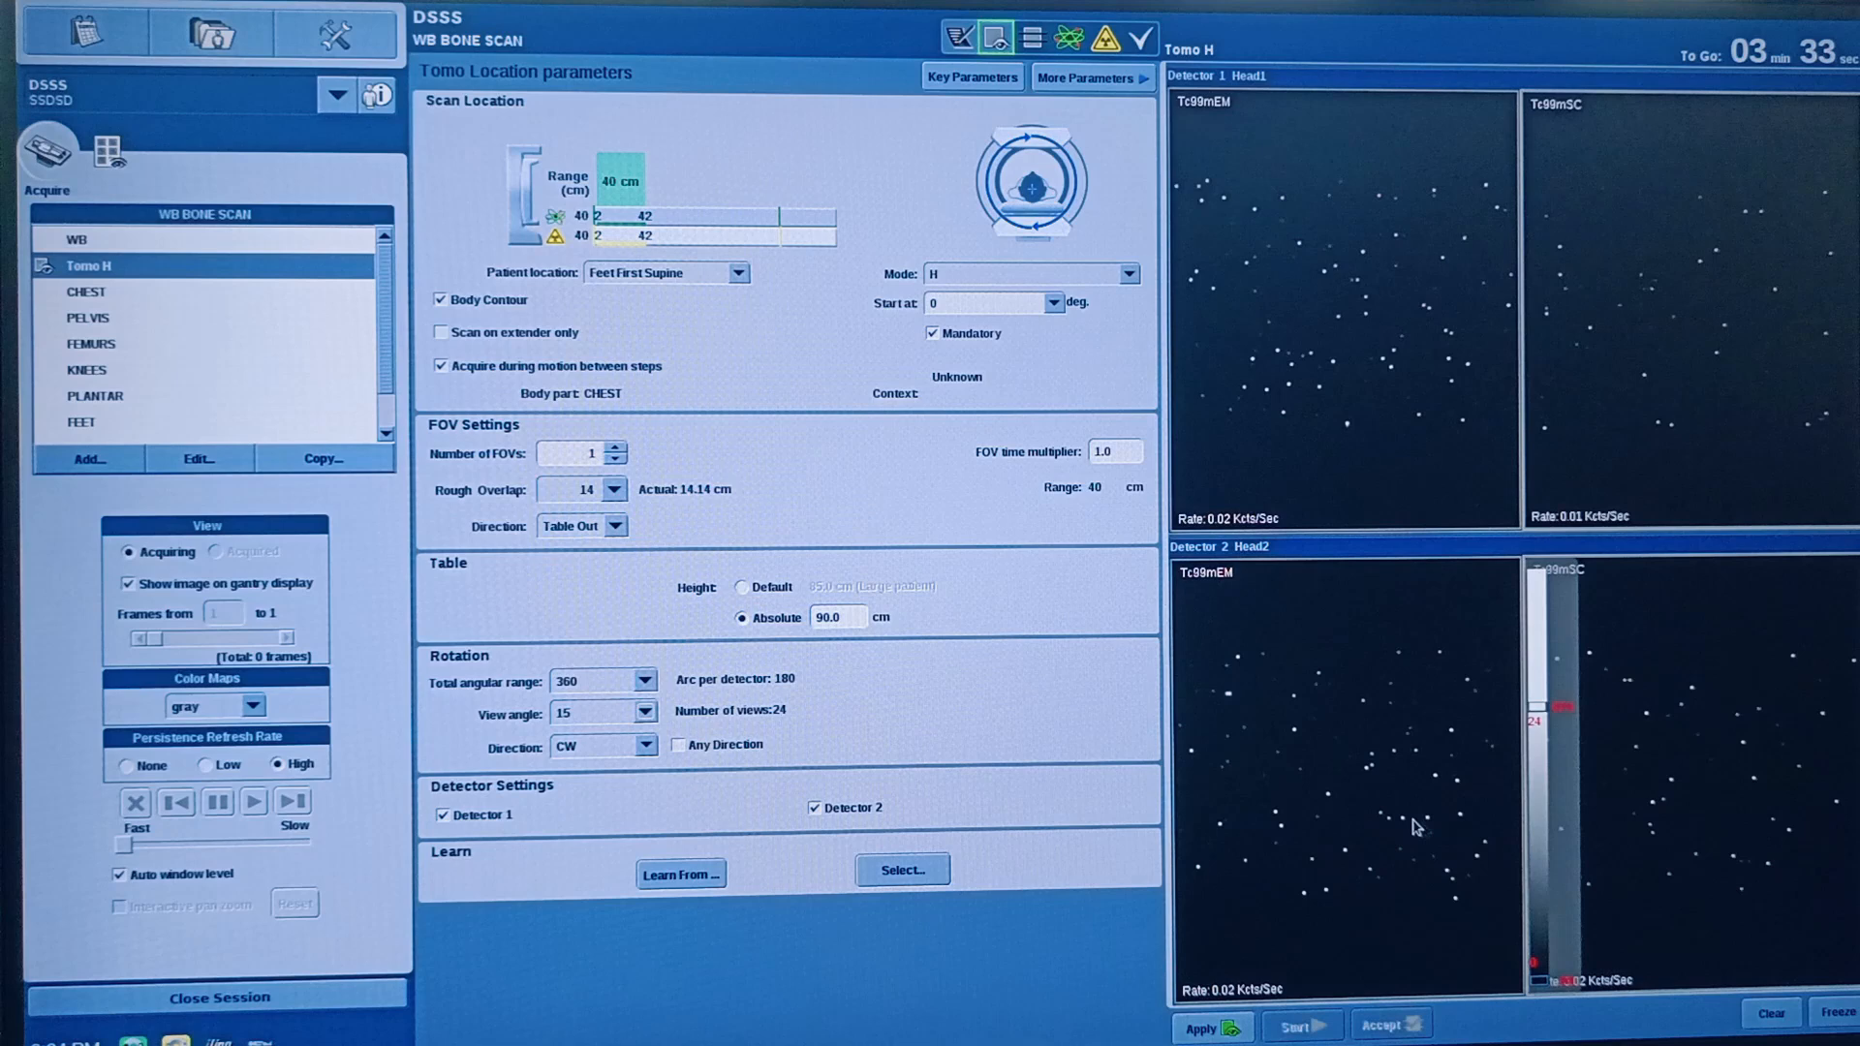
left_click(644, 712)
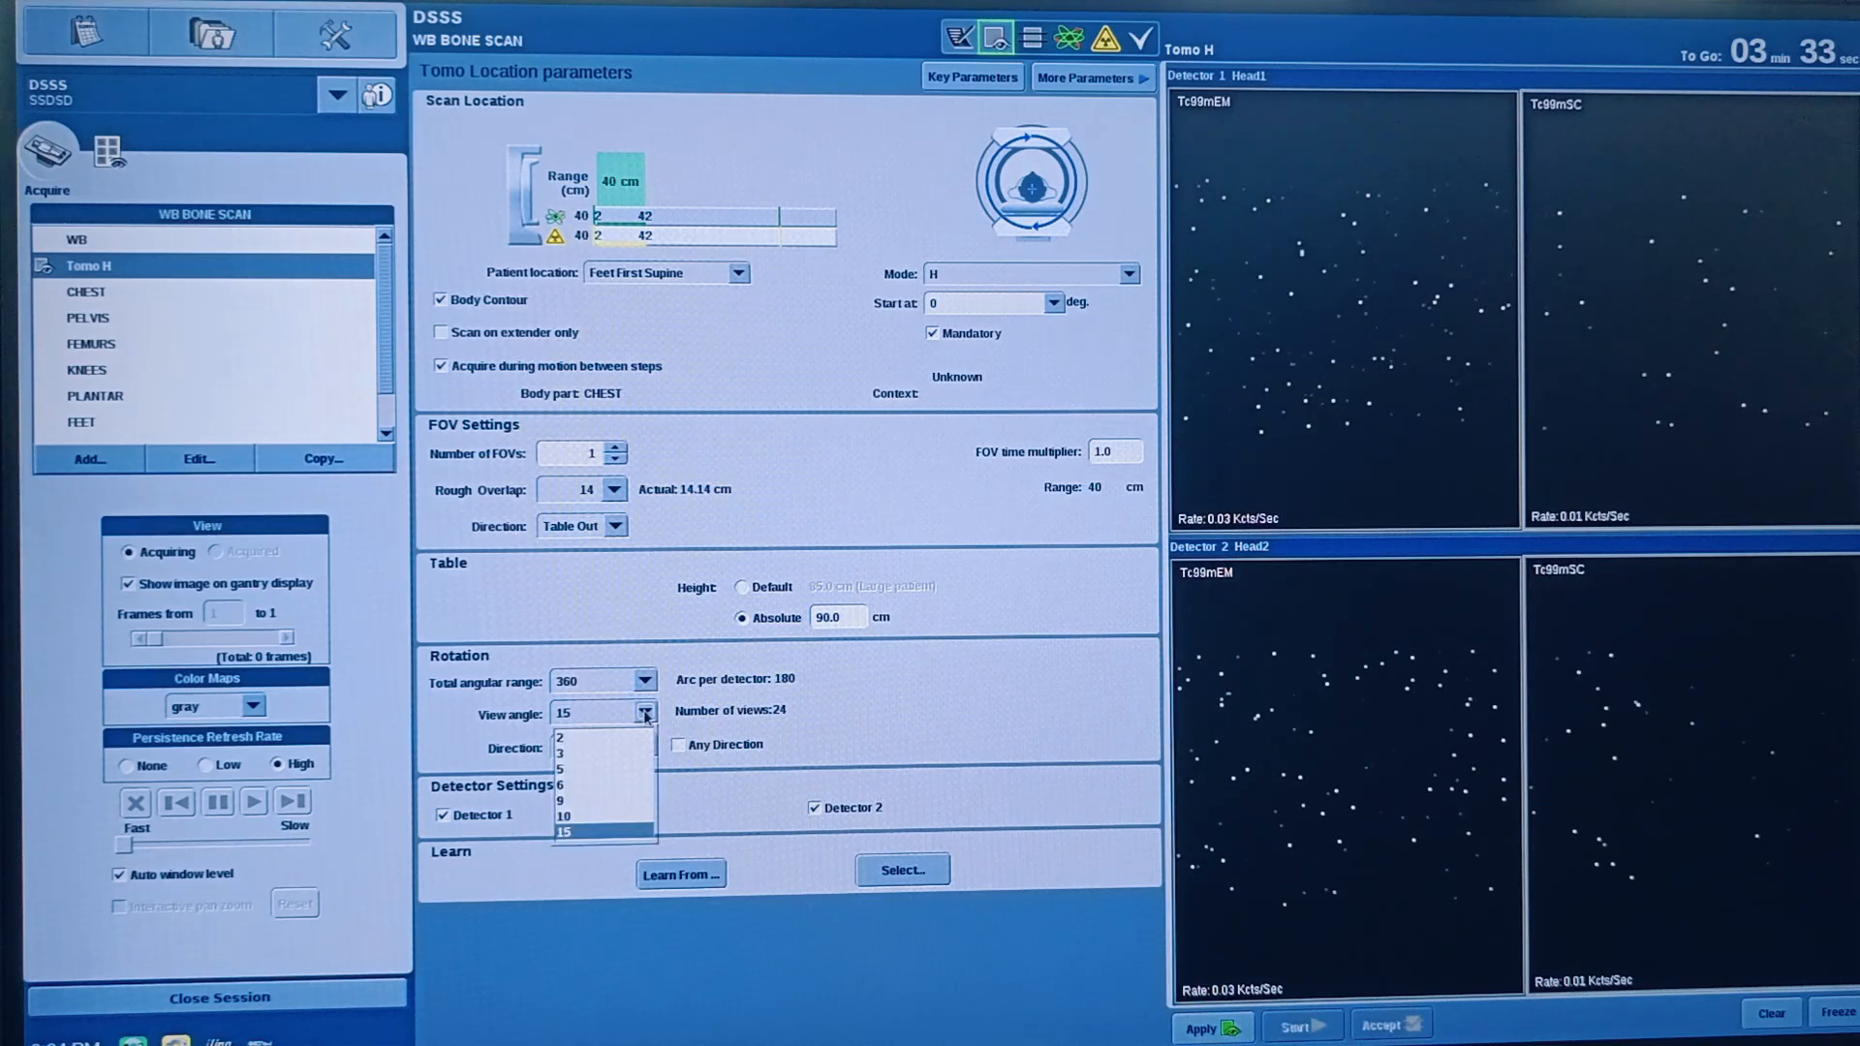
mouse_move(602, 753)
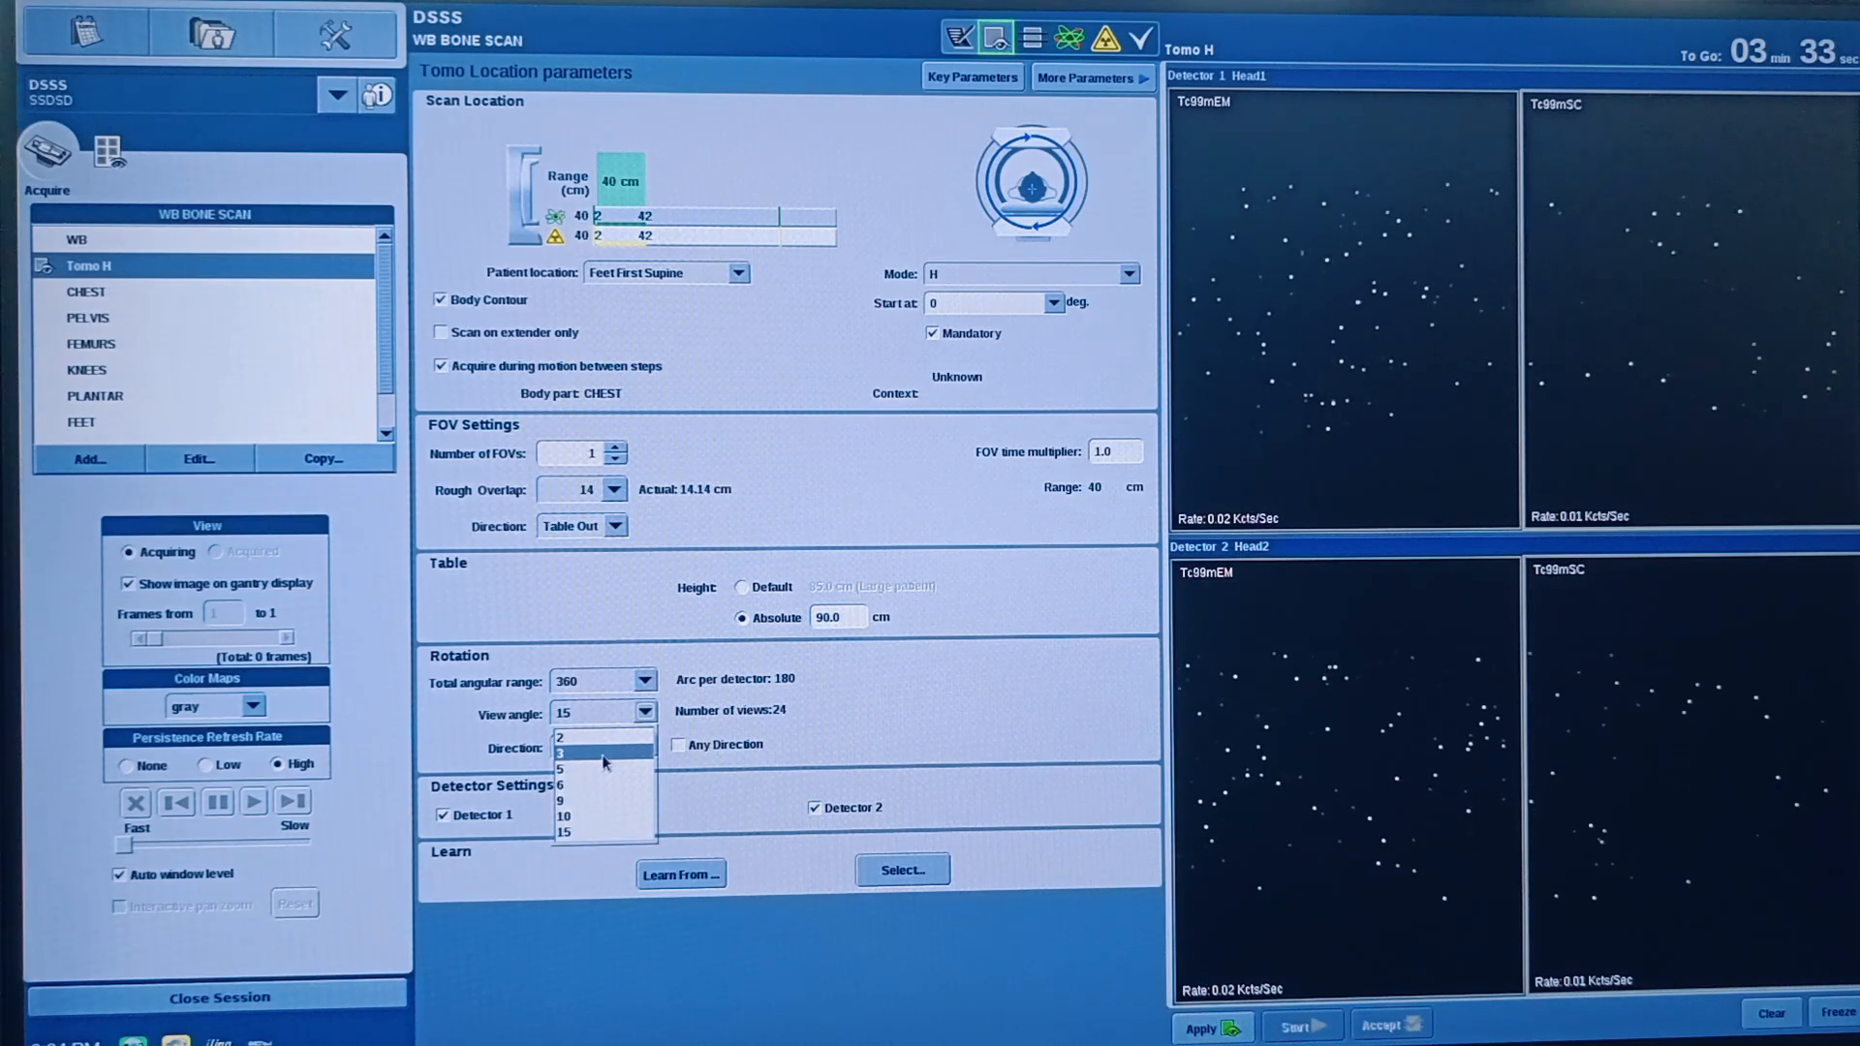
left_click(563, 752)
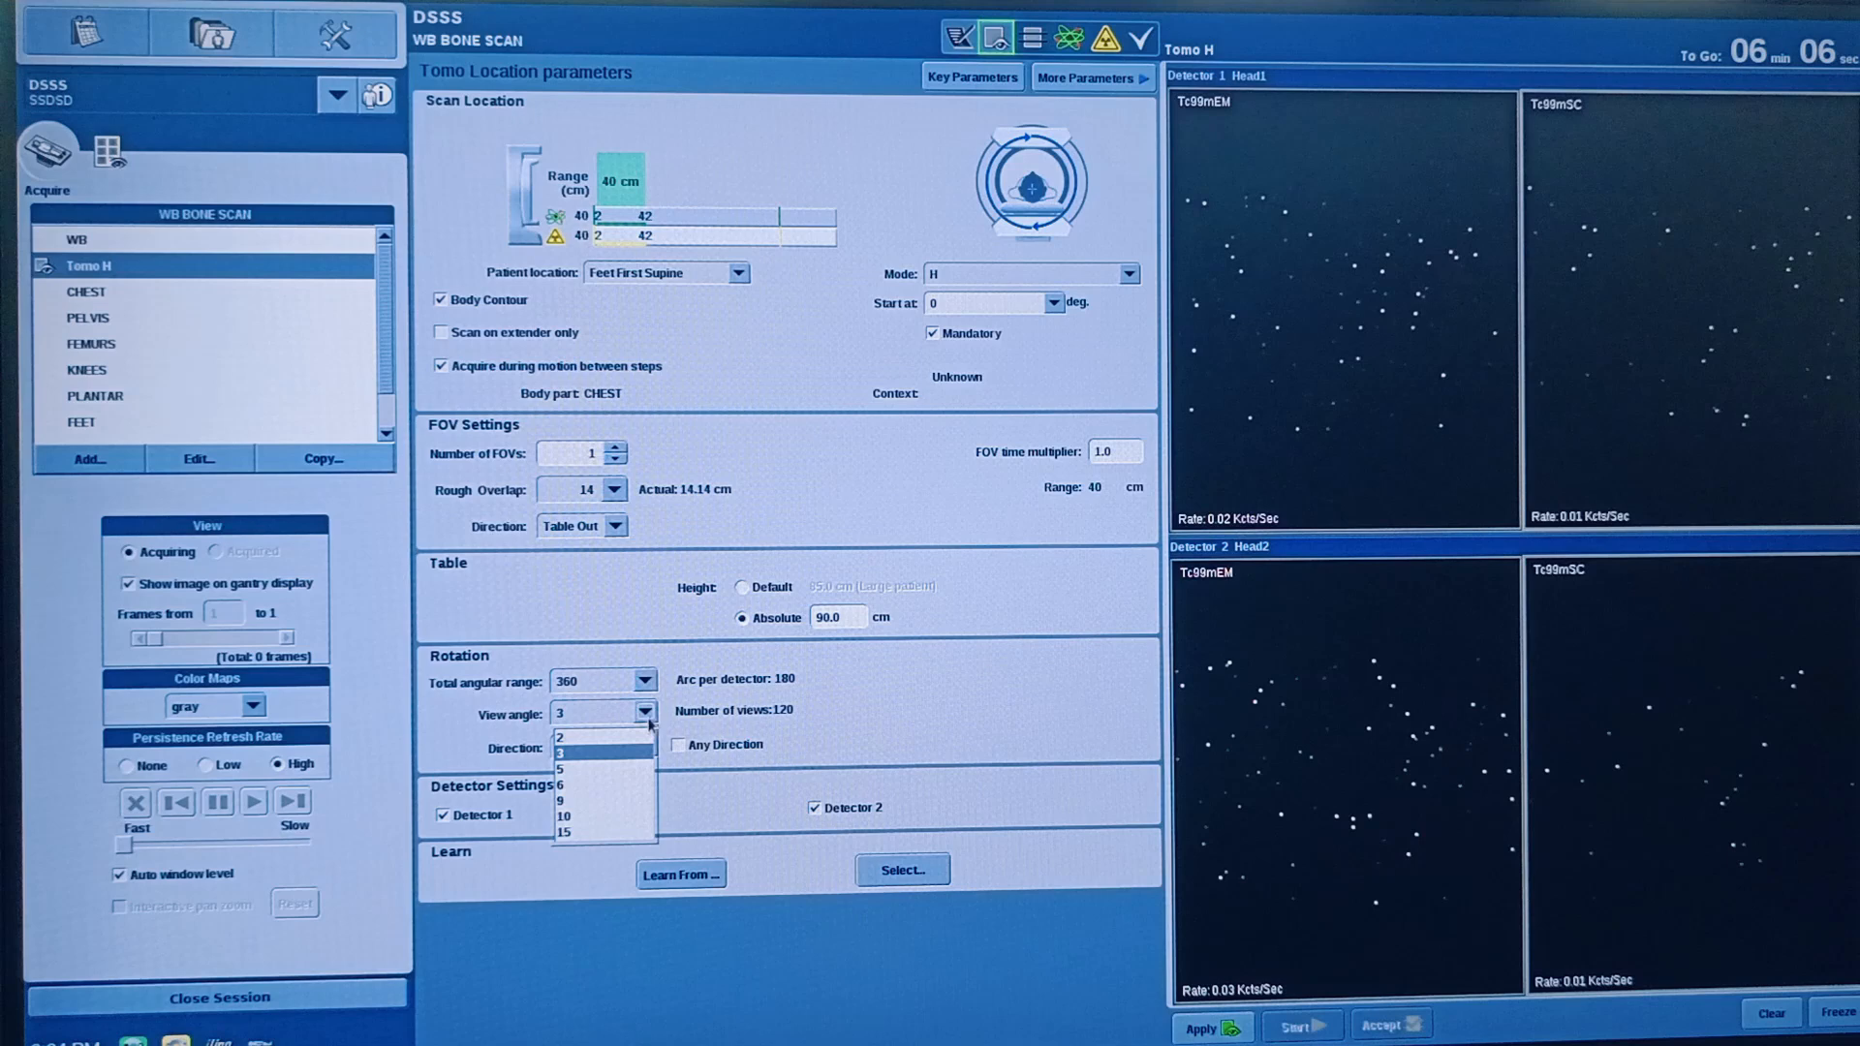
left_click(565, 831)
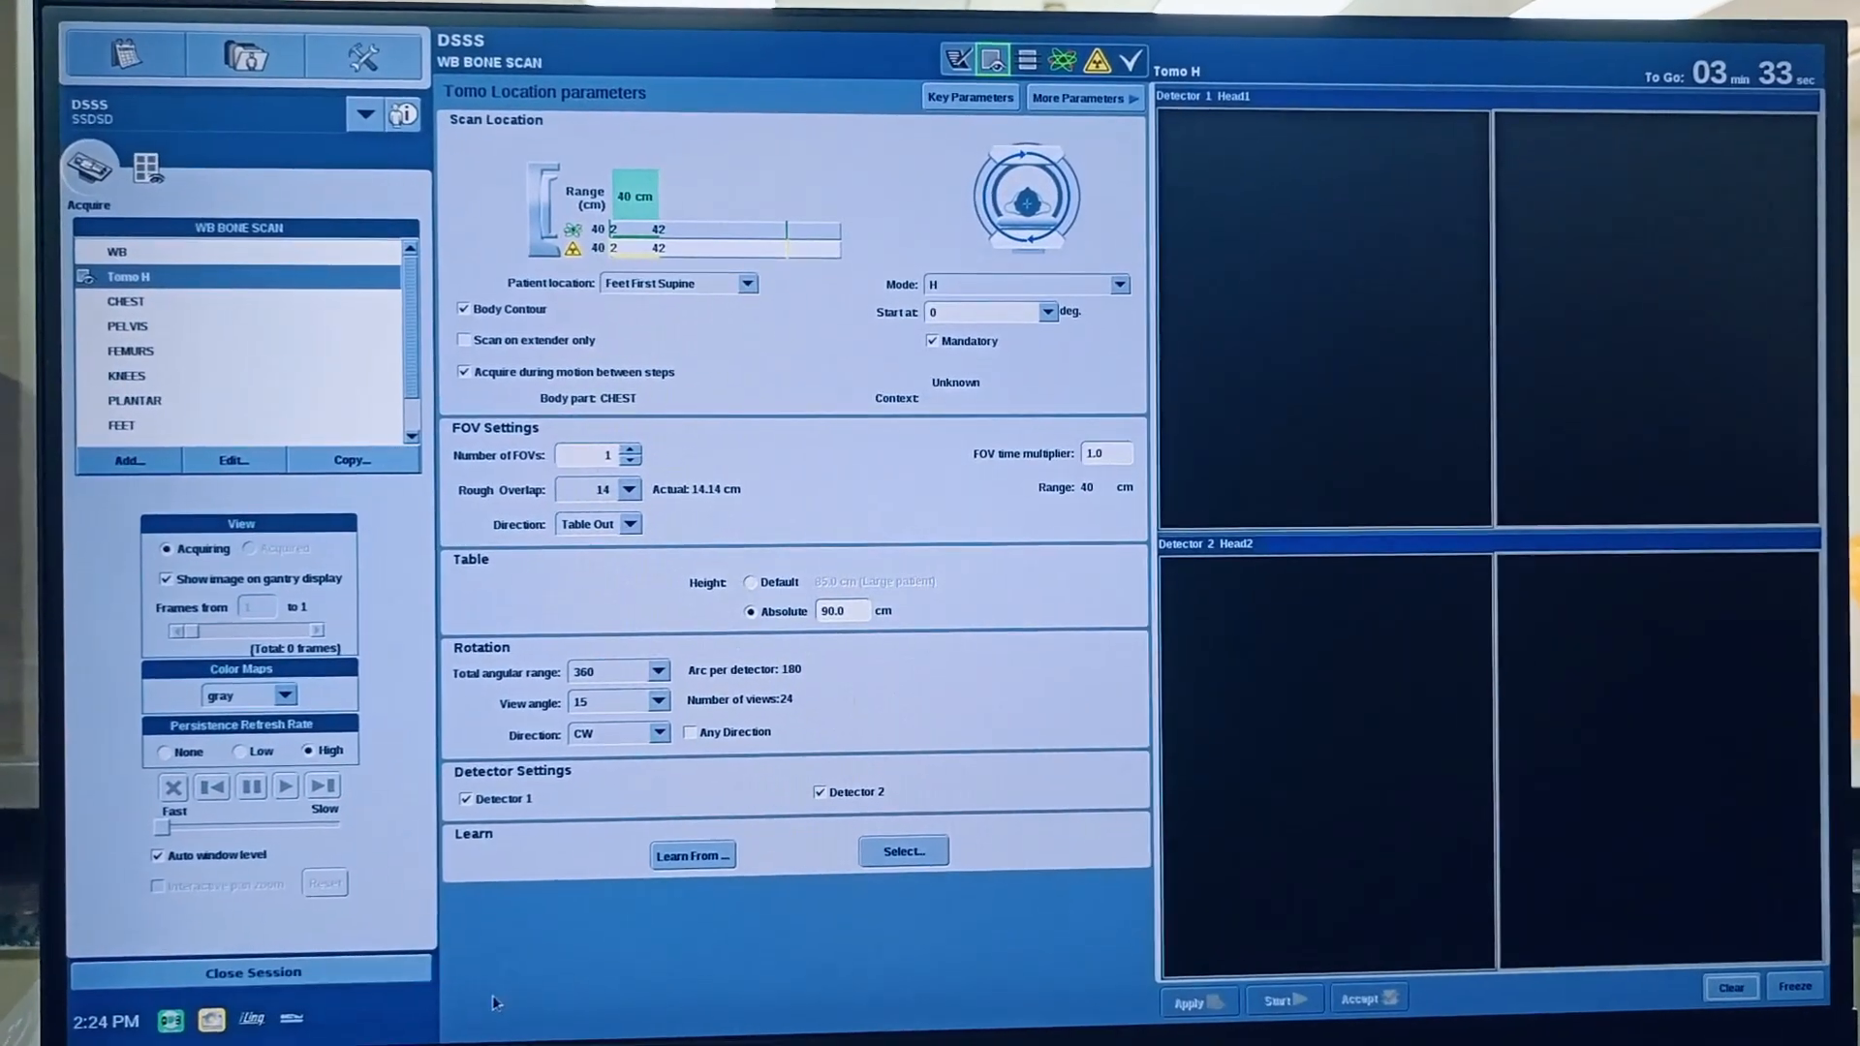
left_click(1283, 998)
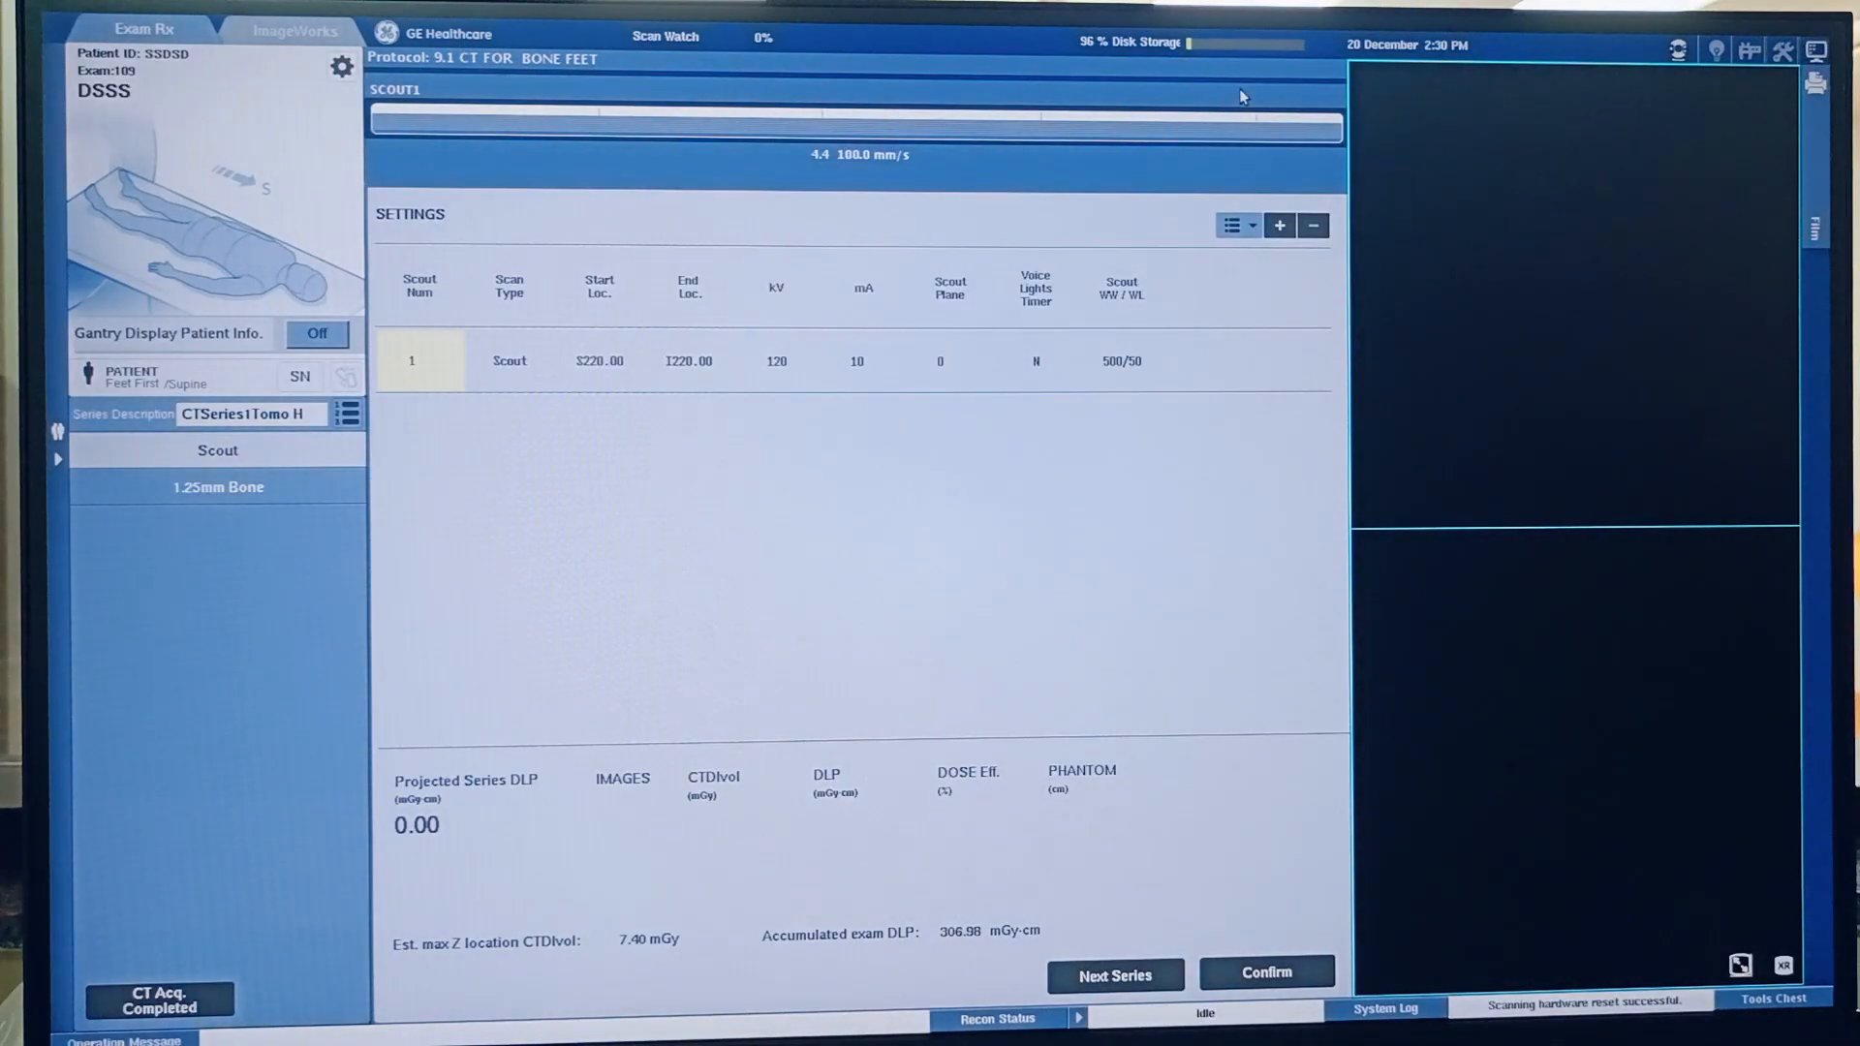
mouse_move(1037, 380)
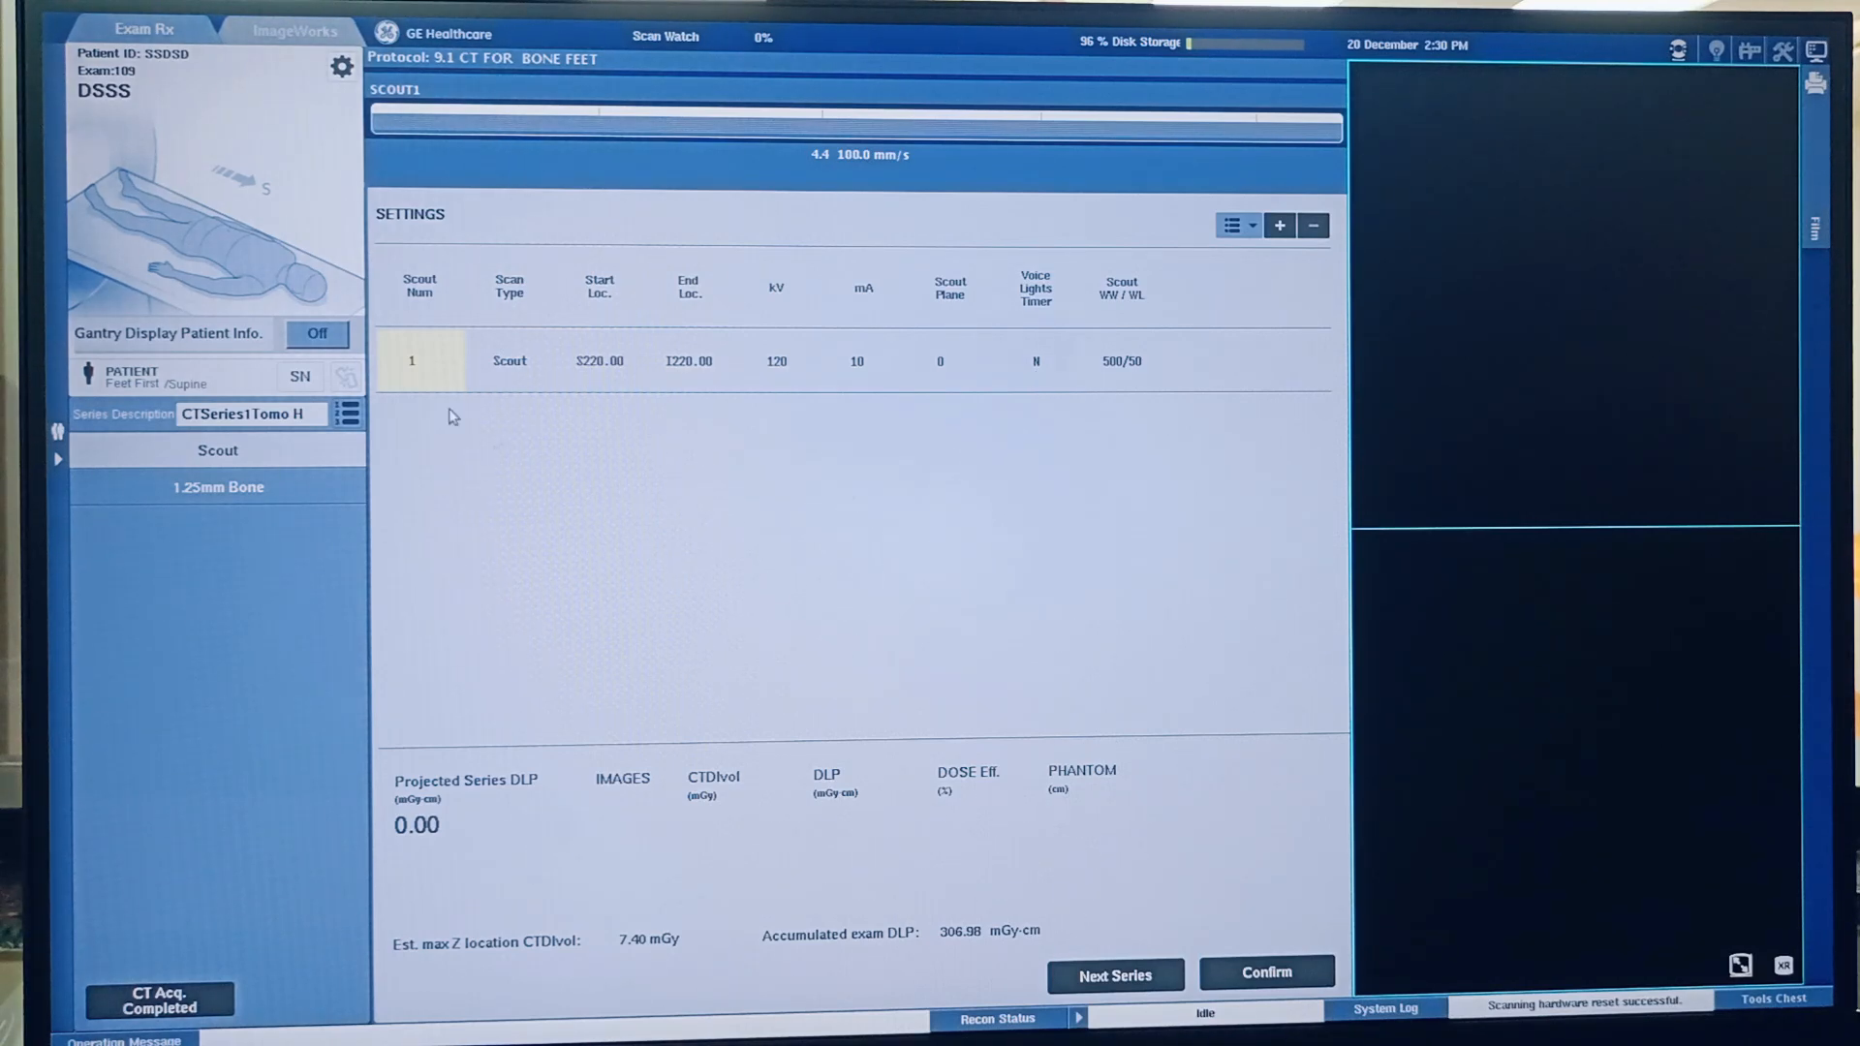
mouse_move(693, 424)
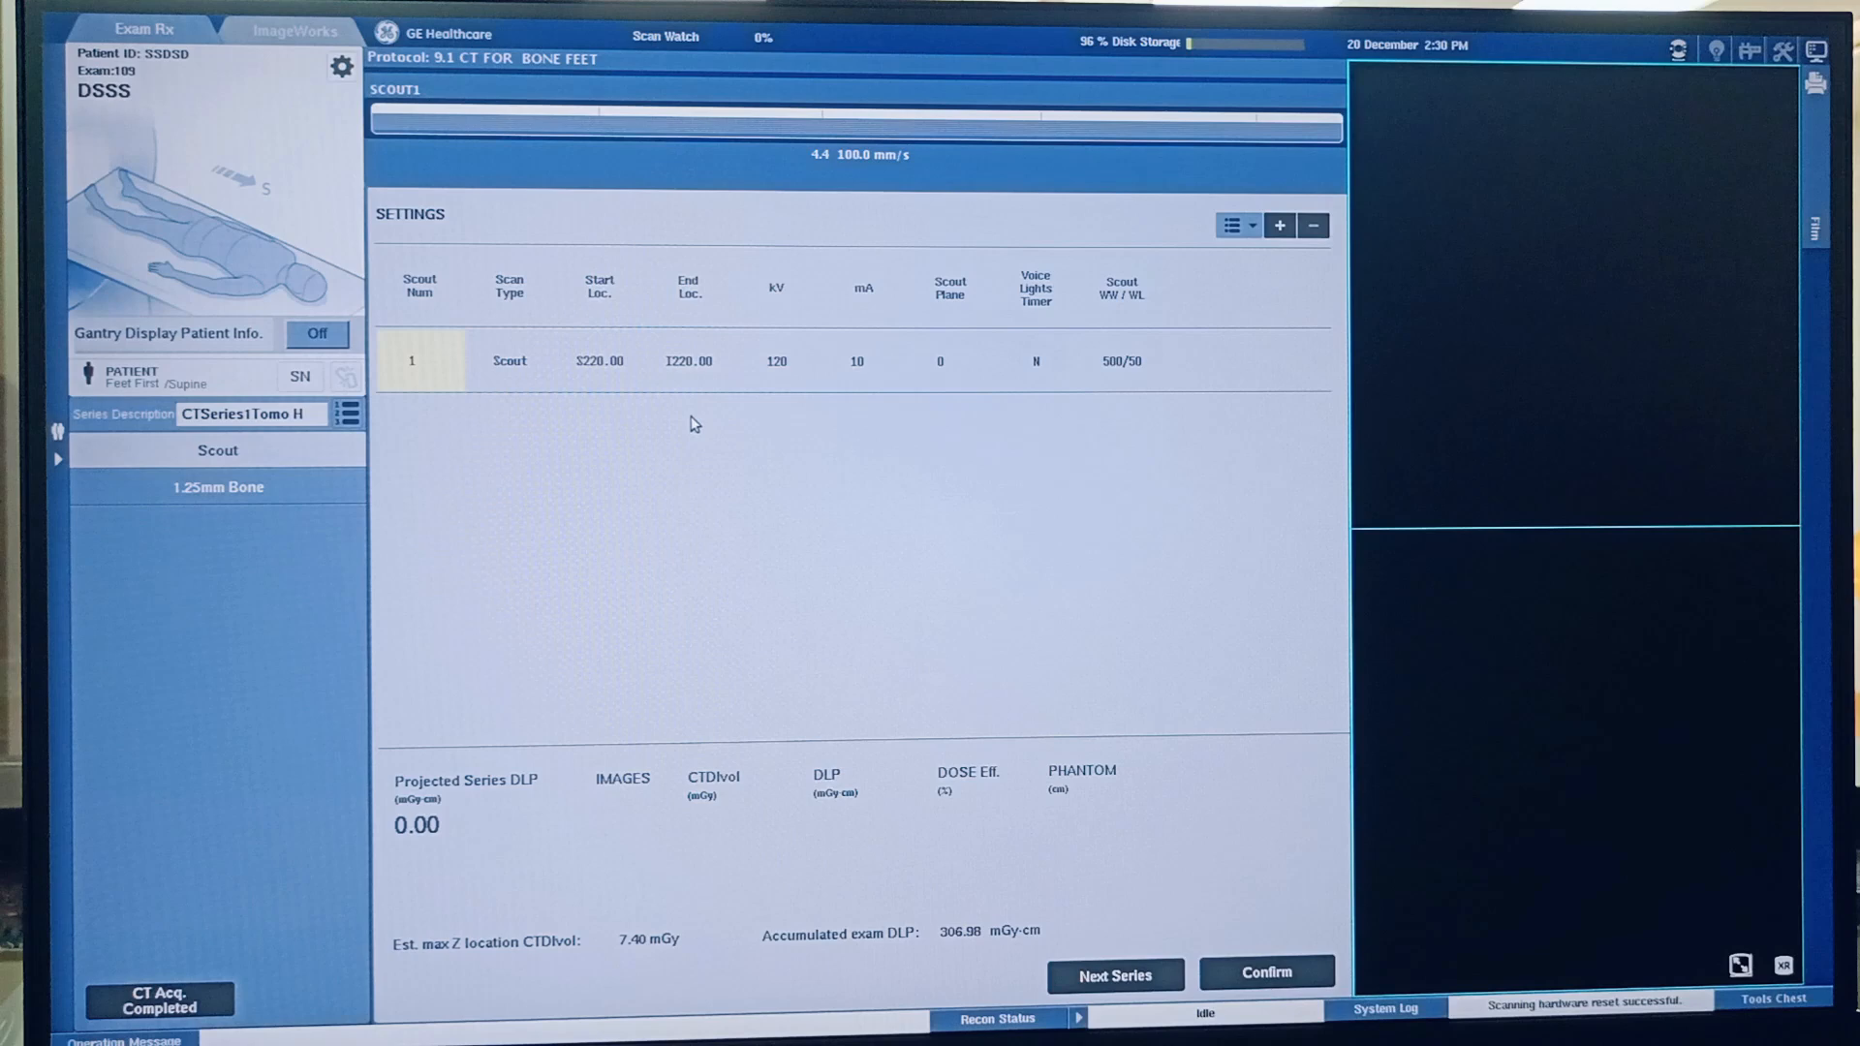
mouse_move(1109, 570)
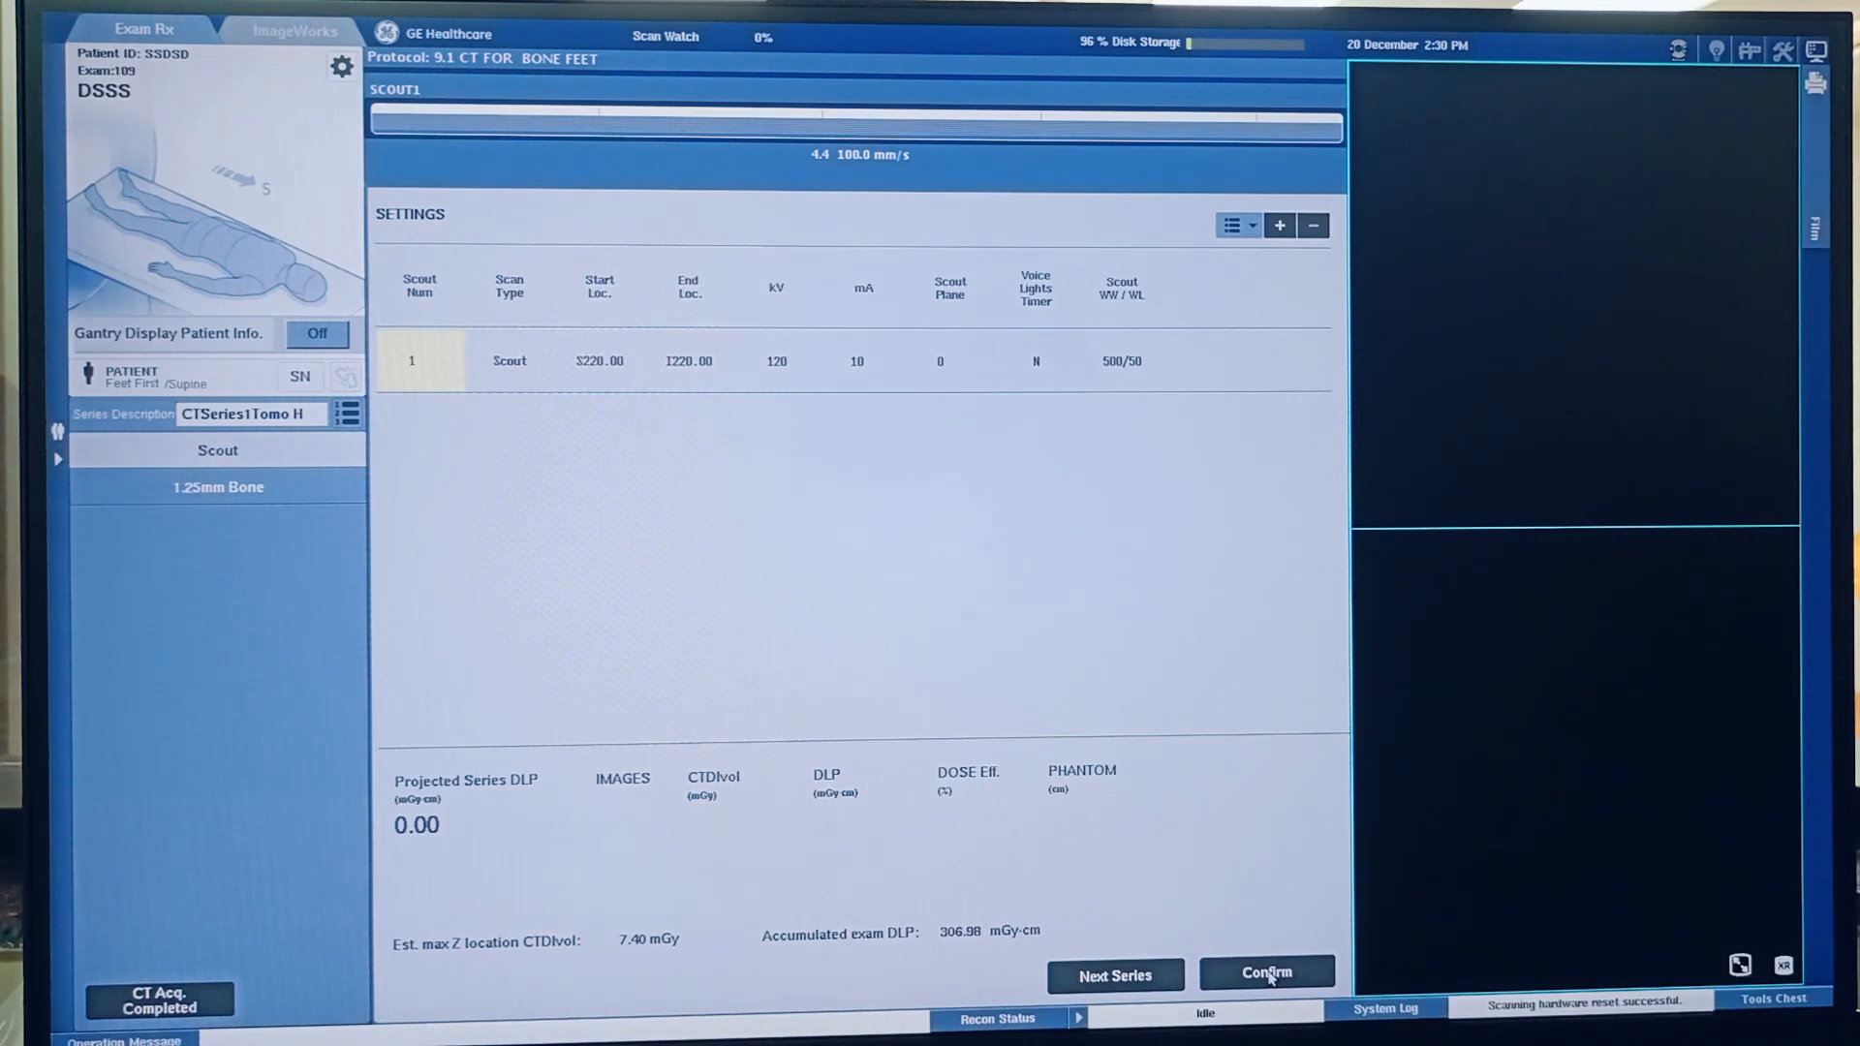
Step: Confirm the scout series and run it until all scans complete
left_click(1266, 976)
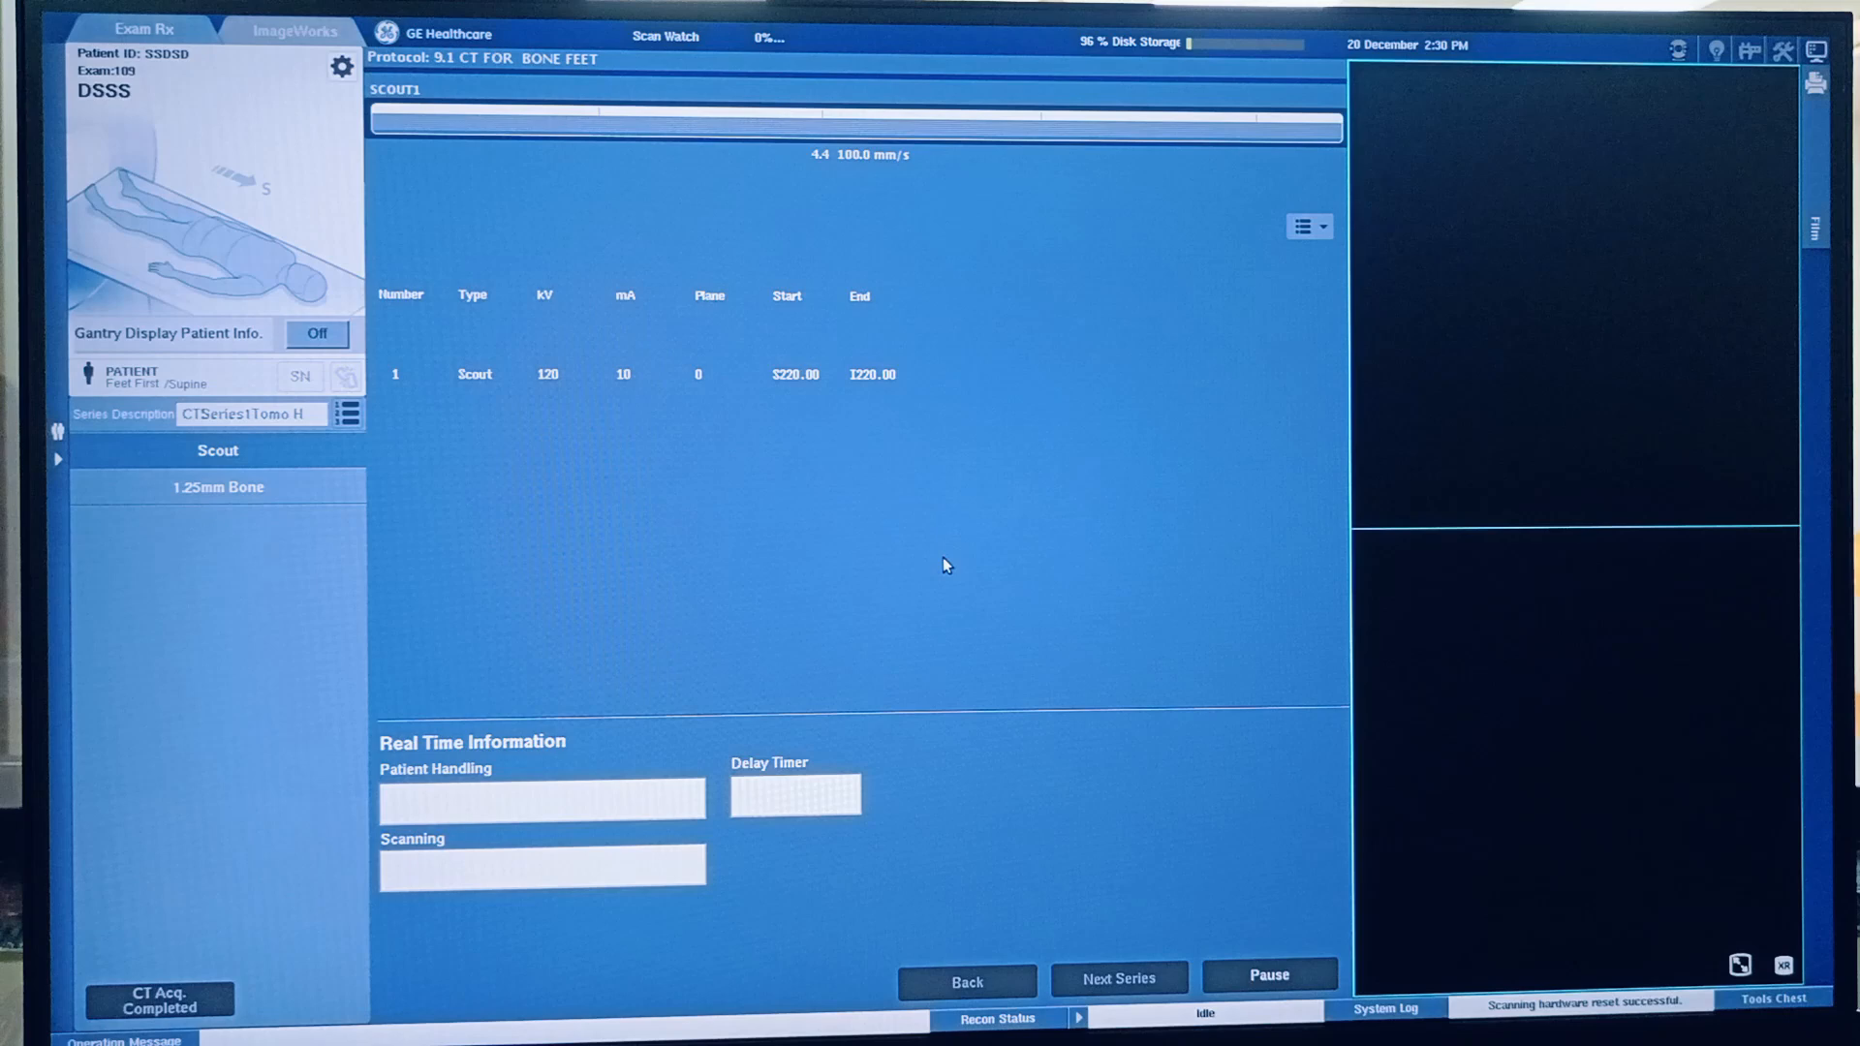
mouse_move(963, 538)
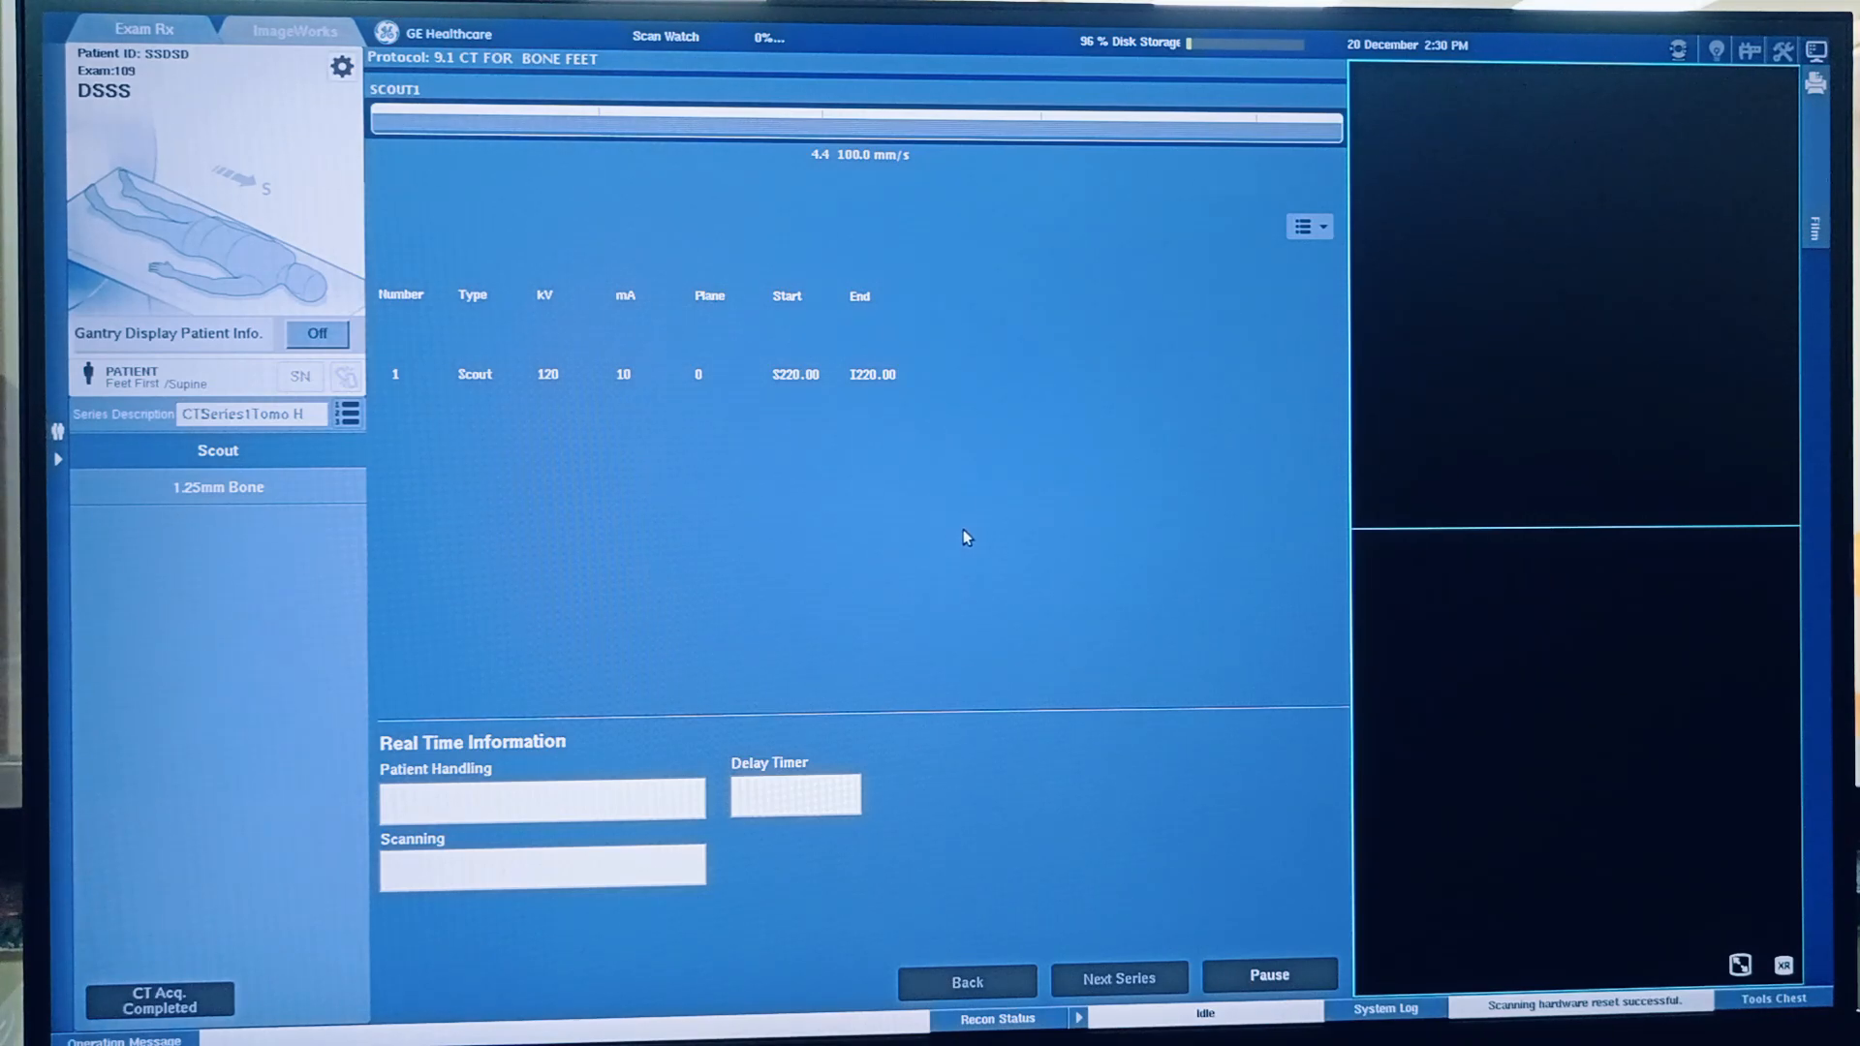
mouse_move(979, 517)
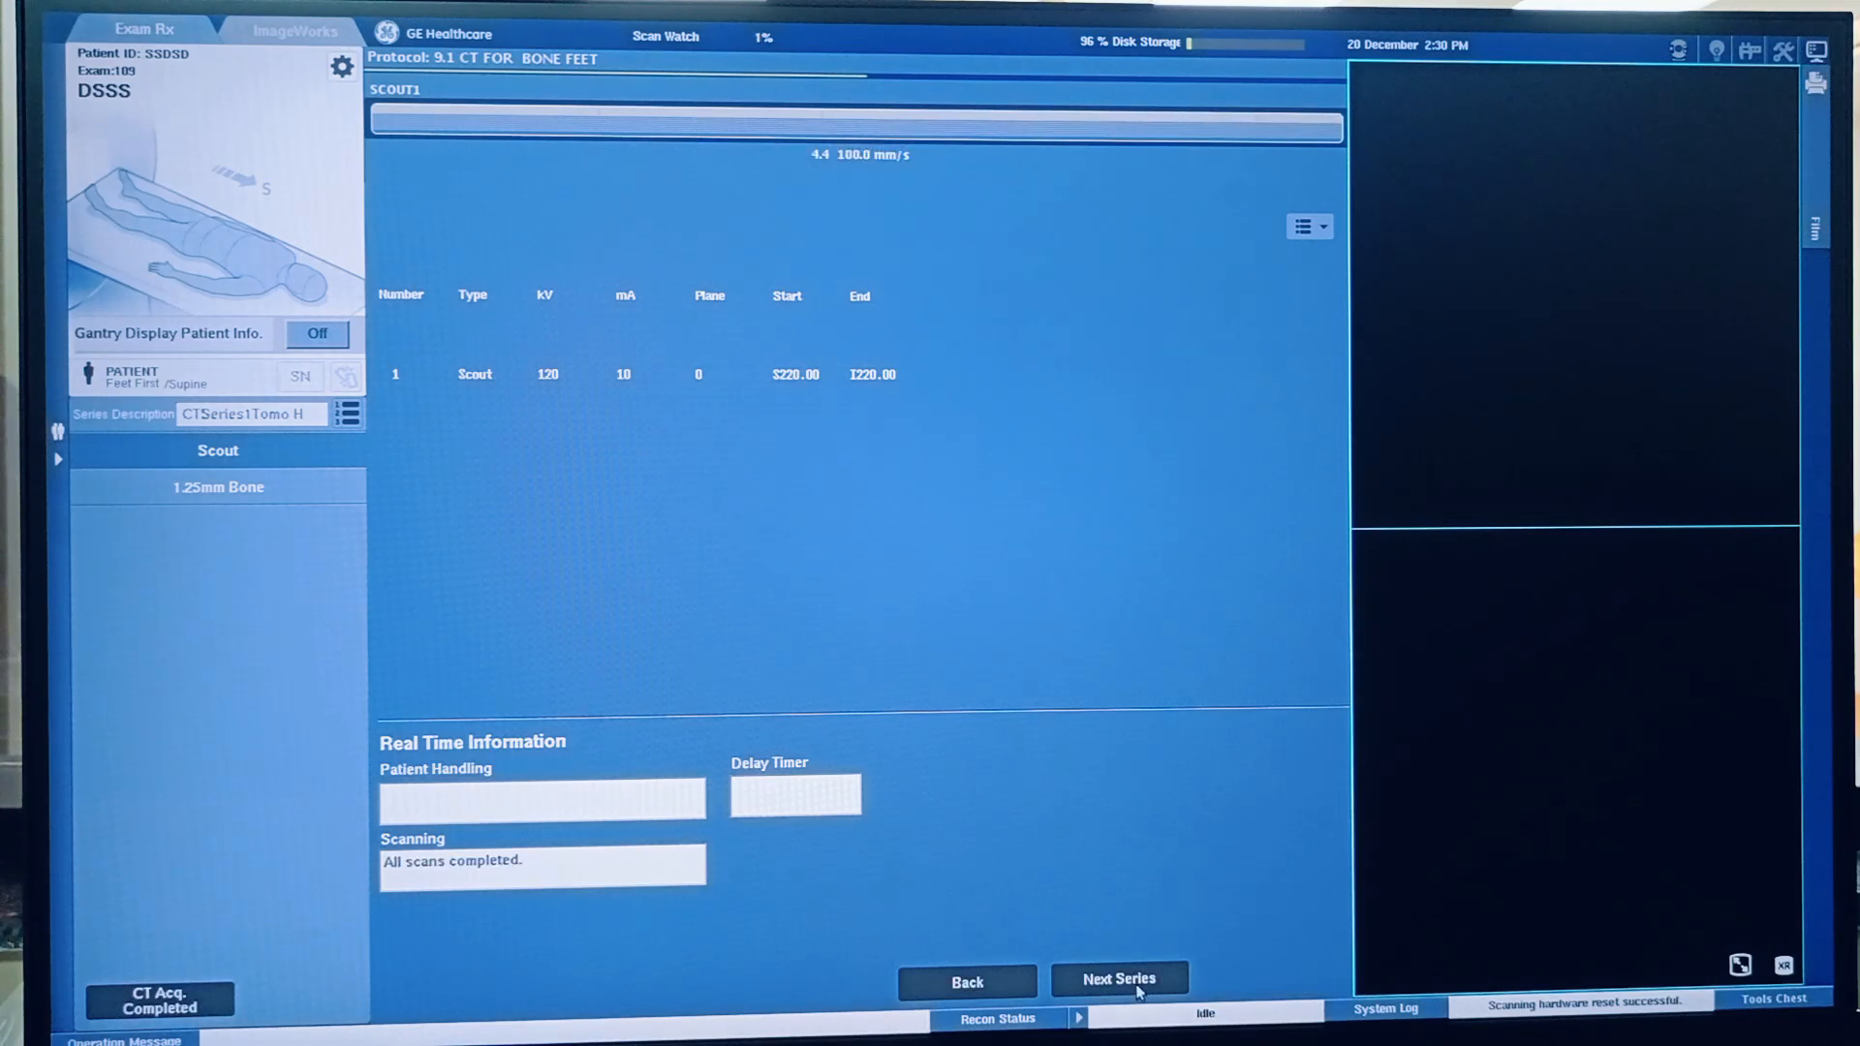
left_click(1119, 978)
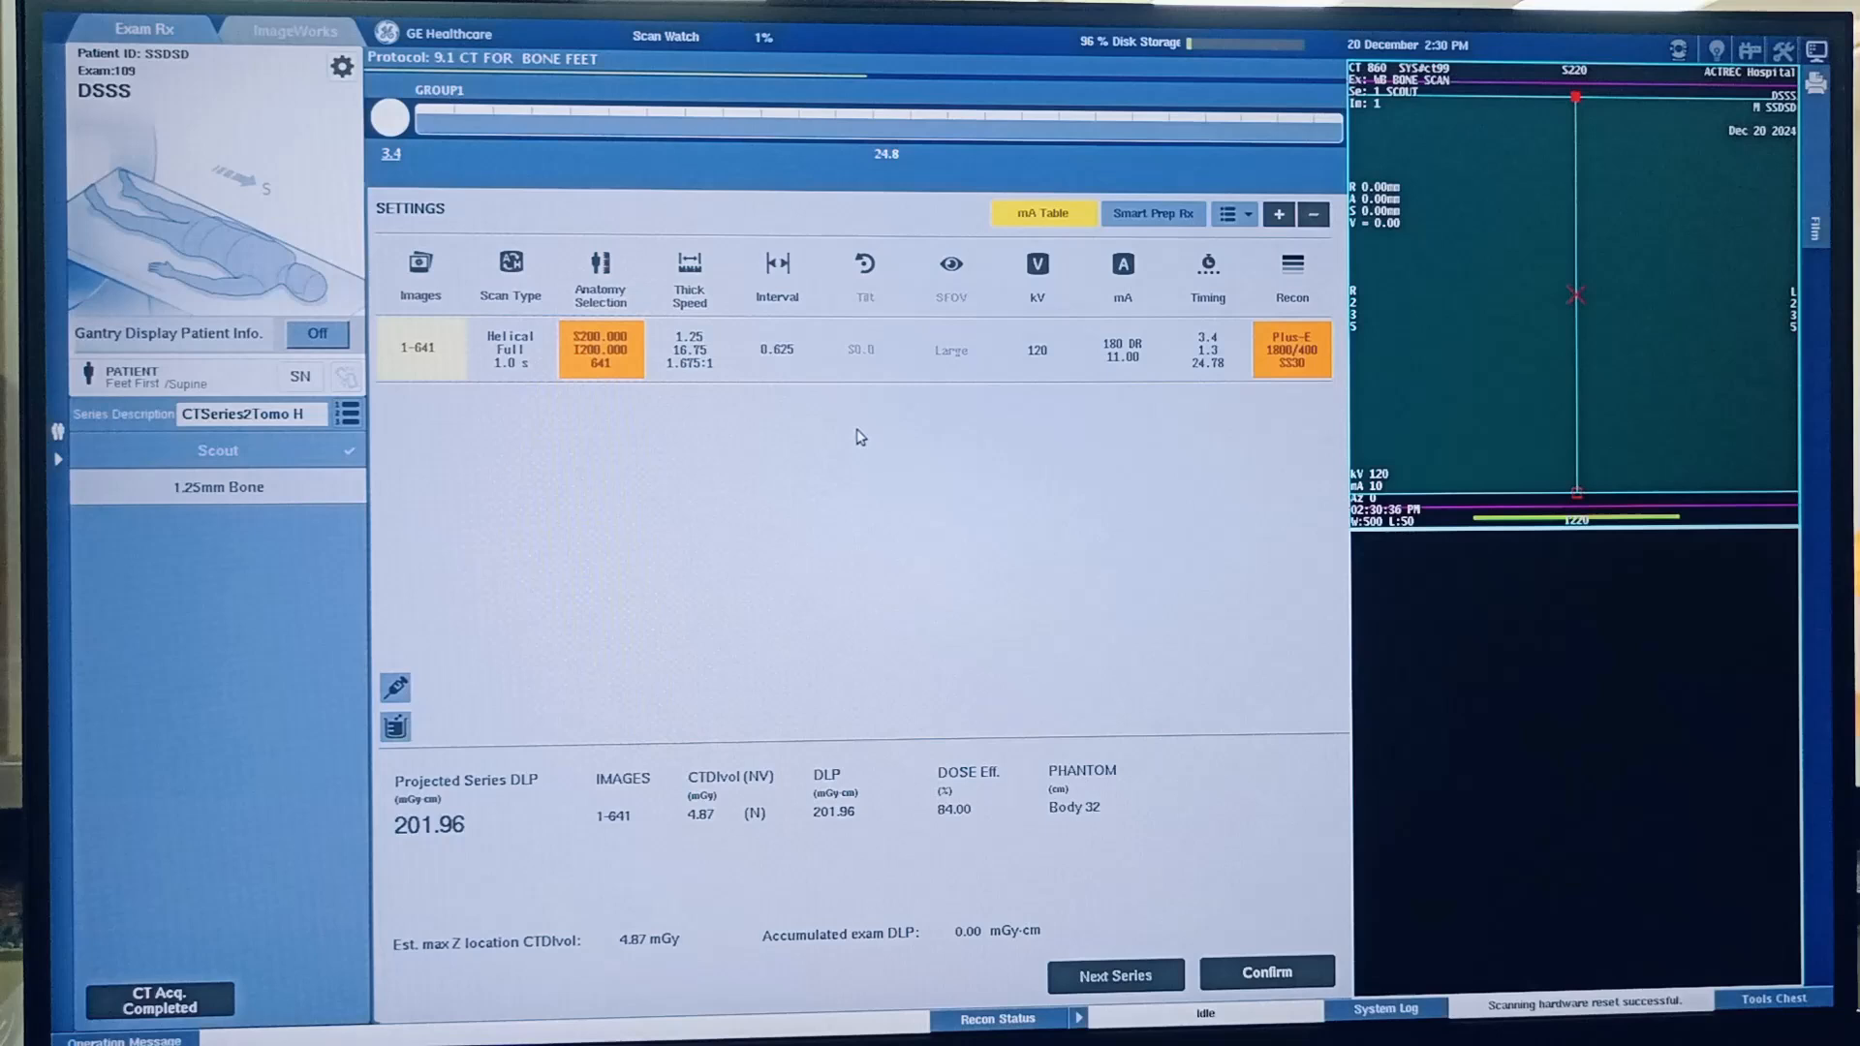
mouse_move(1600, 438)
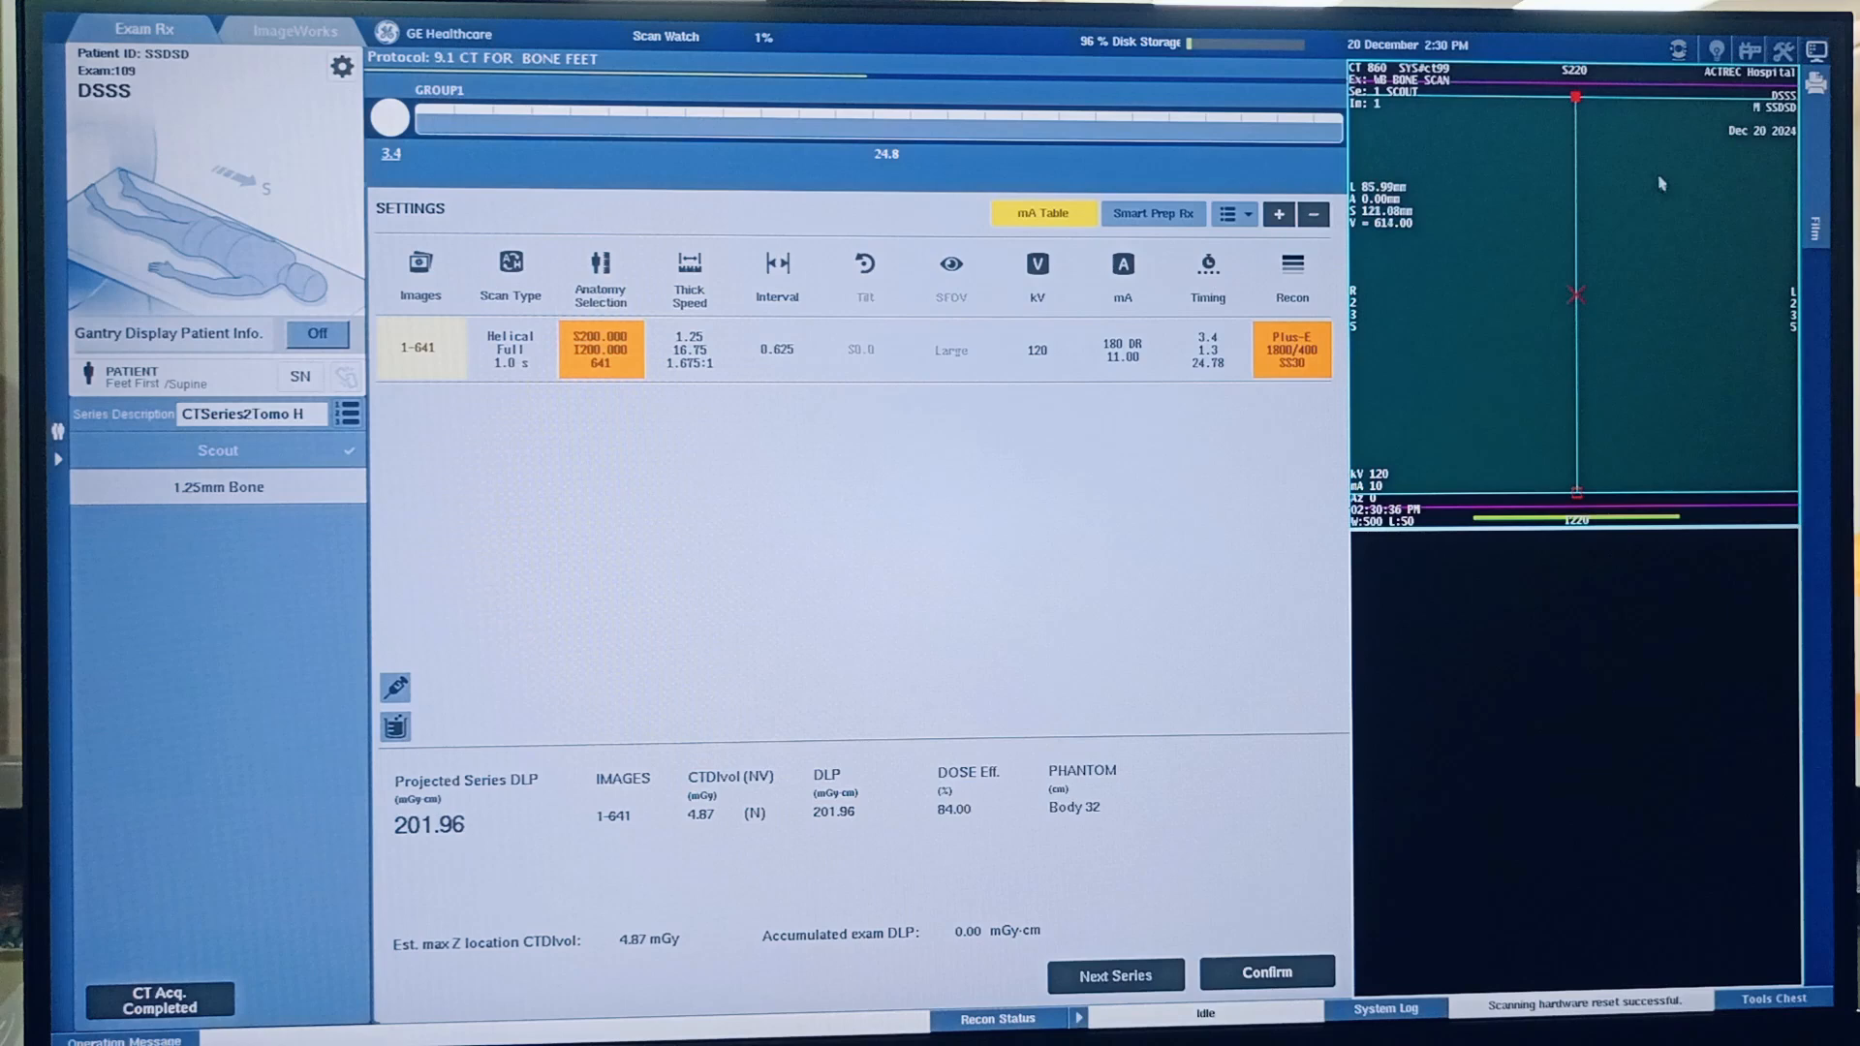
mouse_move(1574, 139)
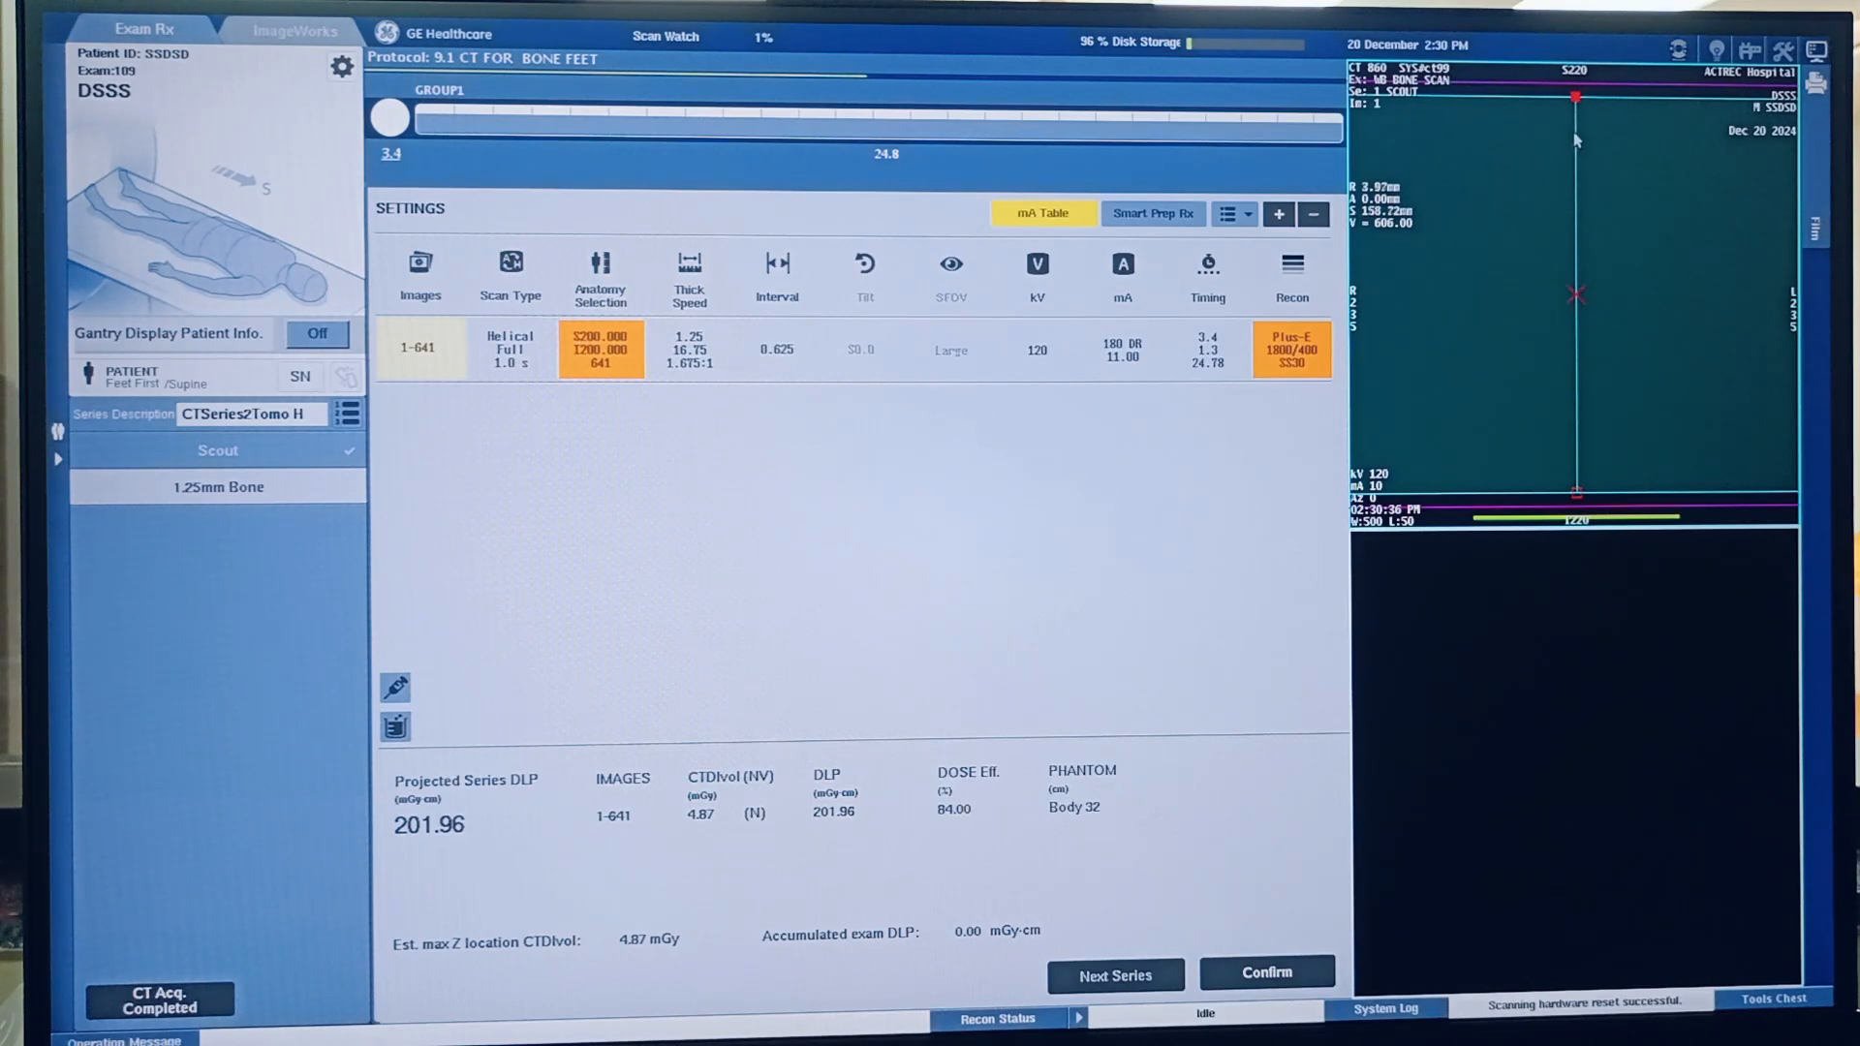
mouse_move(1592, 242)
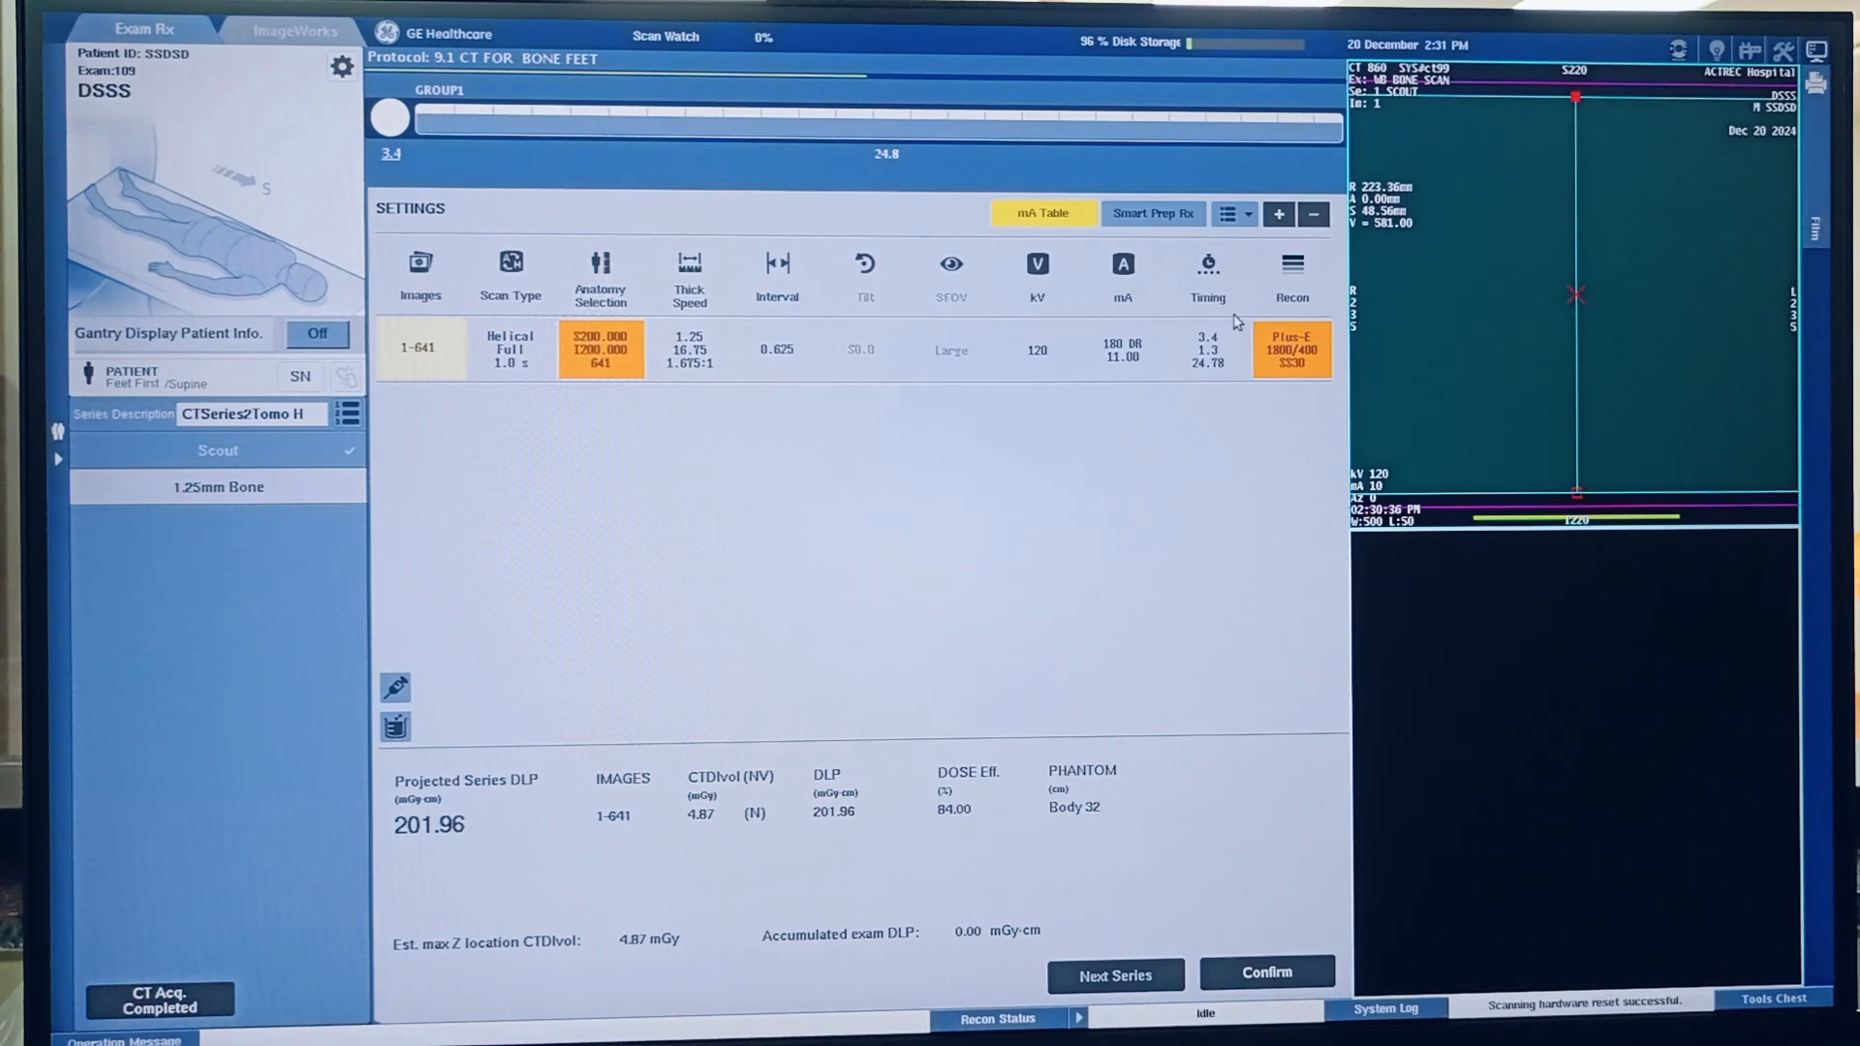
mouse_move(803, 377)
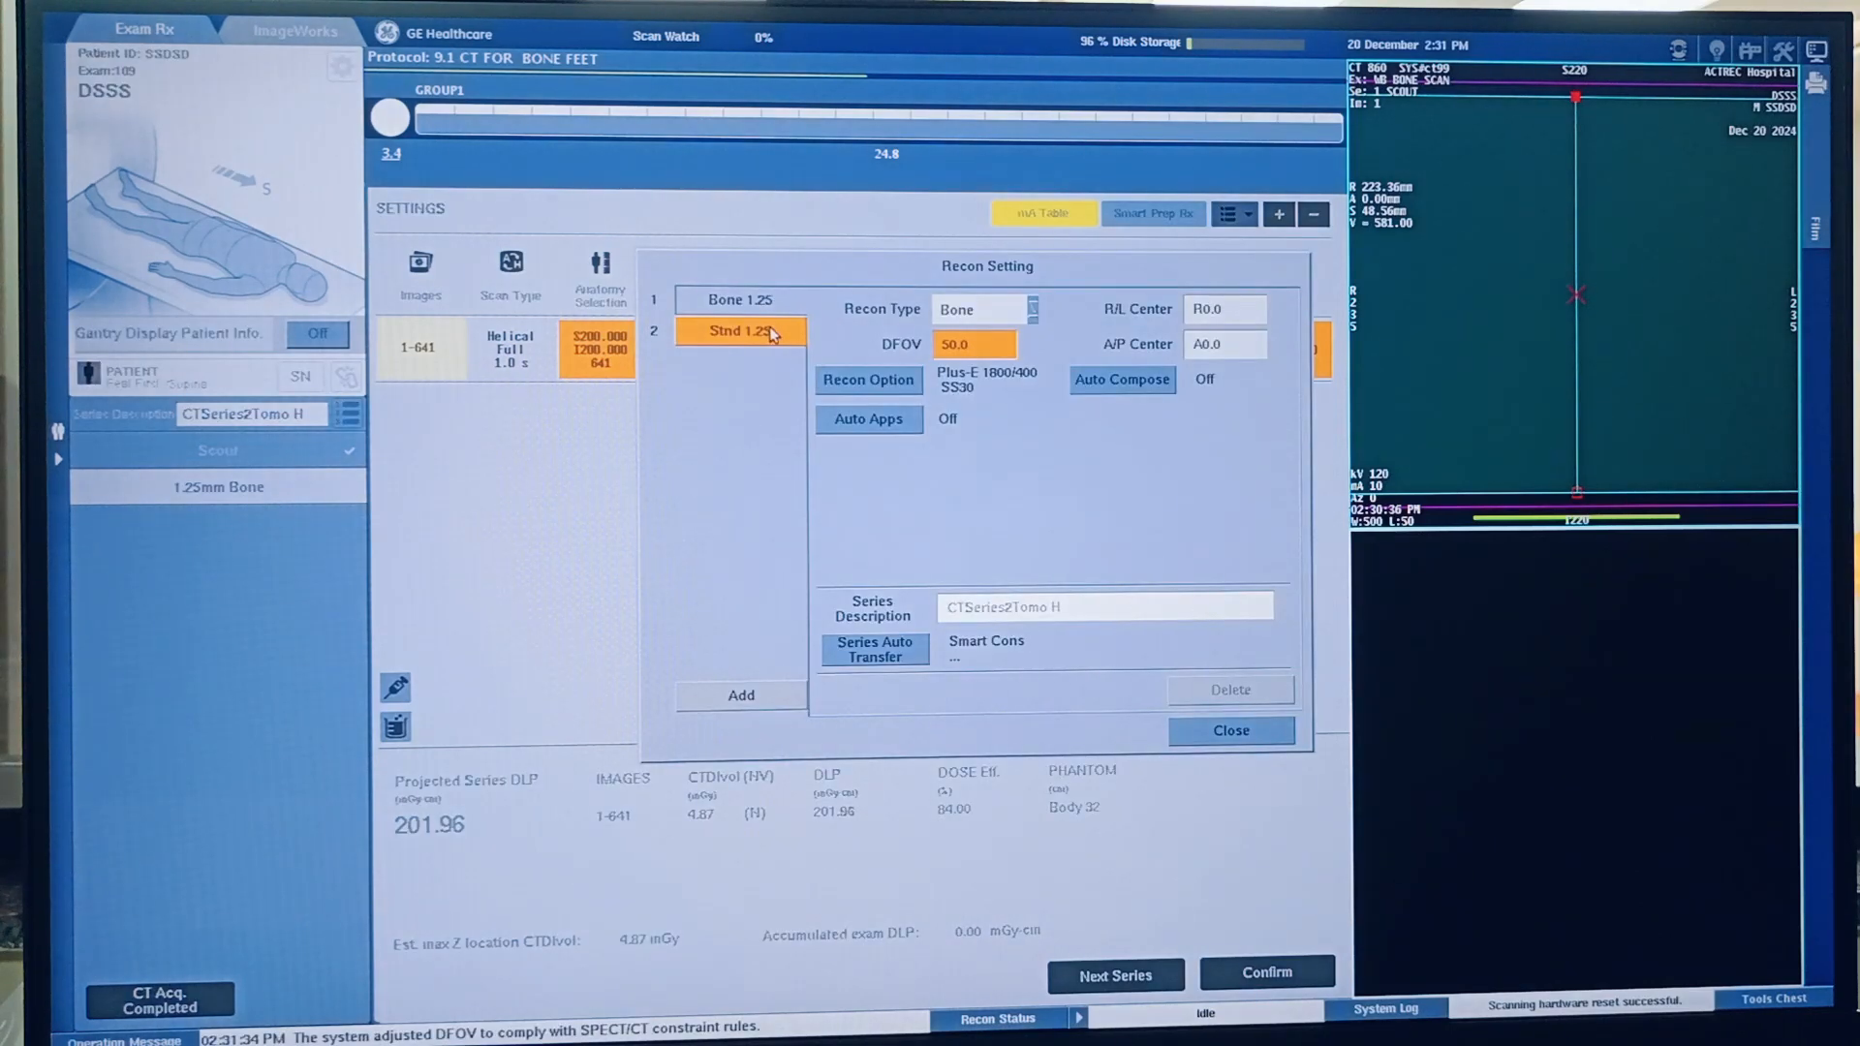
Step: Review the Stnd 1.25 reconstruction options, close settings, and confirm the helical series
left_click(738, 299)
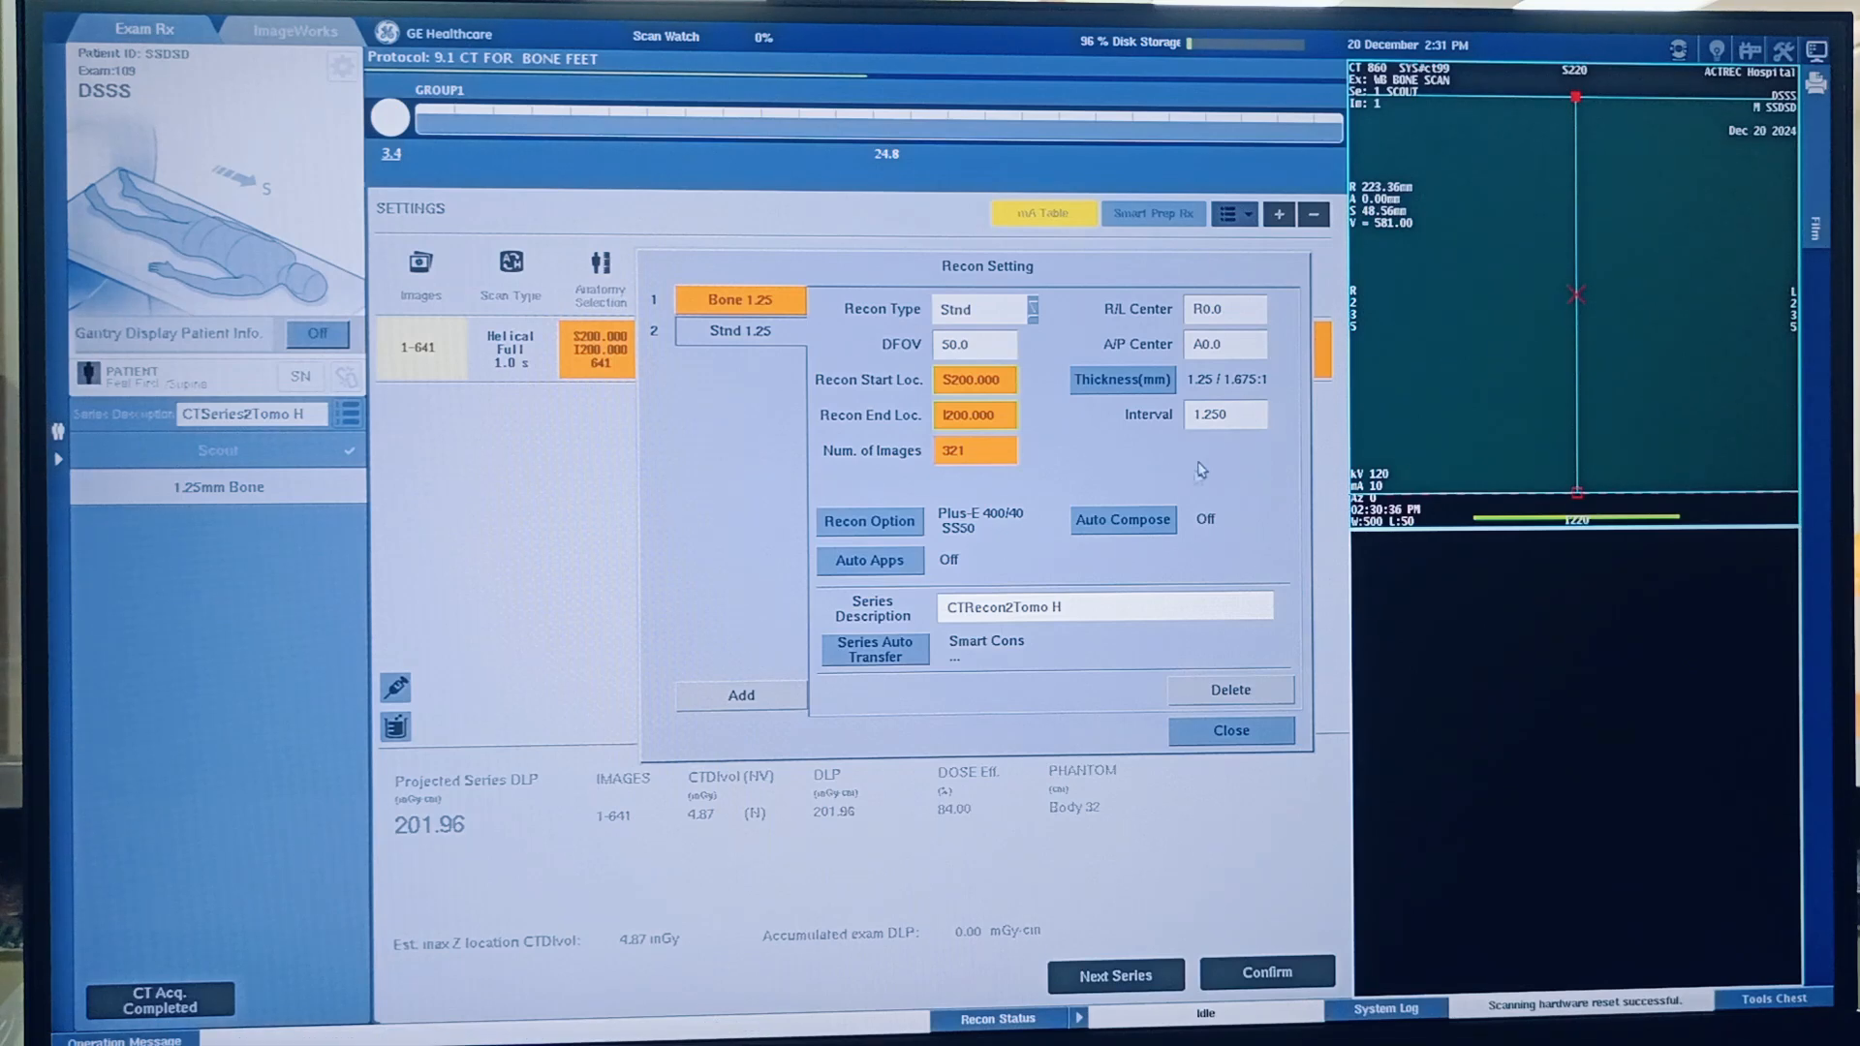
mouse_move(904, 617)
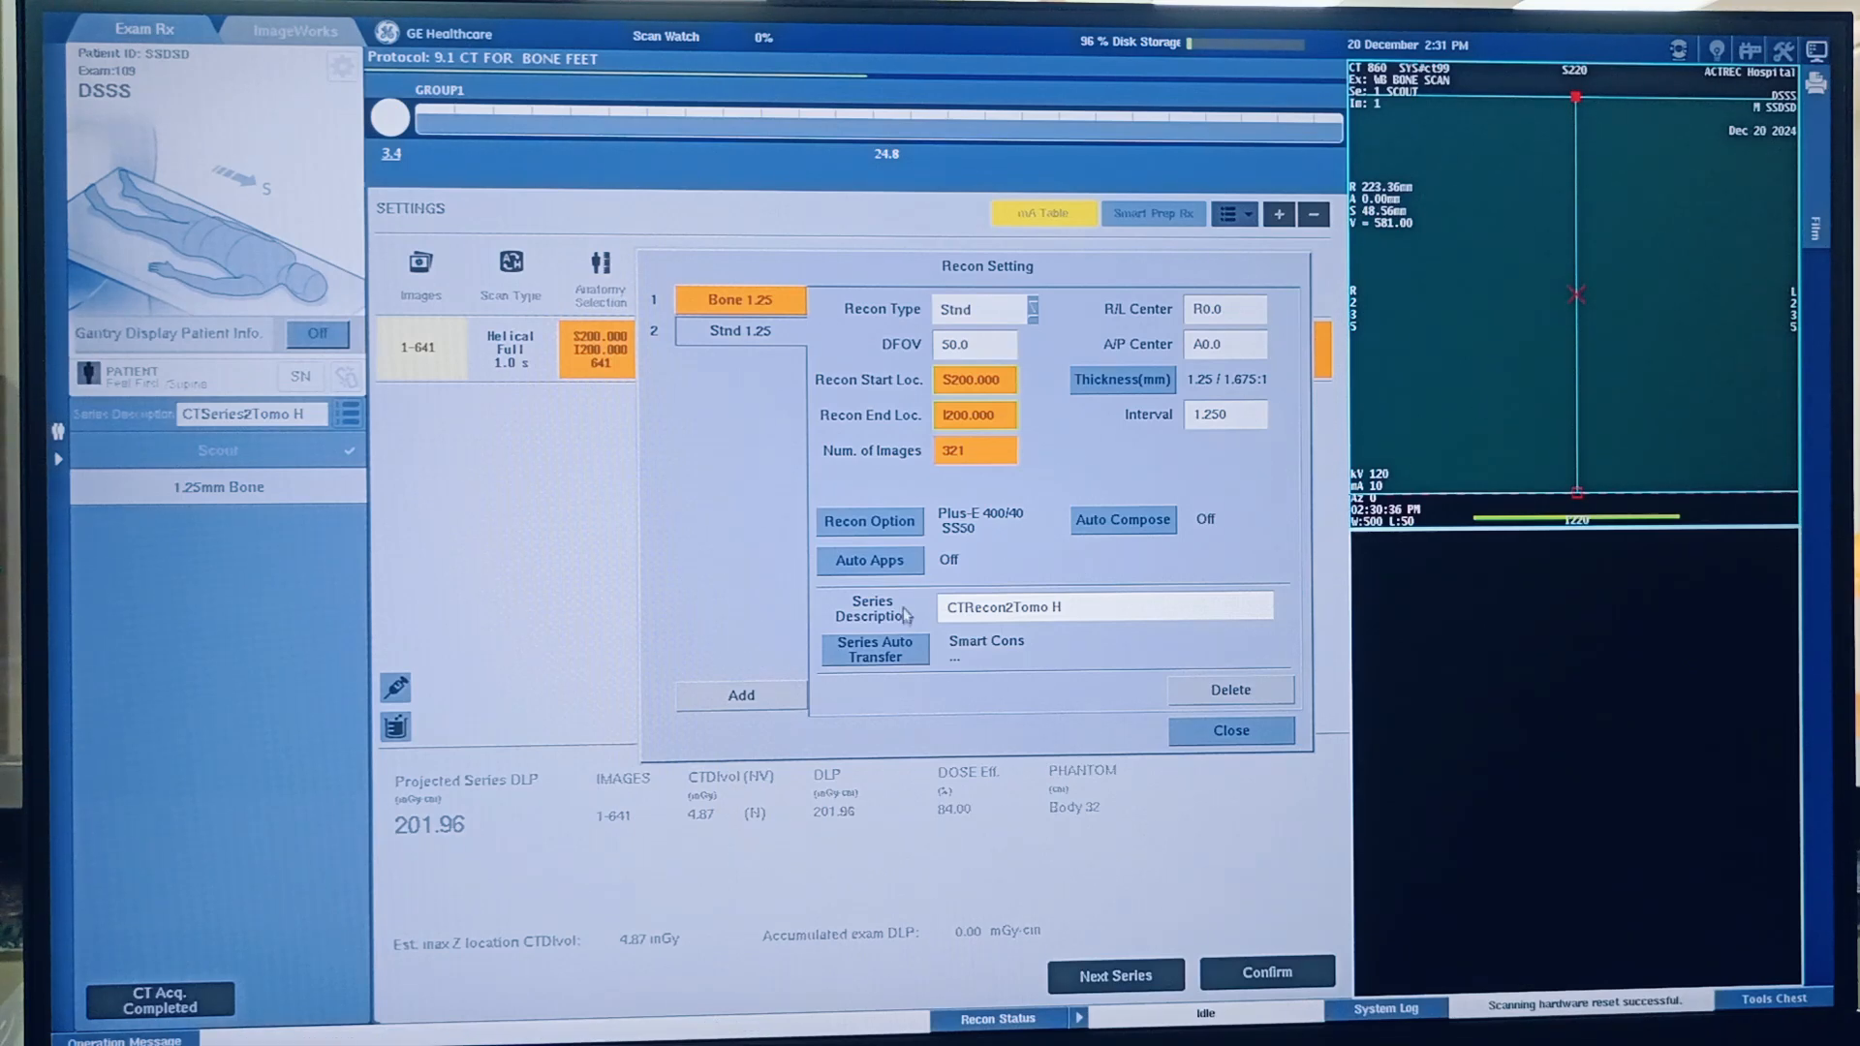
left_click(868, 521)
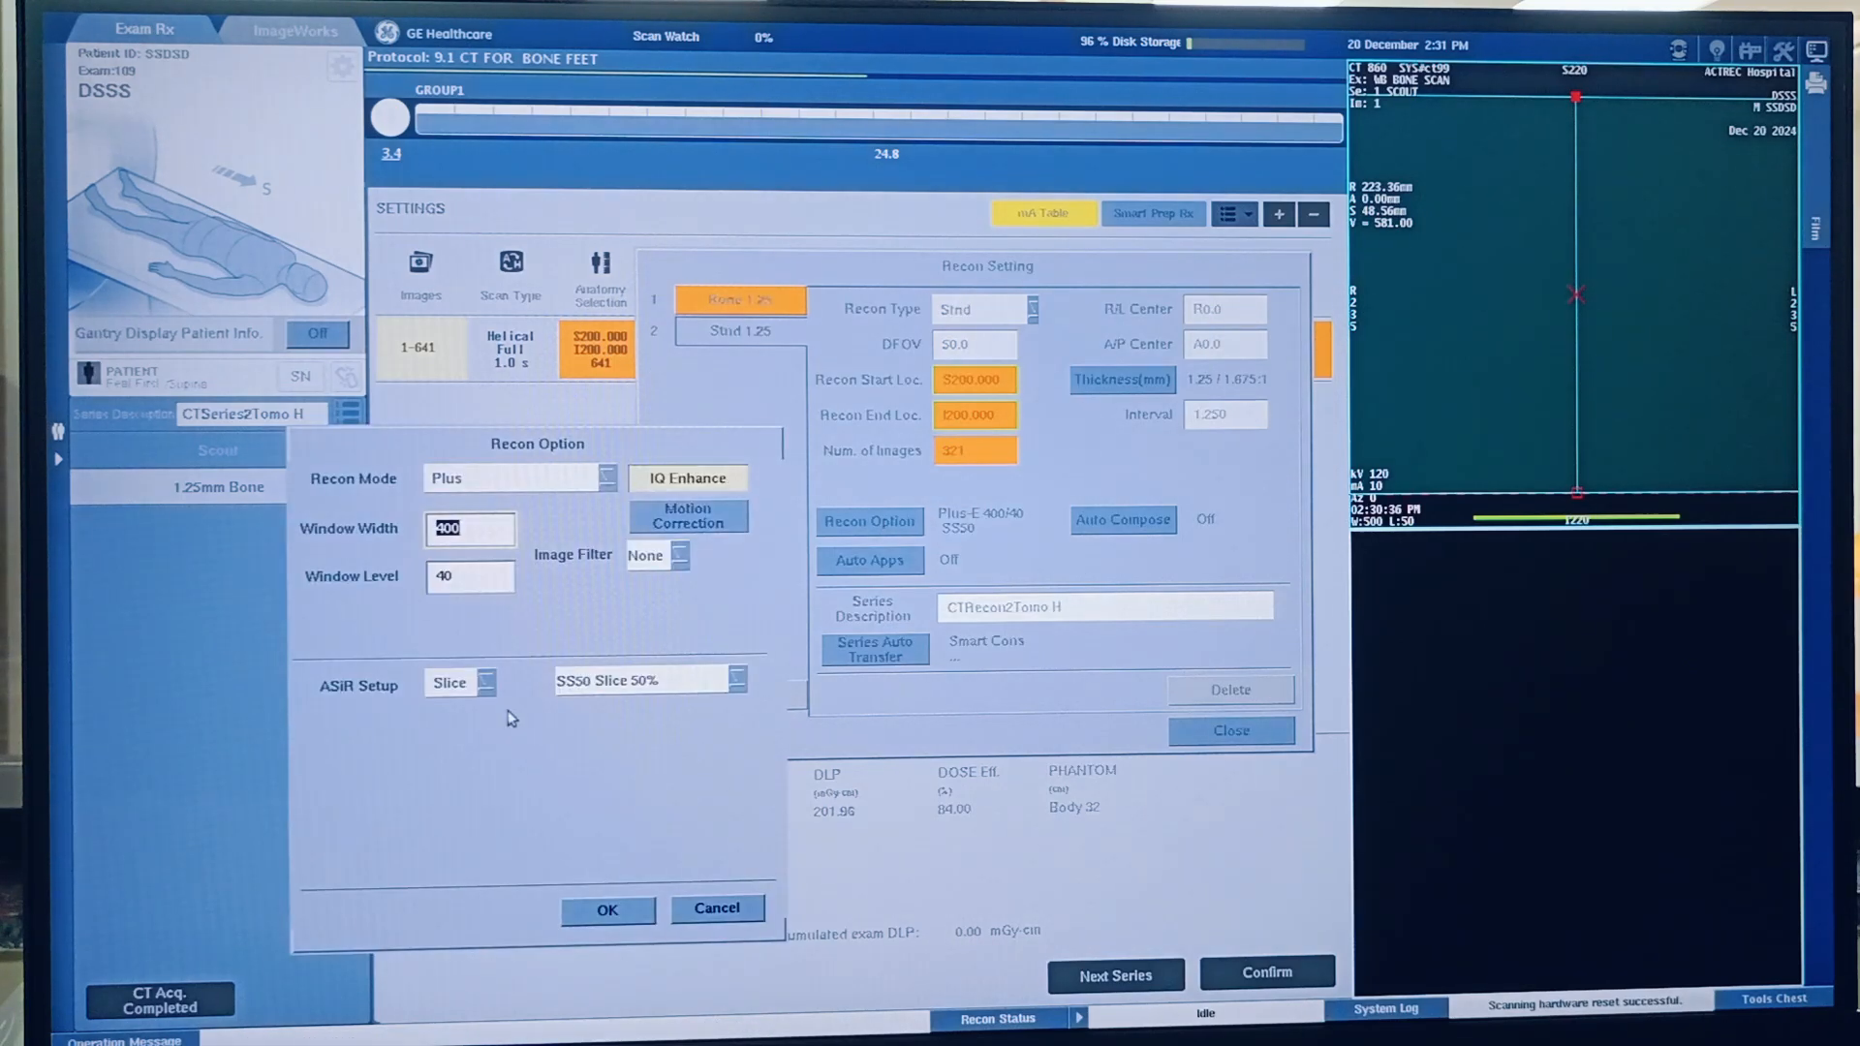
mouse_move(698, 715)
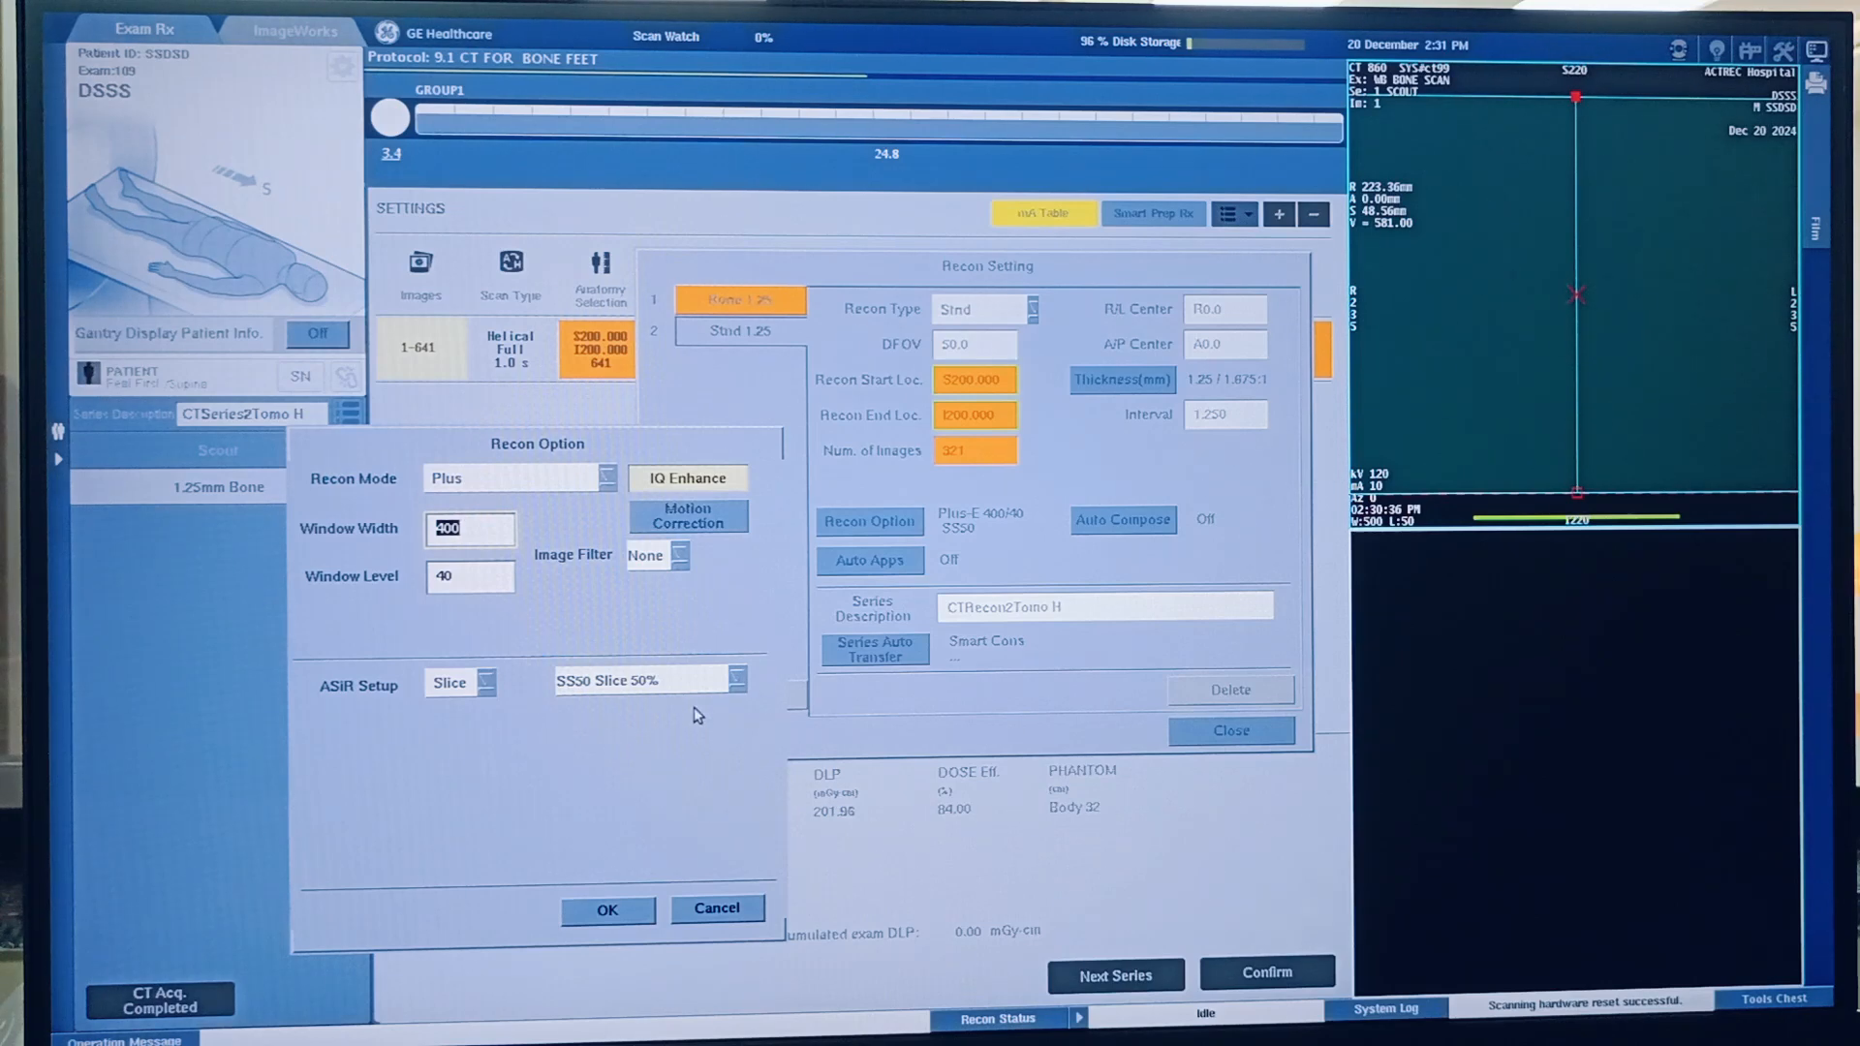
left_click(606, 910)
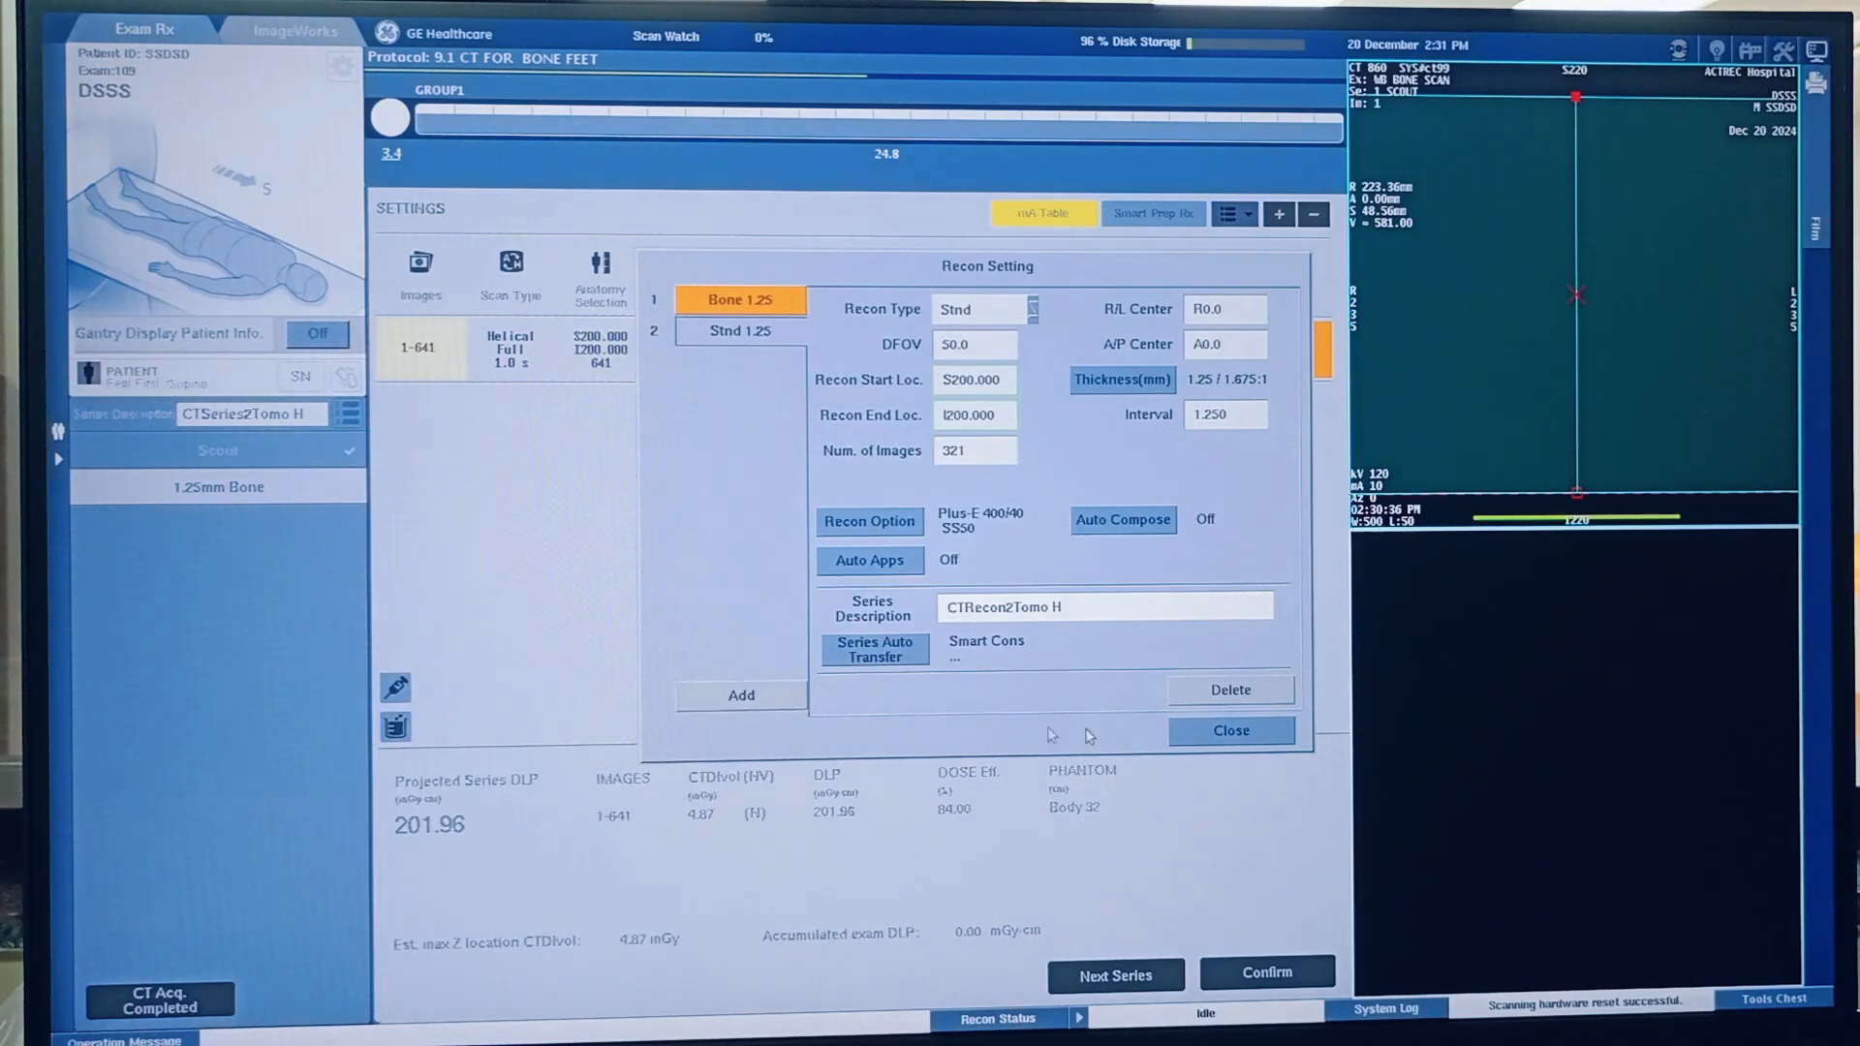
left_click(1230, 730)
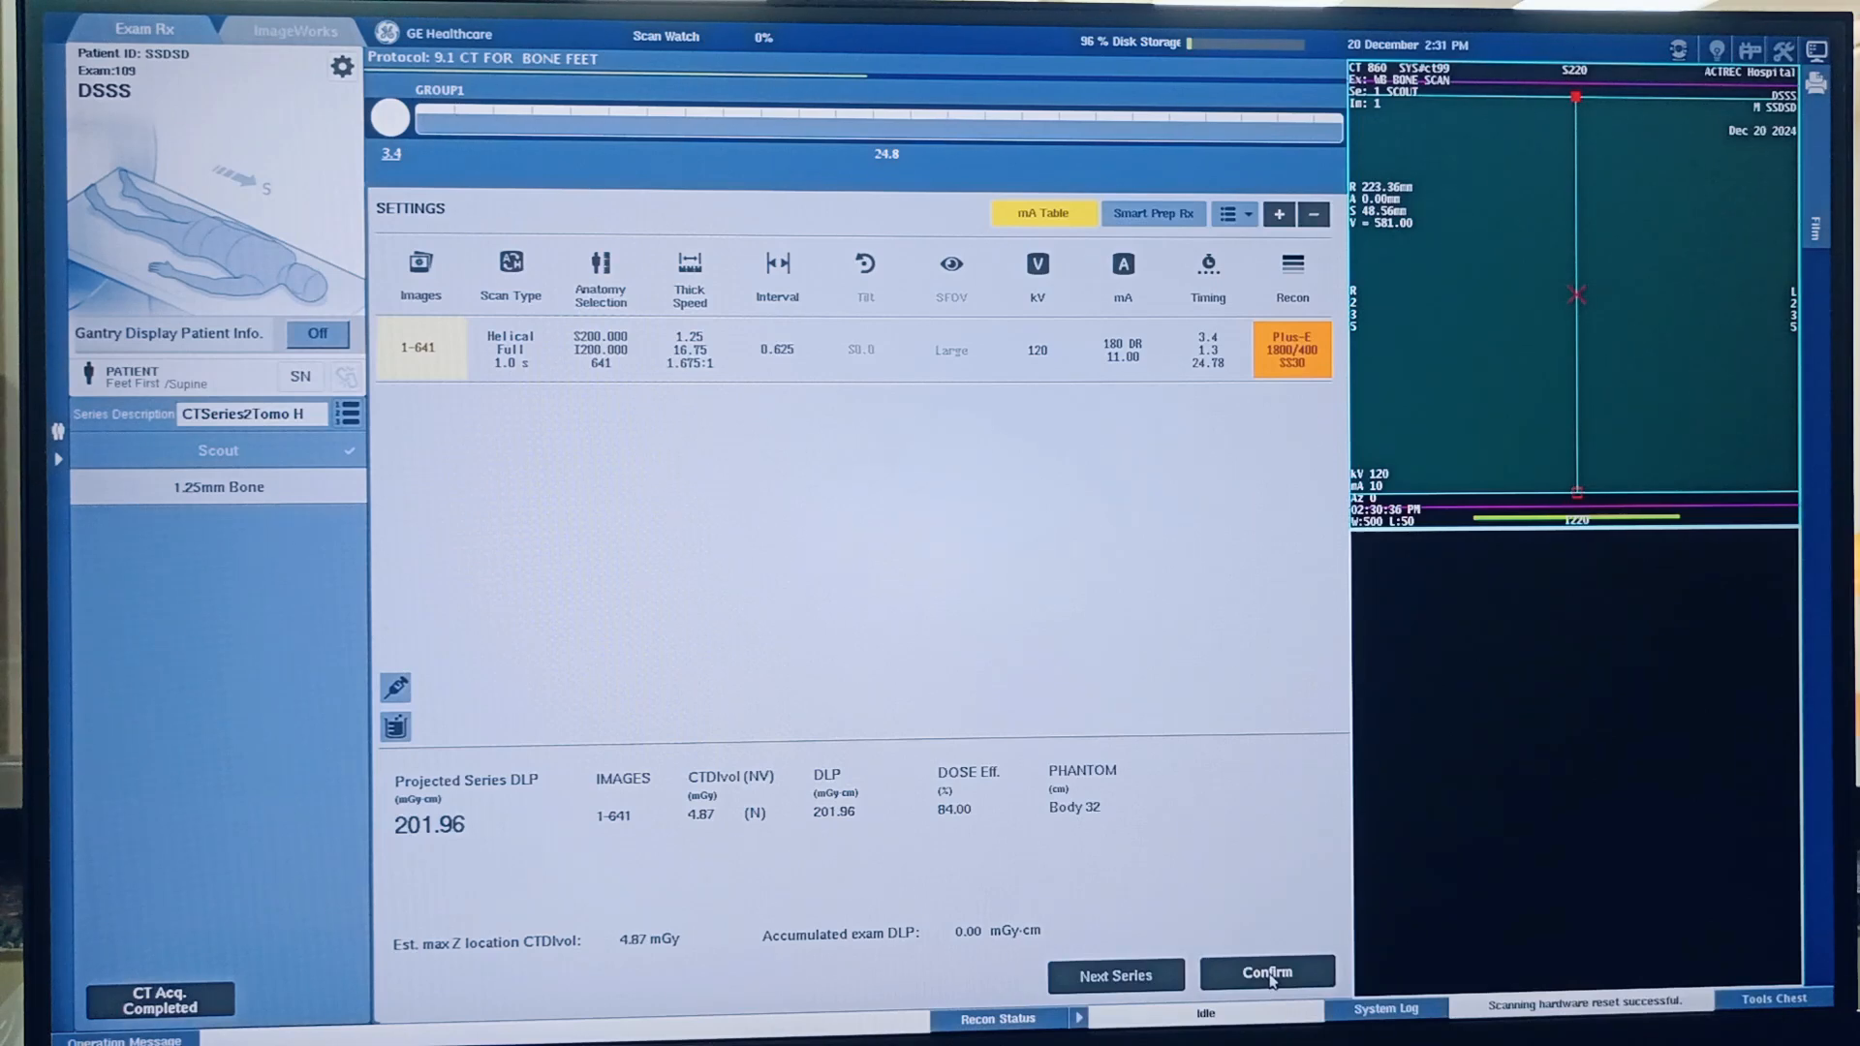
left_click(1264, 973)
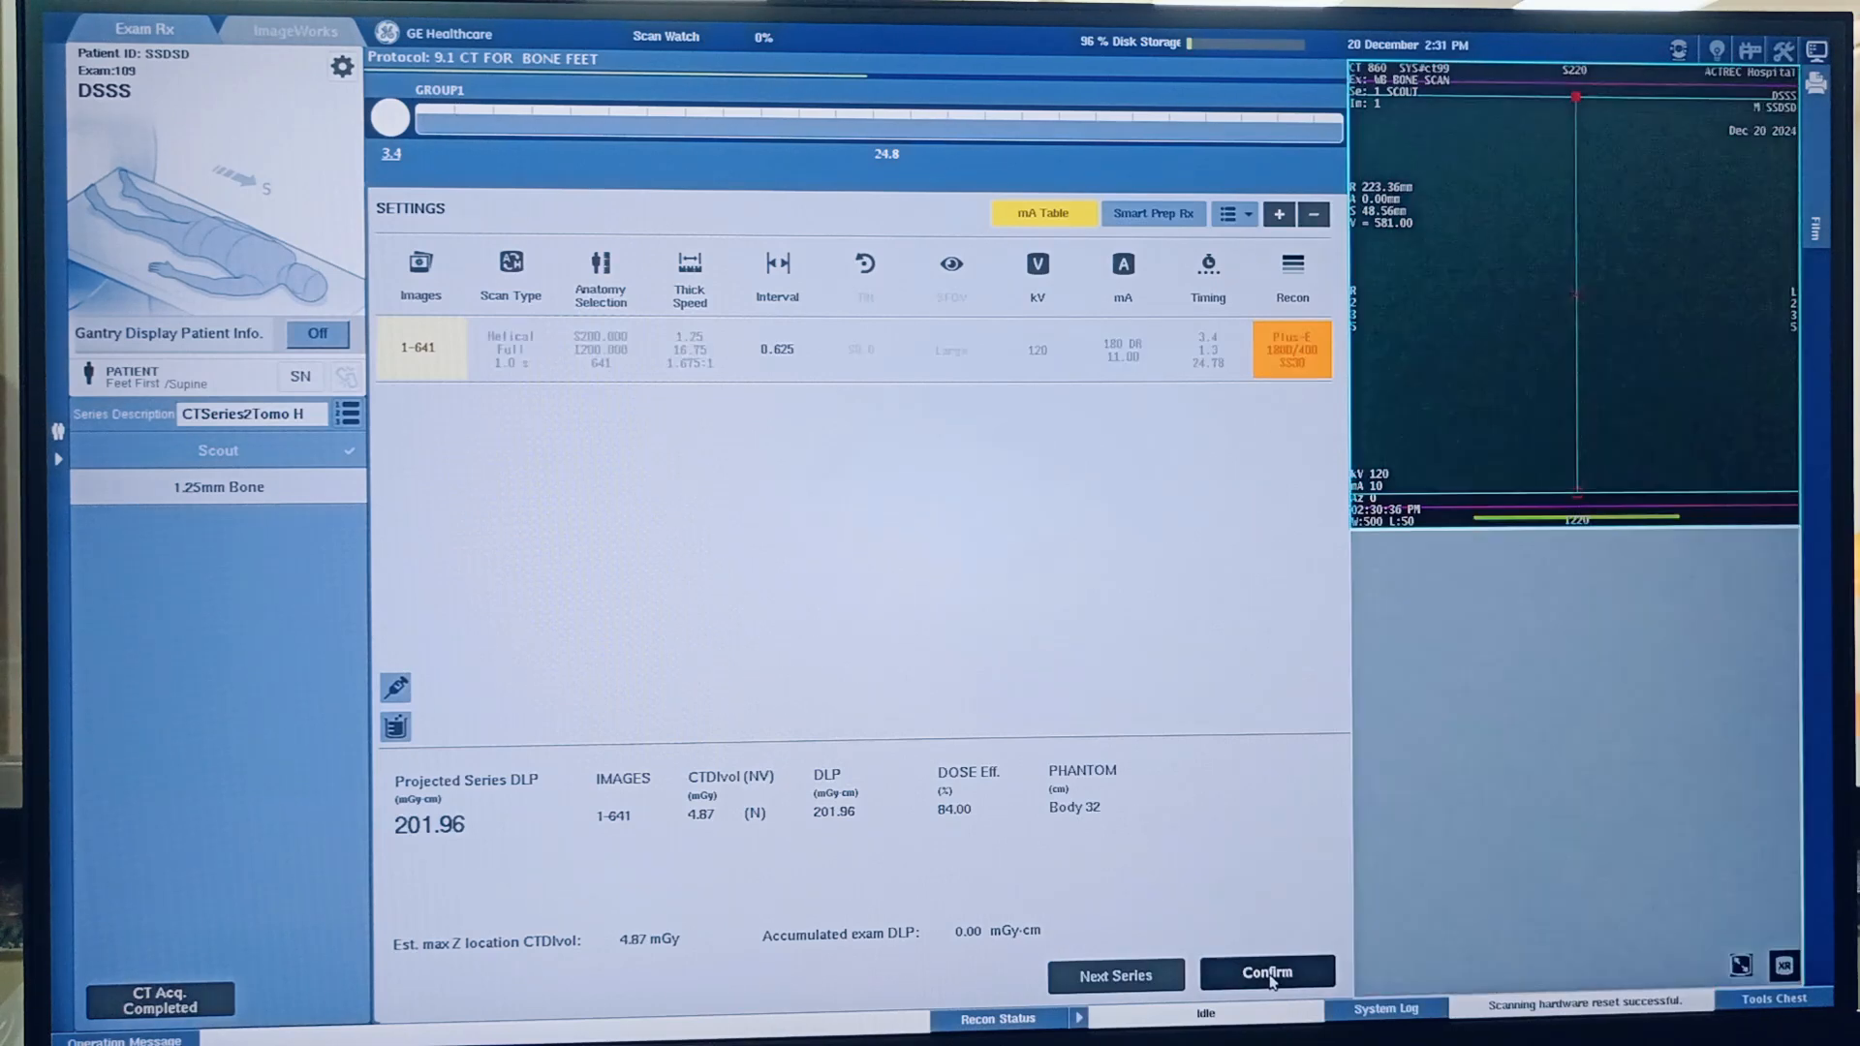
Step: Proceed from the confirmed helical series to the scan screen
left_click(1266, 974)
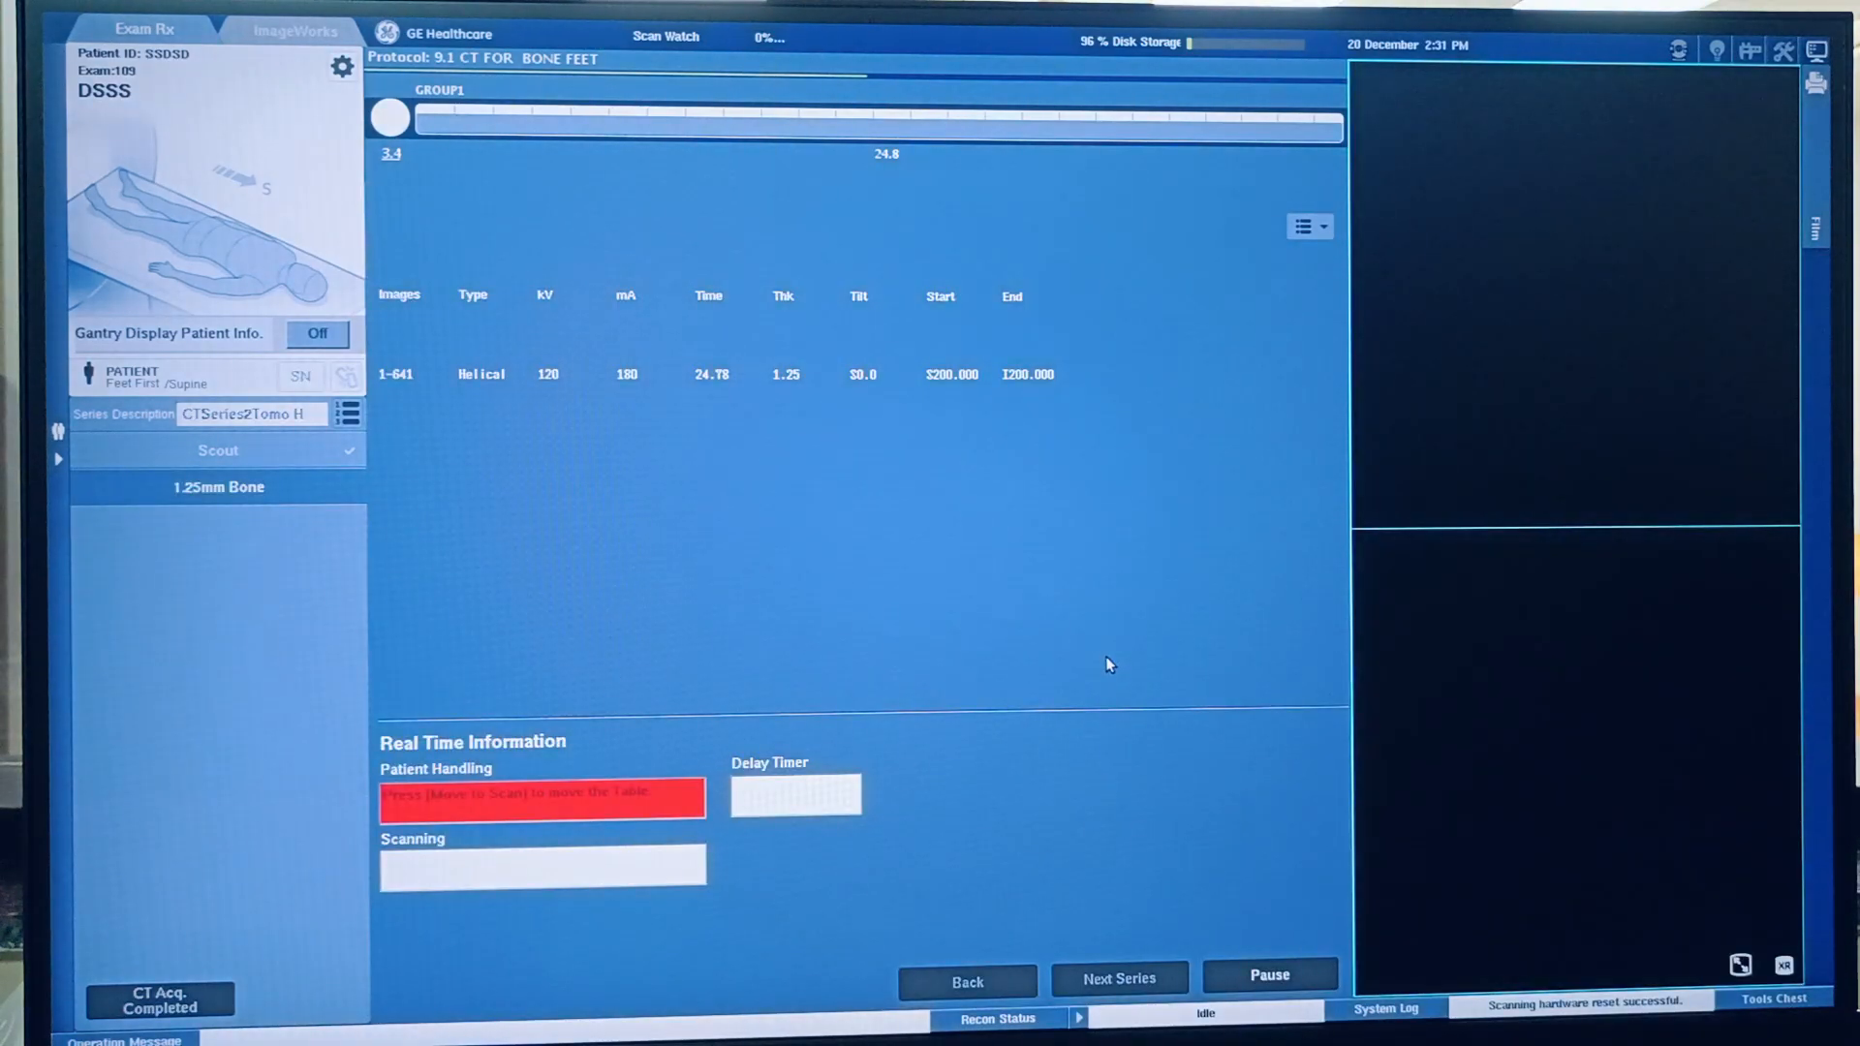
mouse_move(1095, 682)
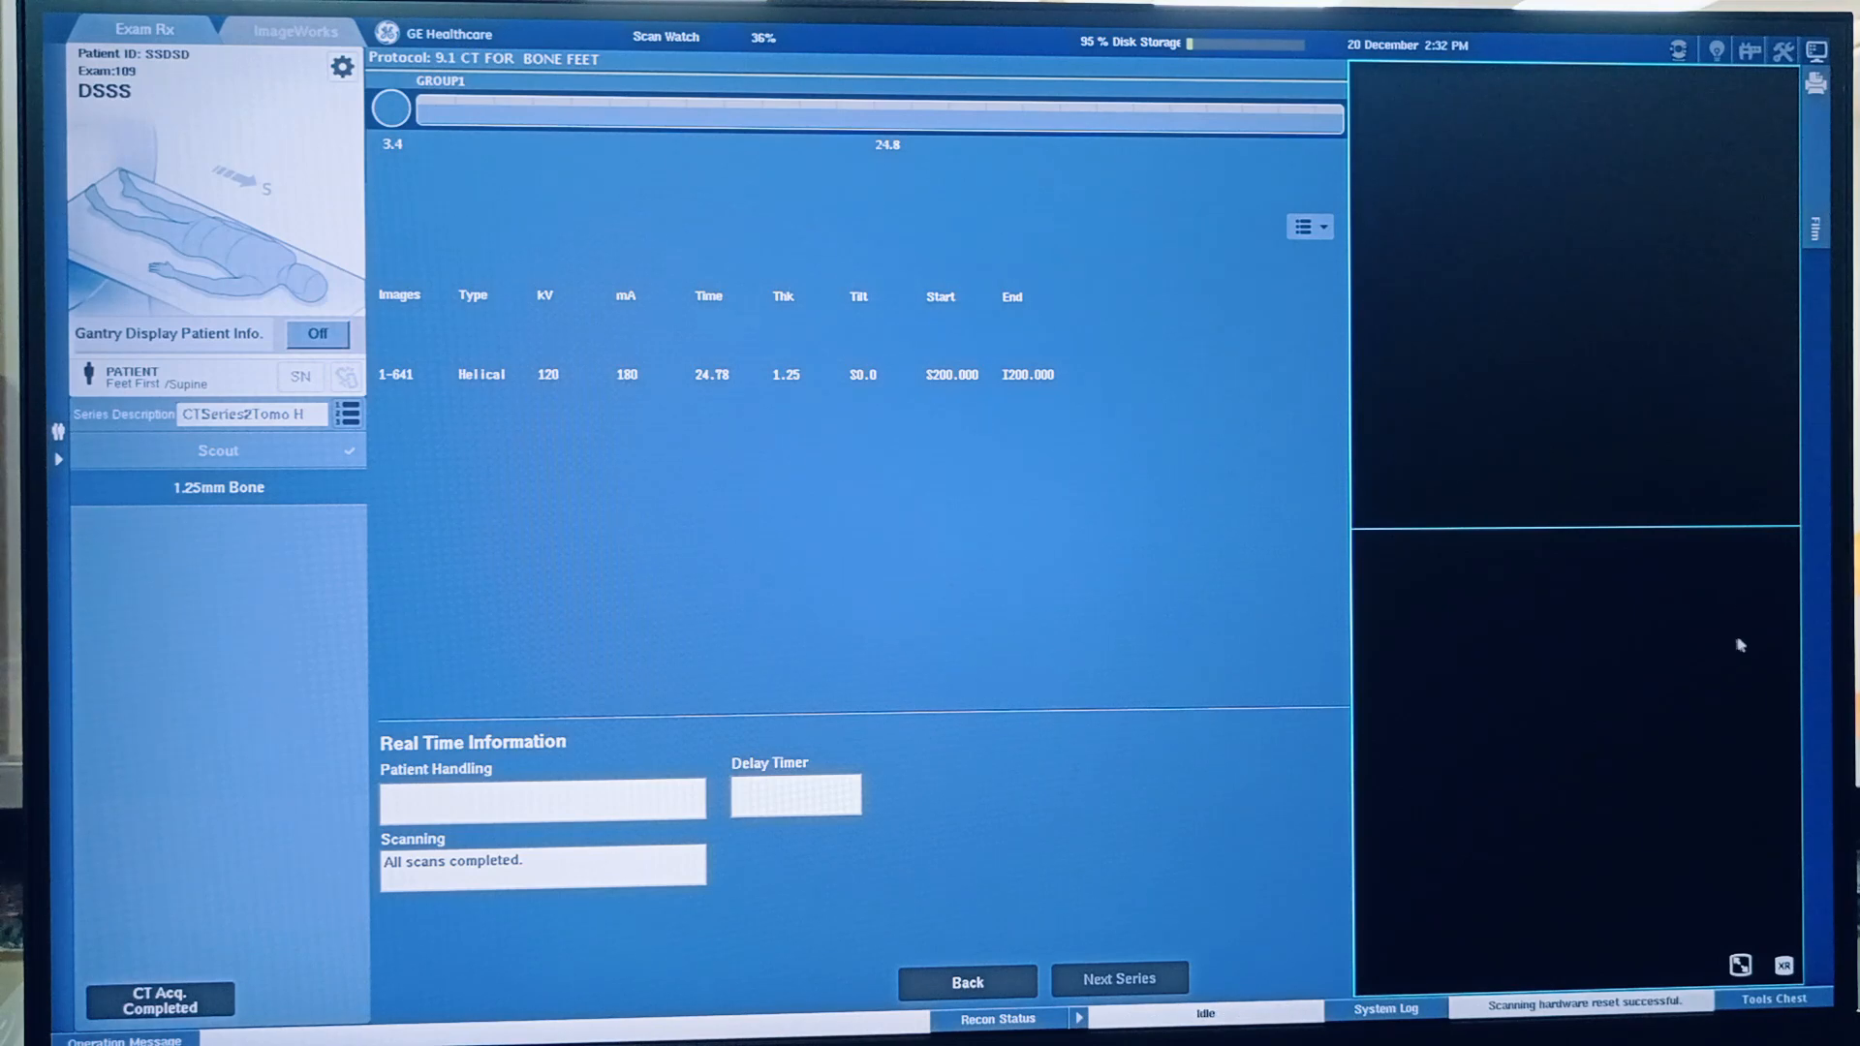
mouse_move(1095, 744)
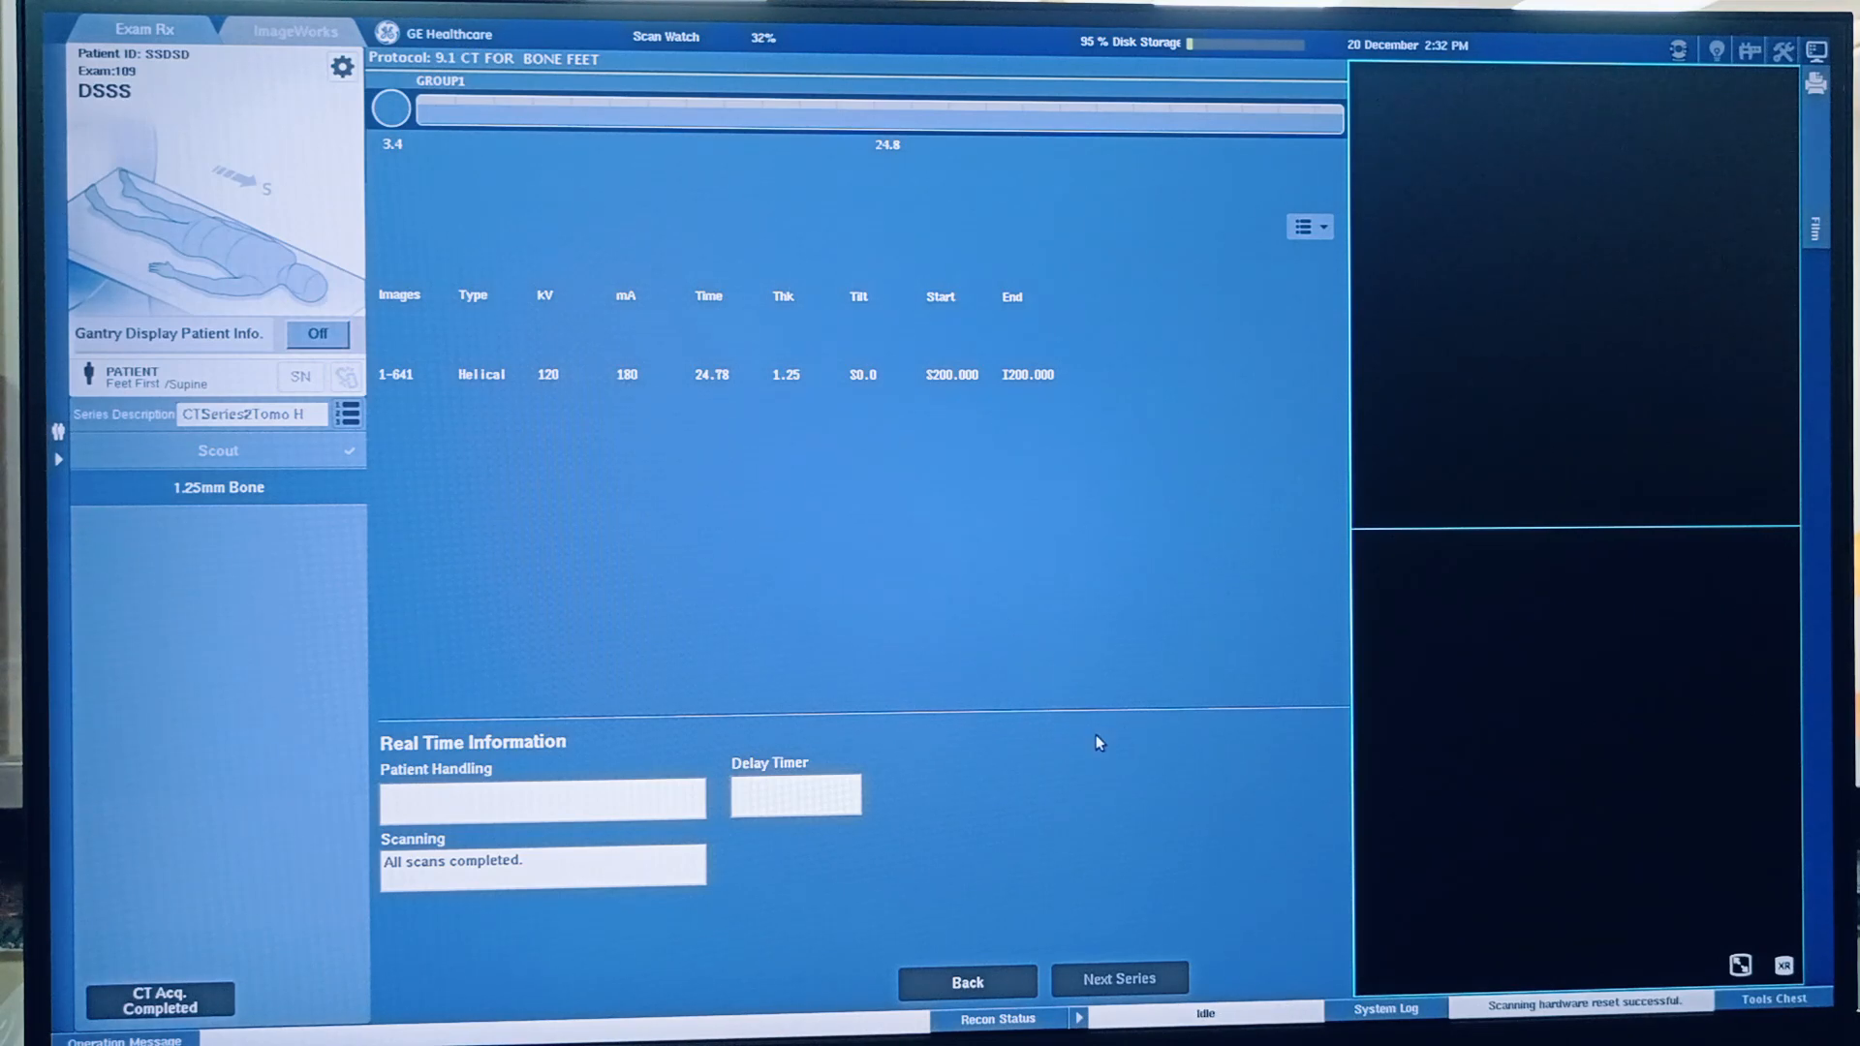
mouse_move(981, 692)
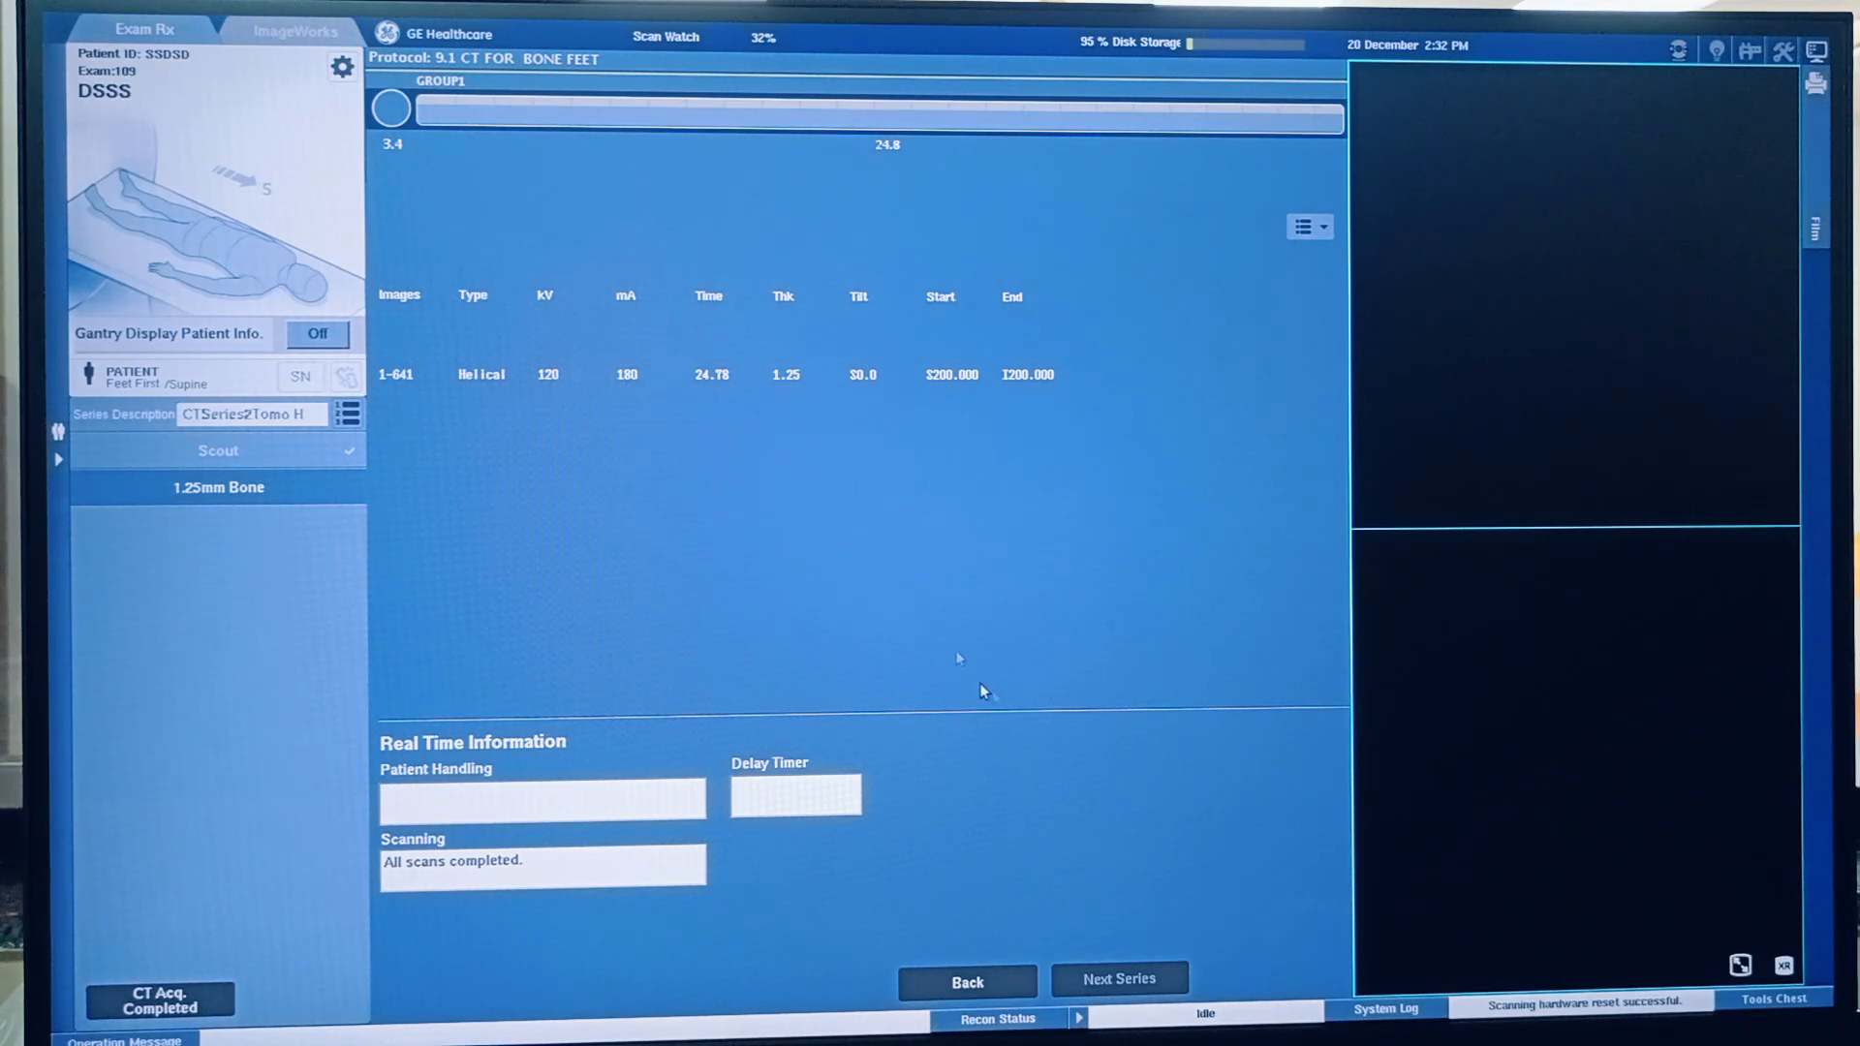
mouse_move(213, 863)
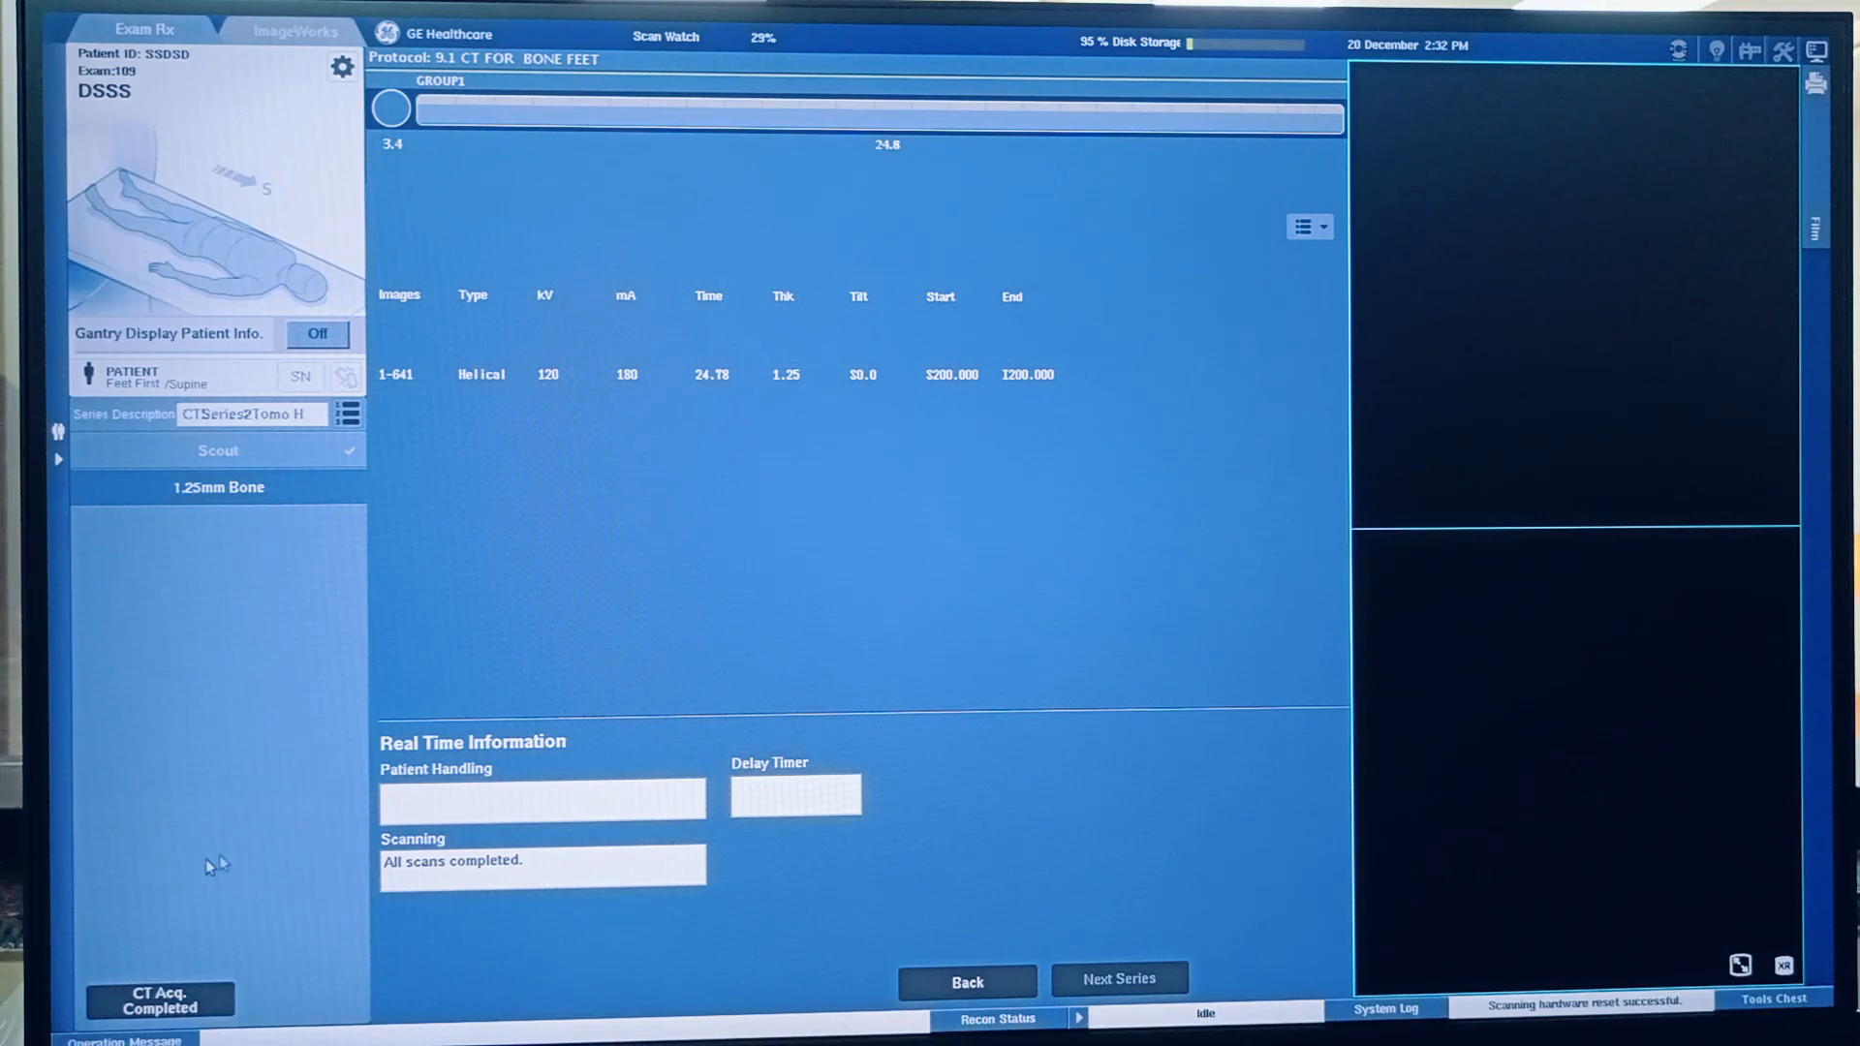
mouse_move(148, 1020)
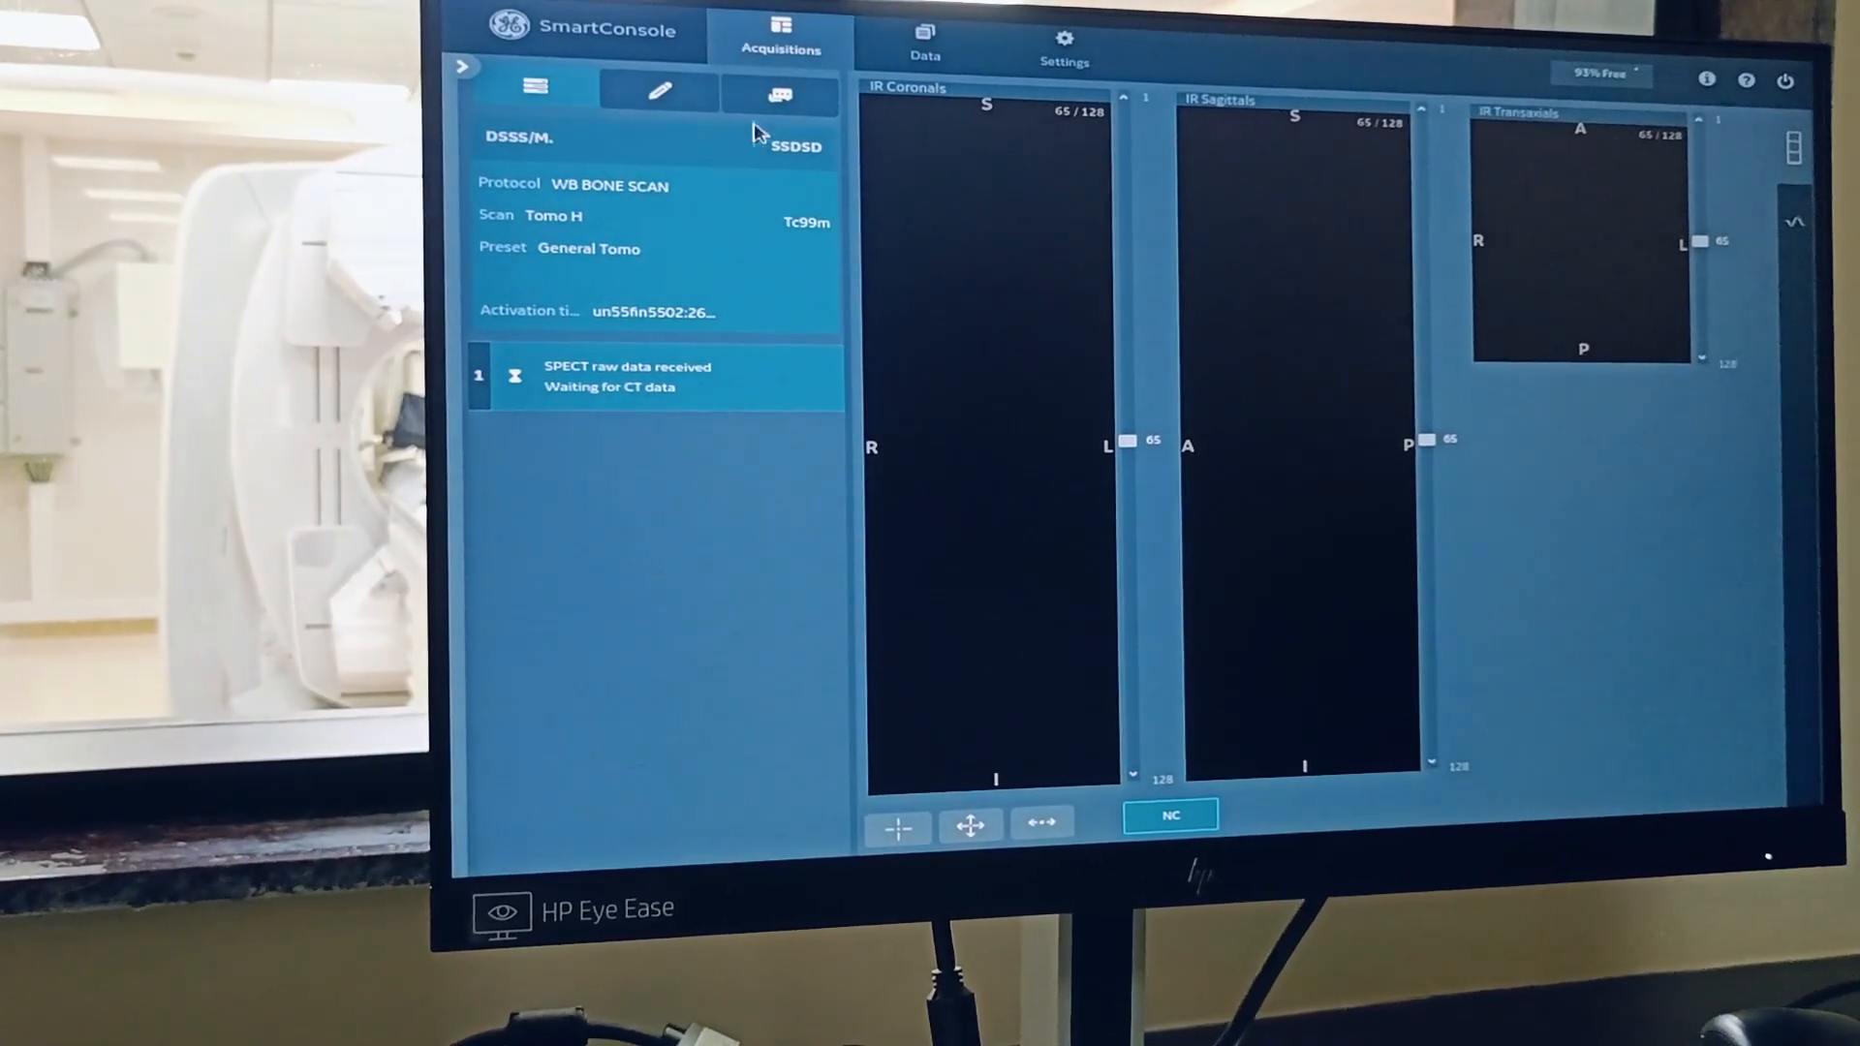
Step: Open the Chat tab in the SmartConsole left panel
left_click(779, 93)
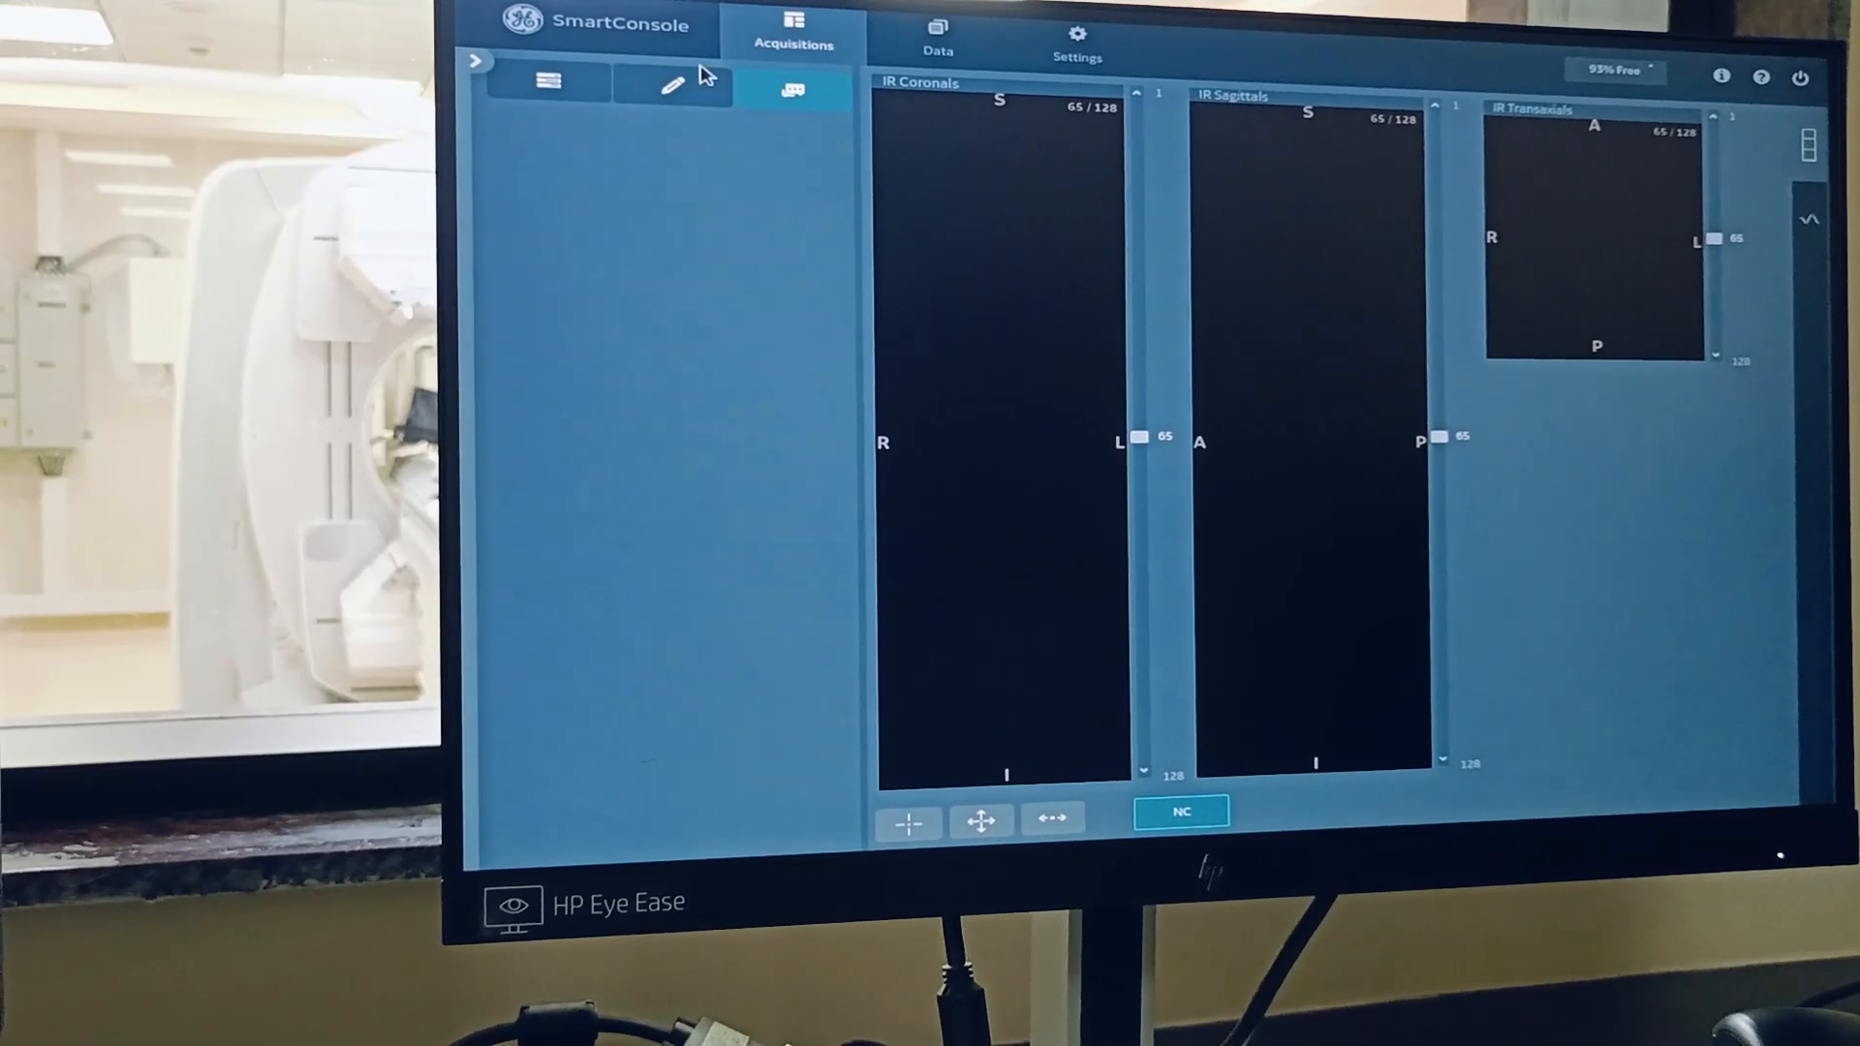
Step: Post 'HELLO' as a chat message from geservice in the SmartConsole chat panel
left_click(792, 90)
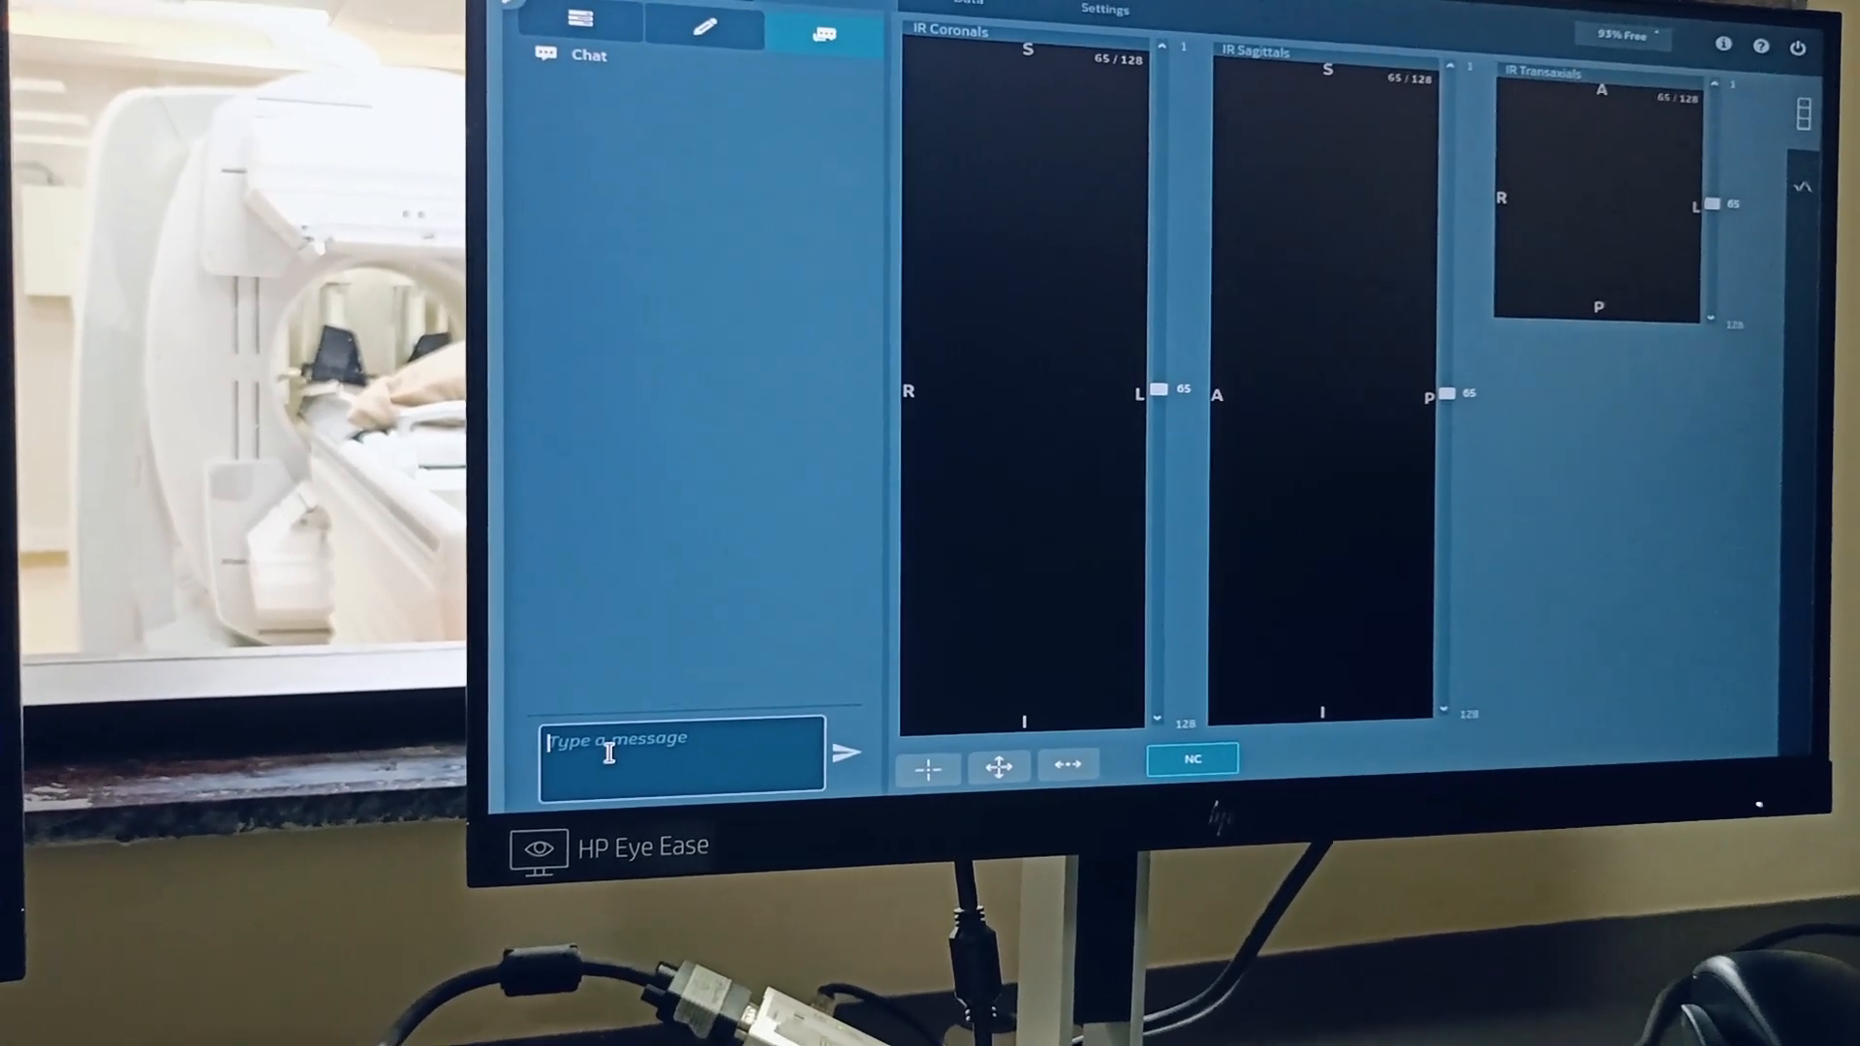
type("HEL")
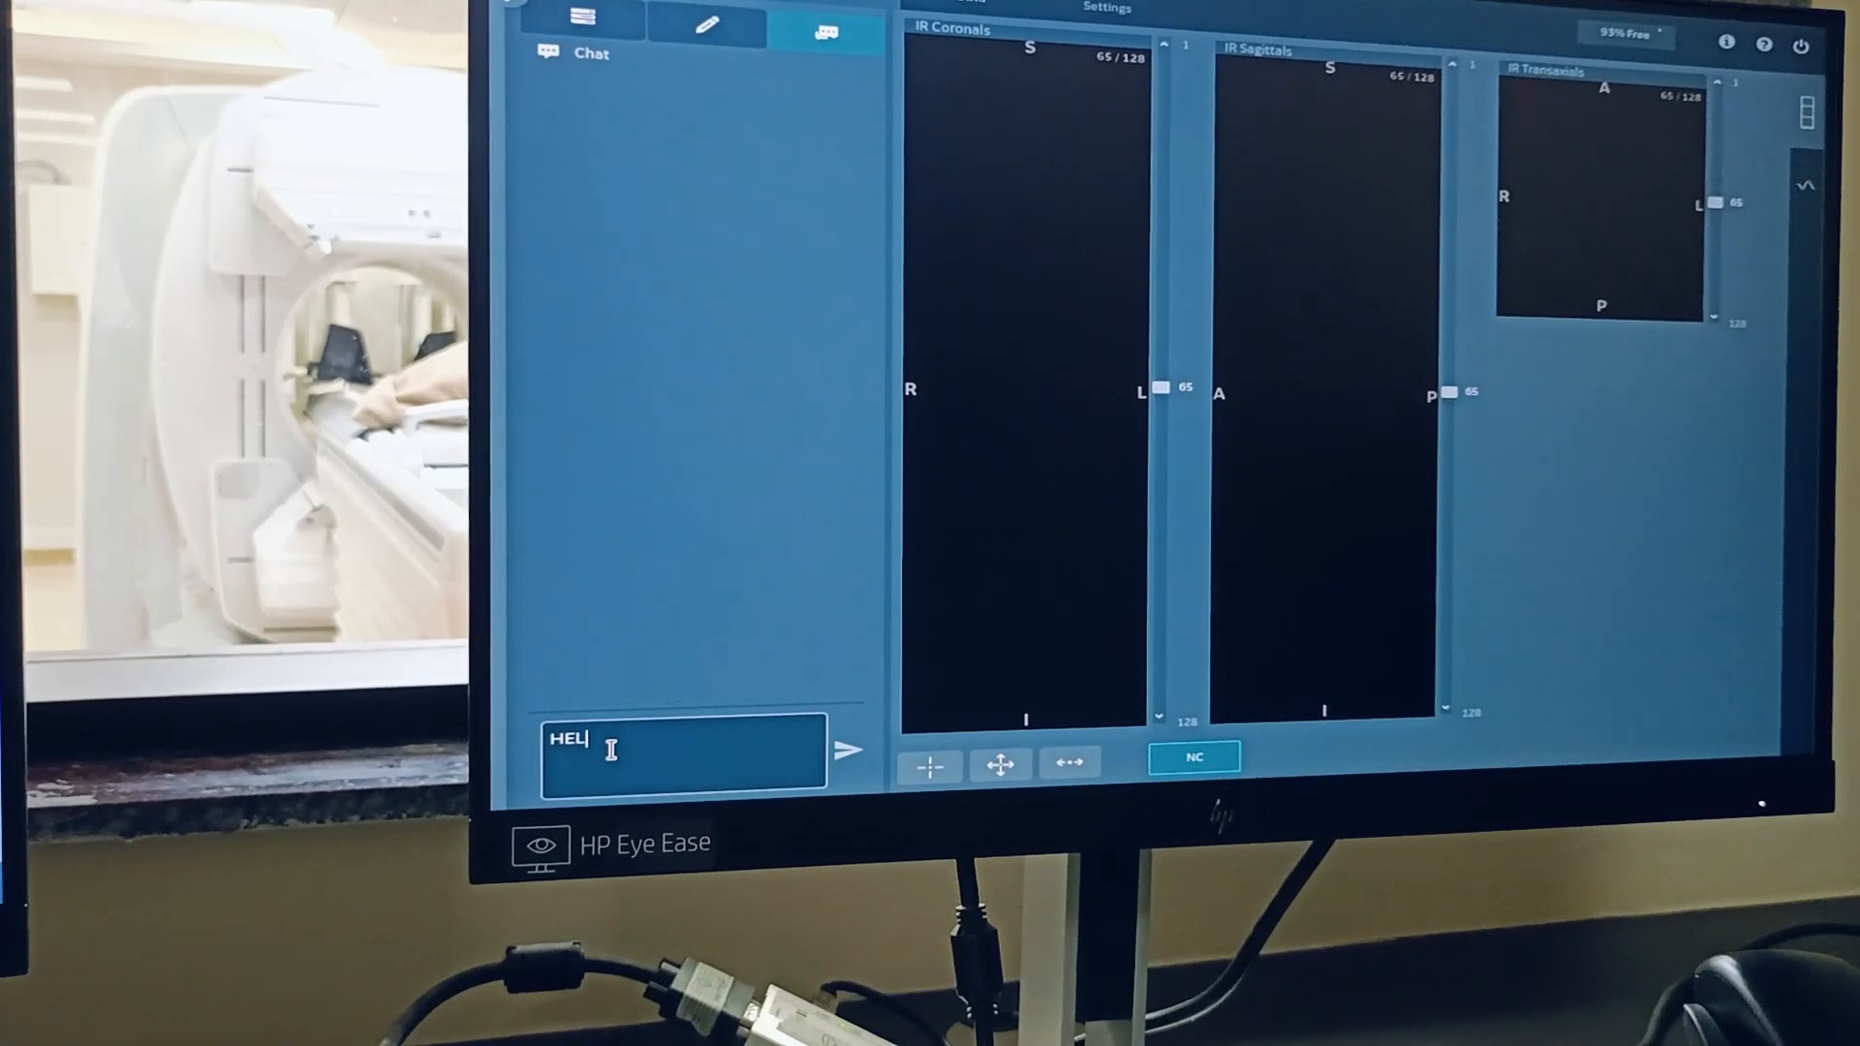
left_click(851, 748)
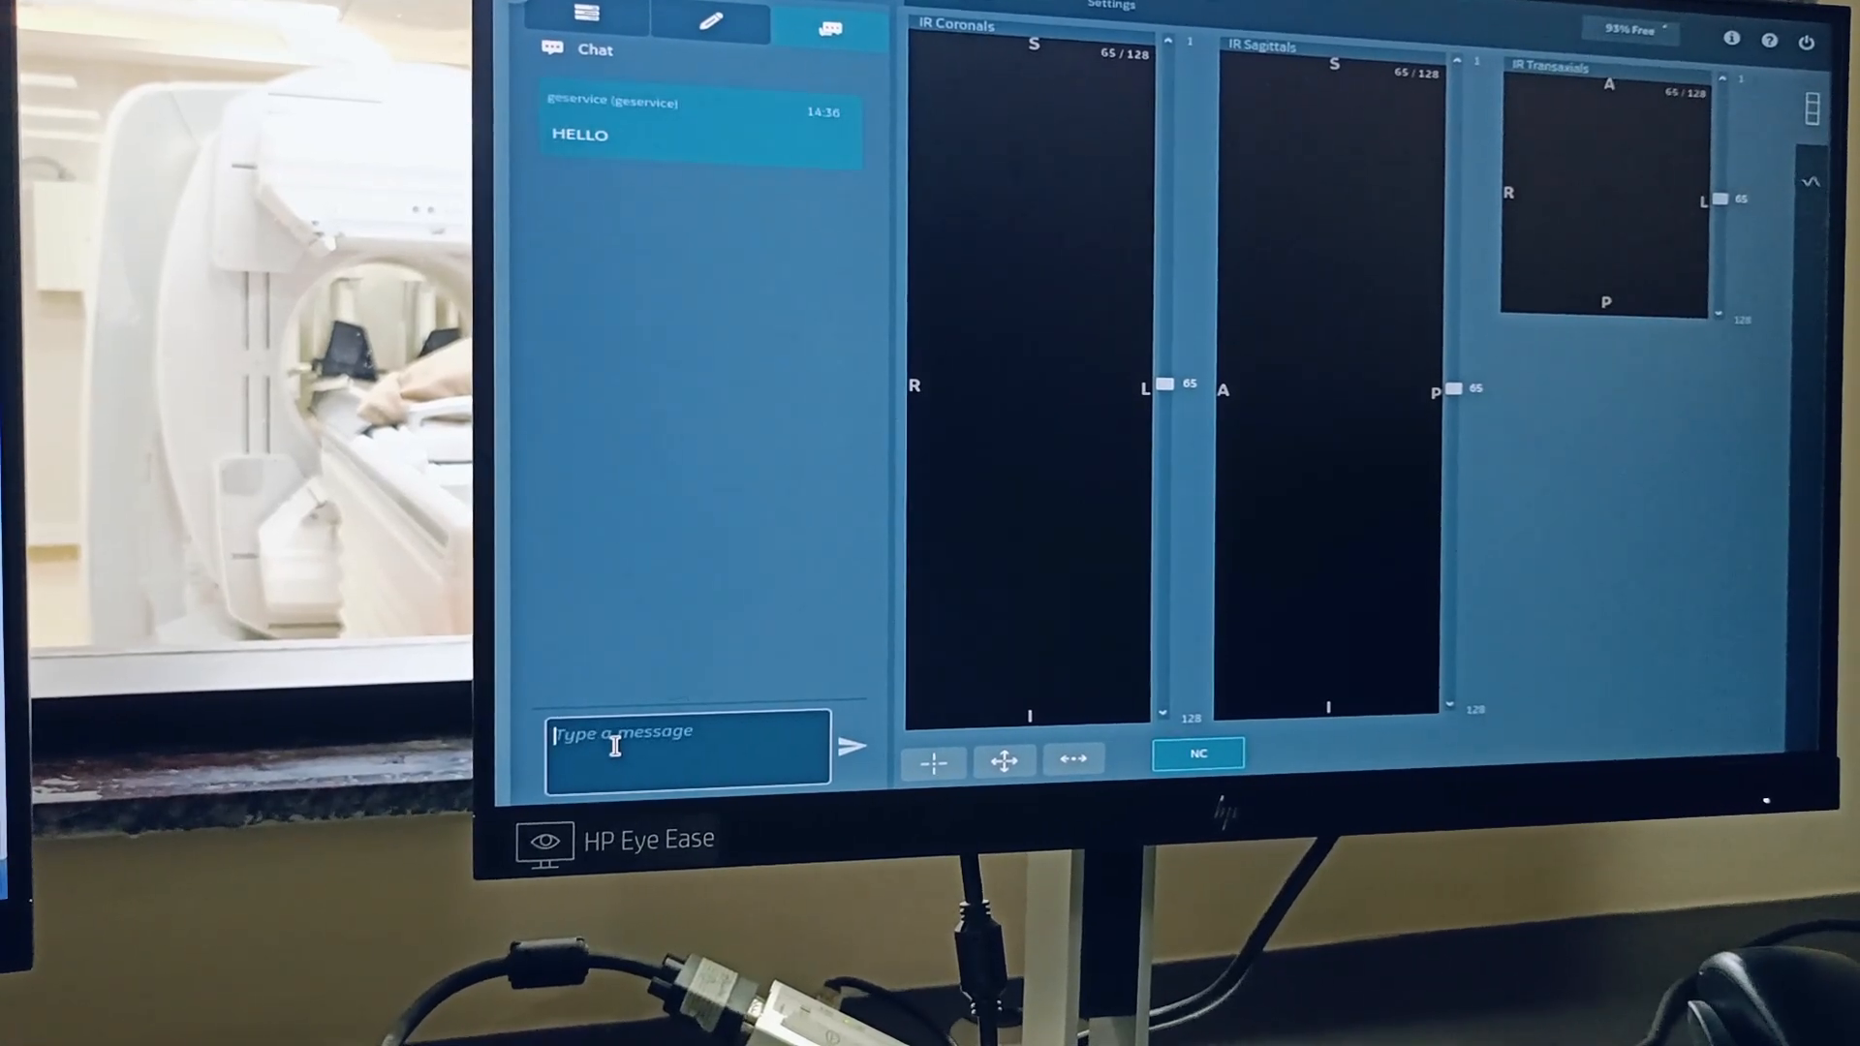